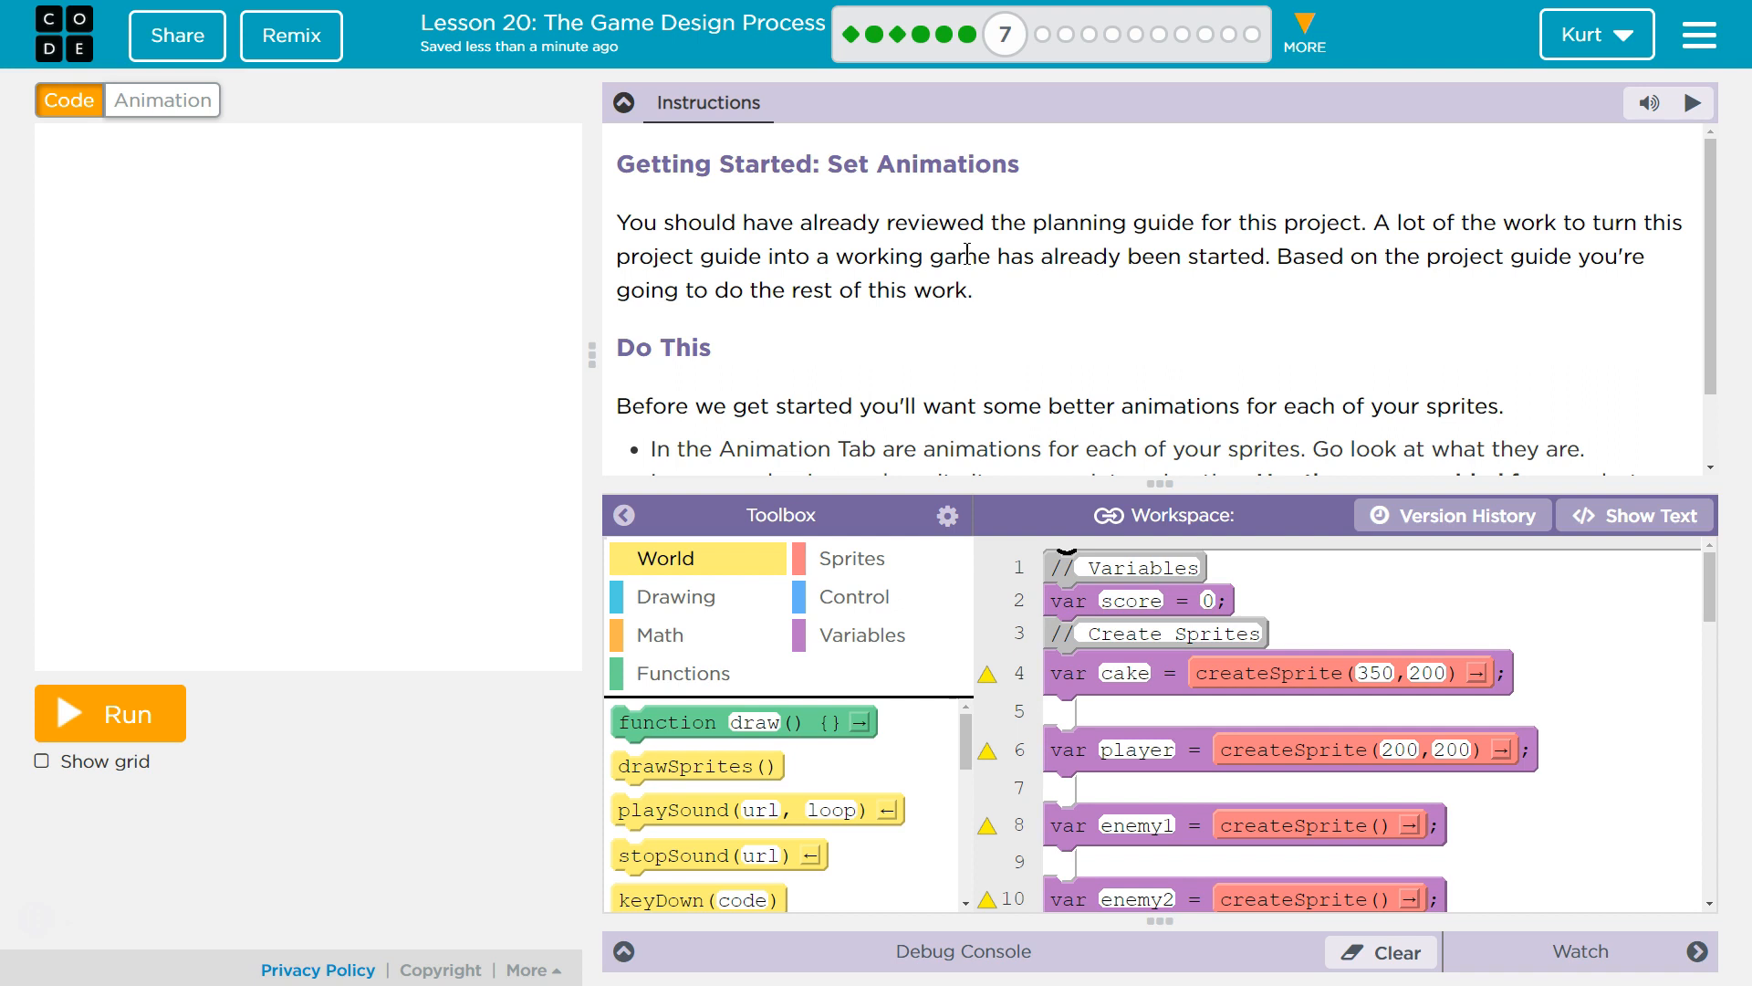
pyautogui.moveTo(580, 84)
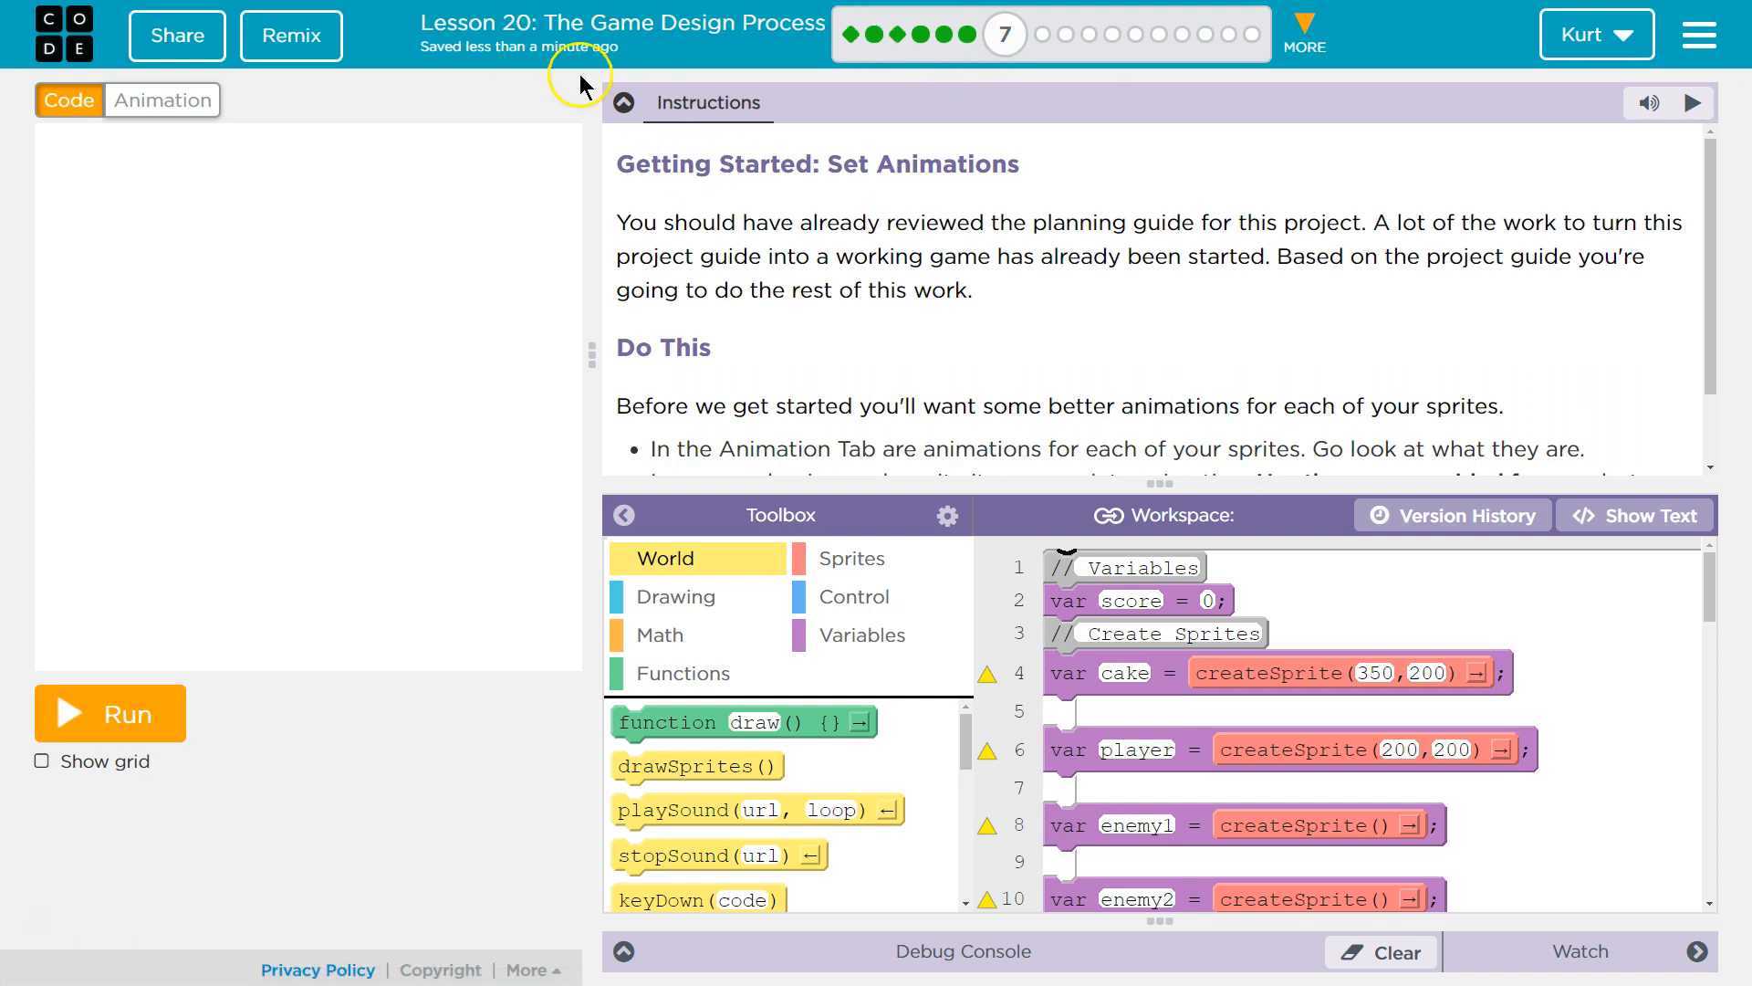
pyautogui.moveTo(992, 255)
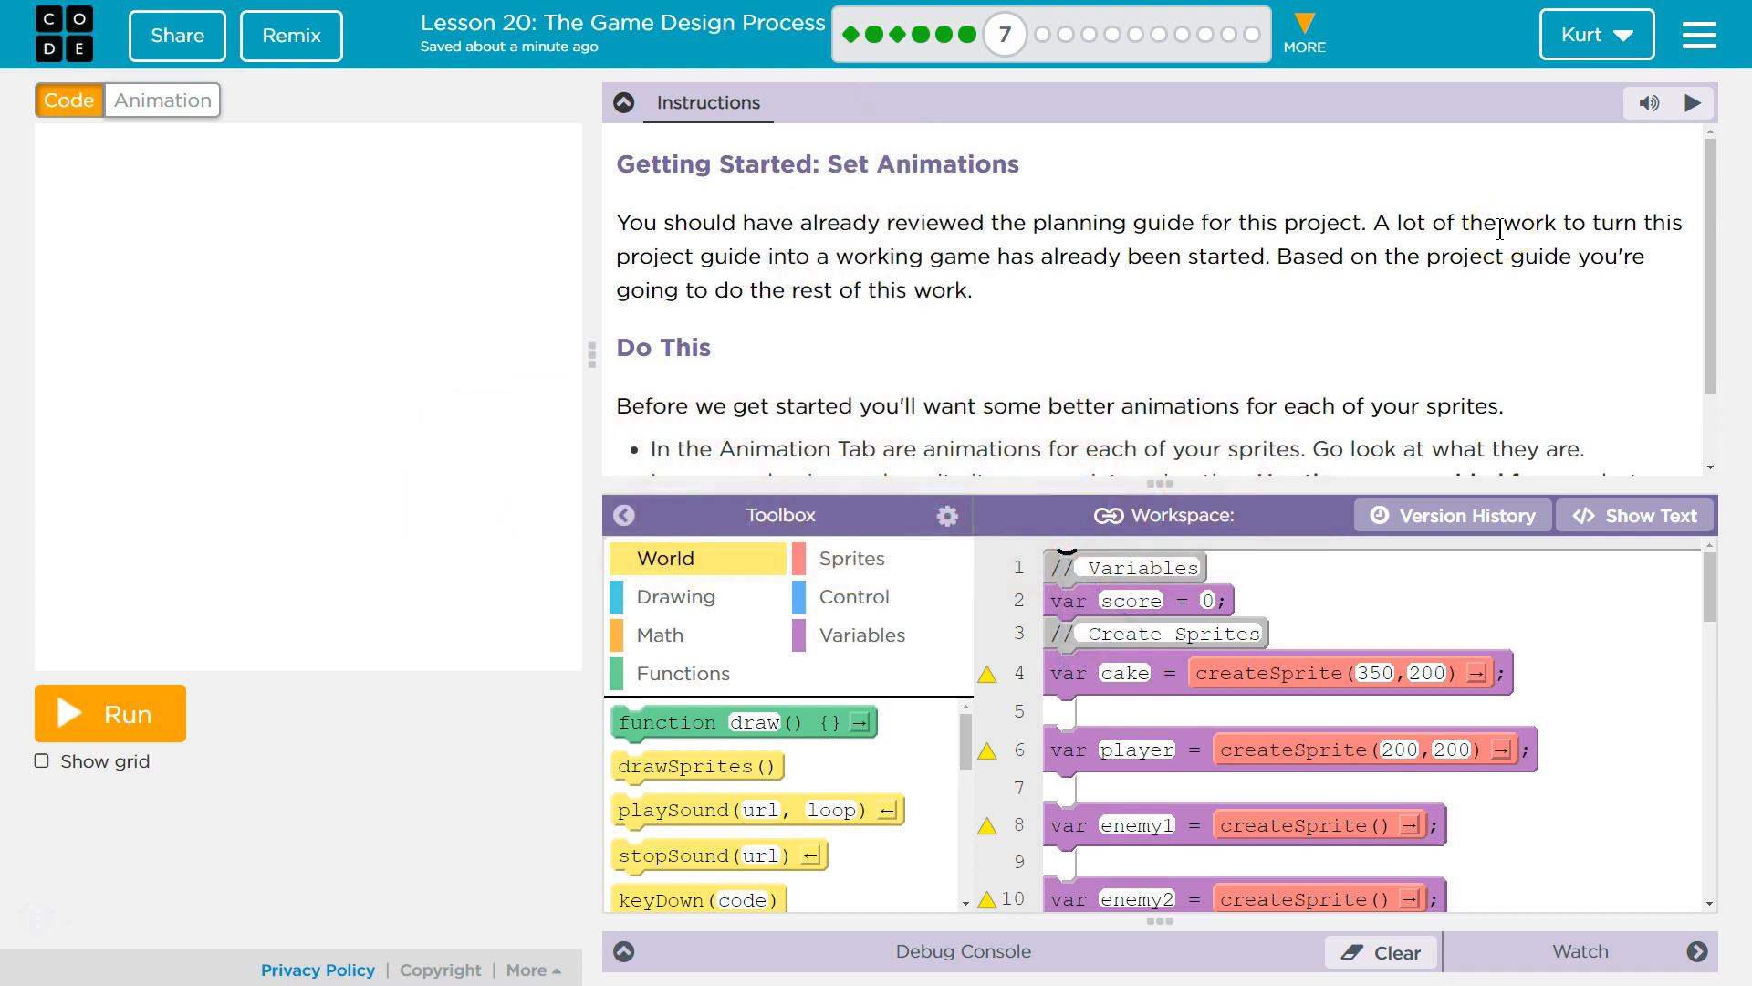
pyautogui.moveTo(1511, 299)
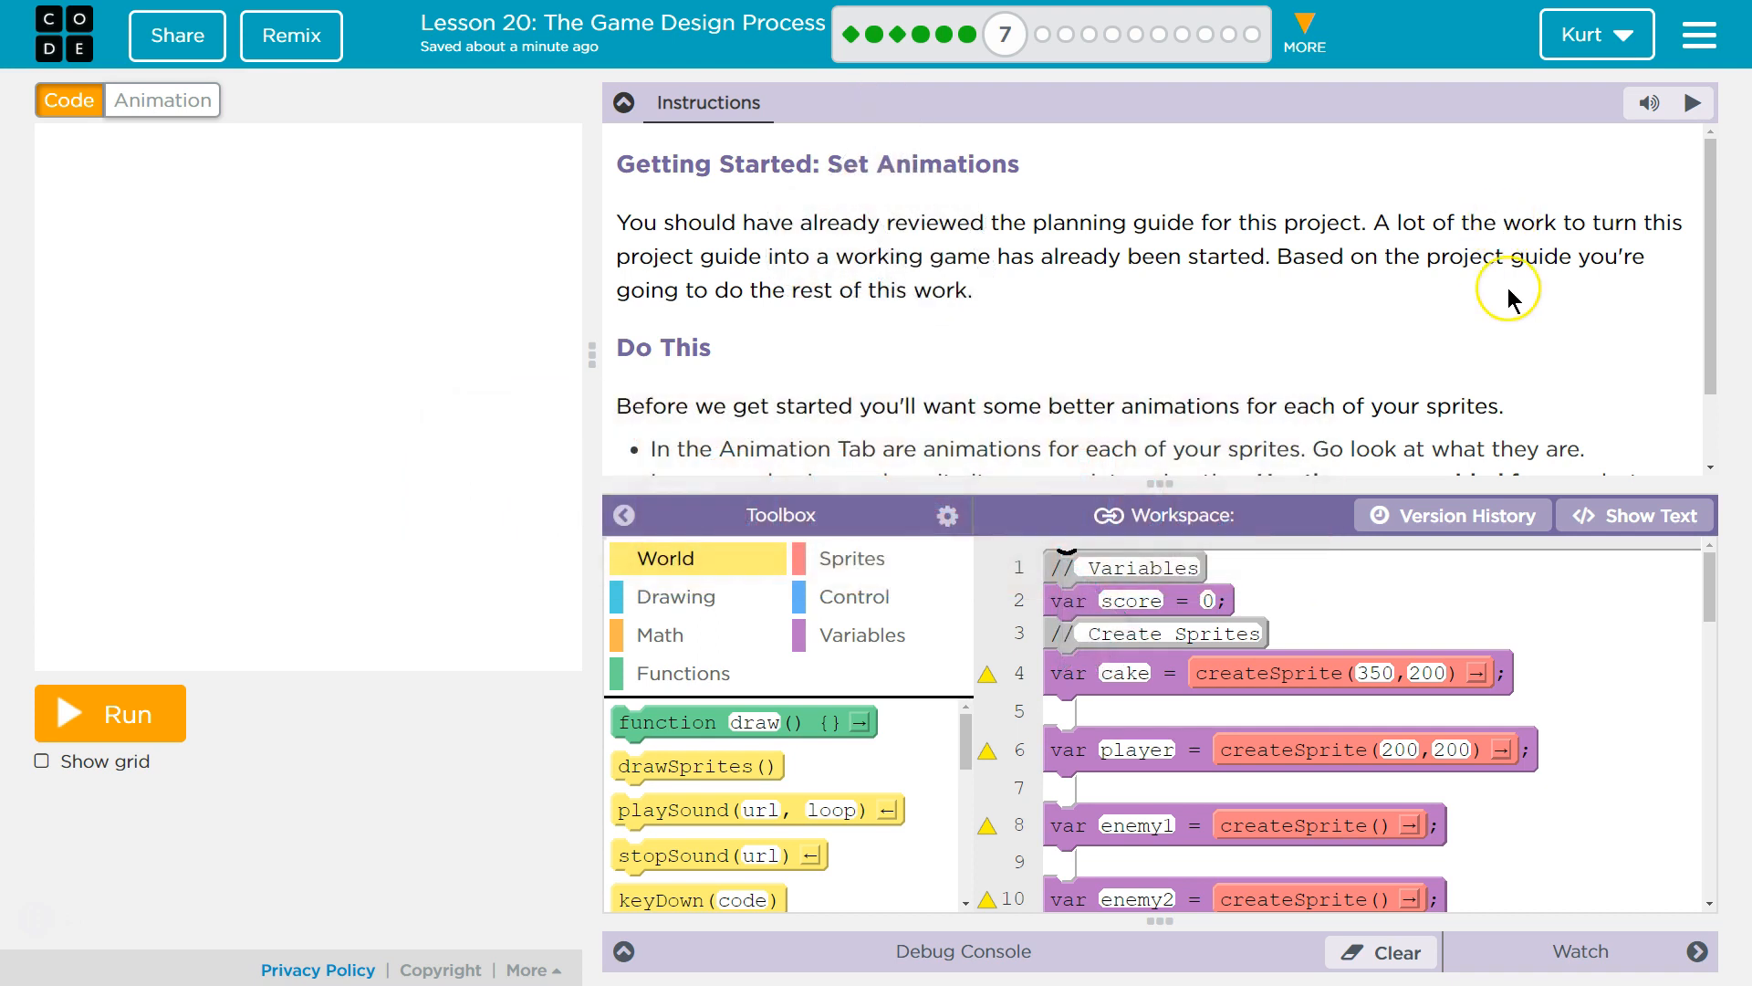
pyautogui.moveTo(1564, 244)
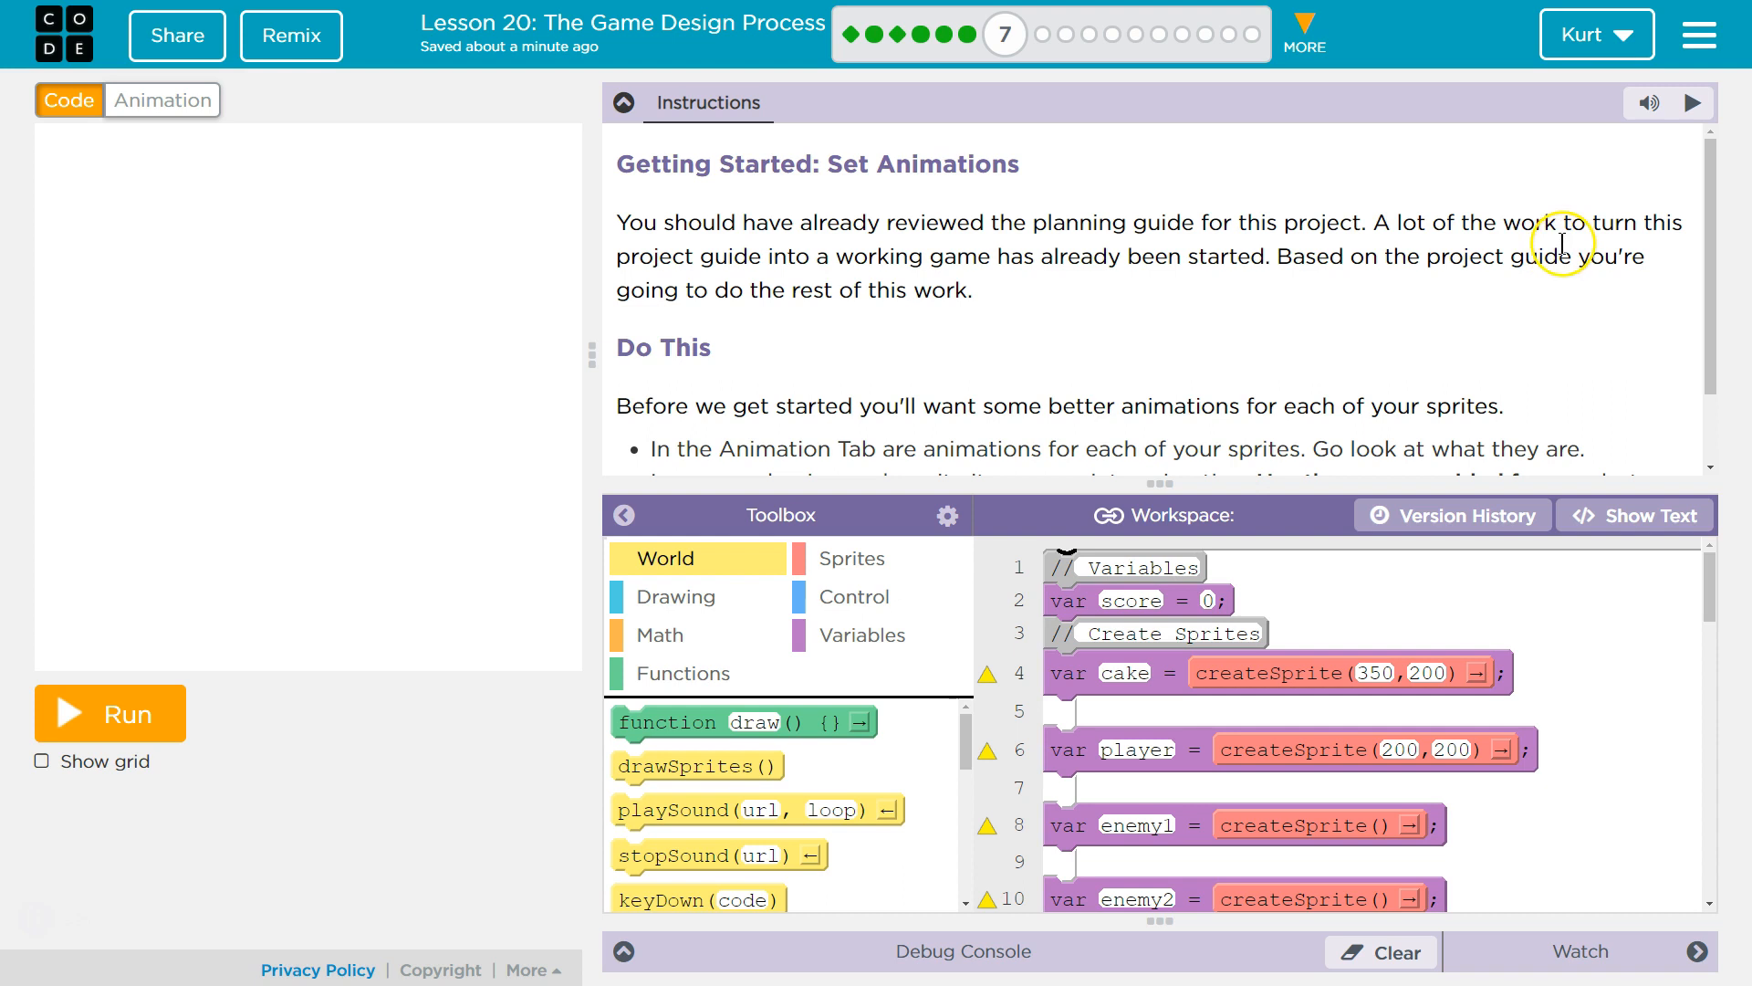
pyautogui.moveTo(1659, 221)
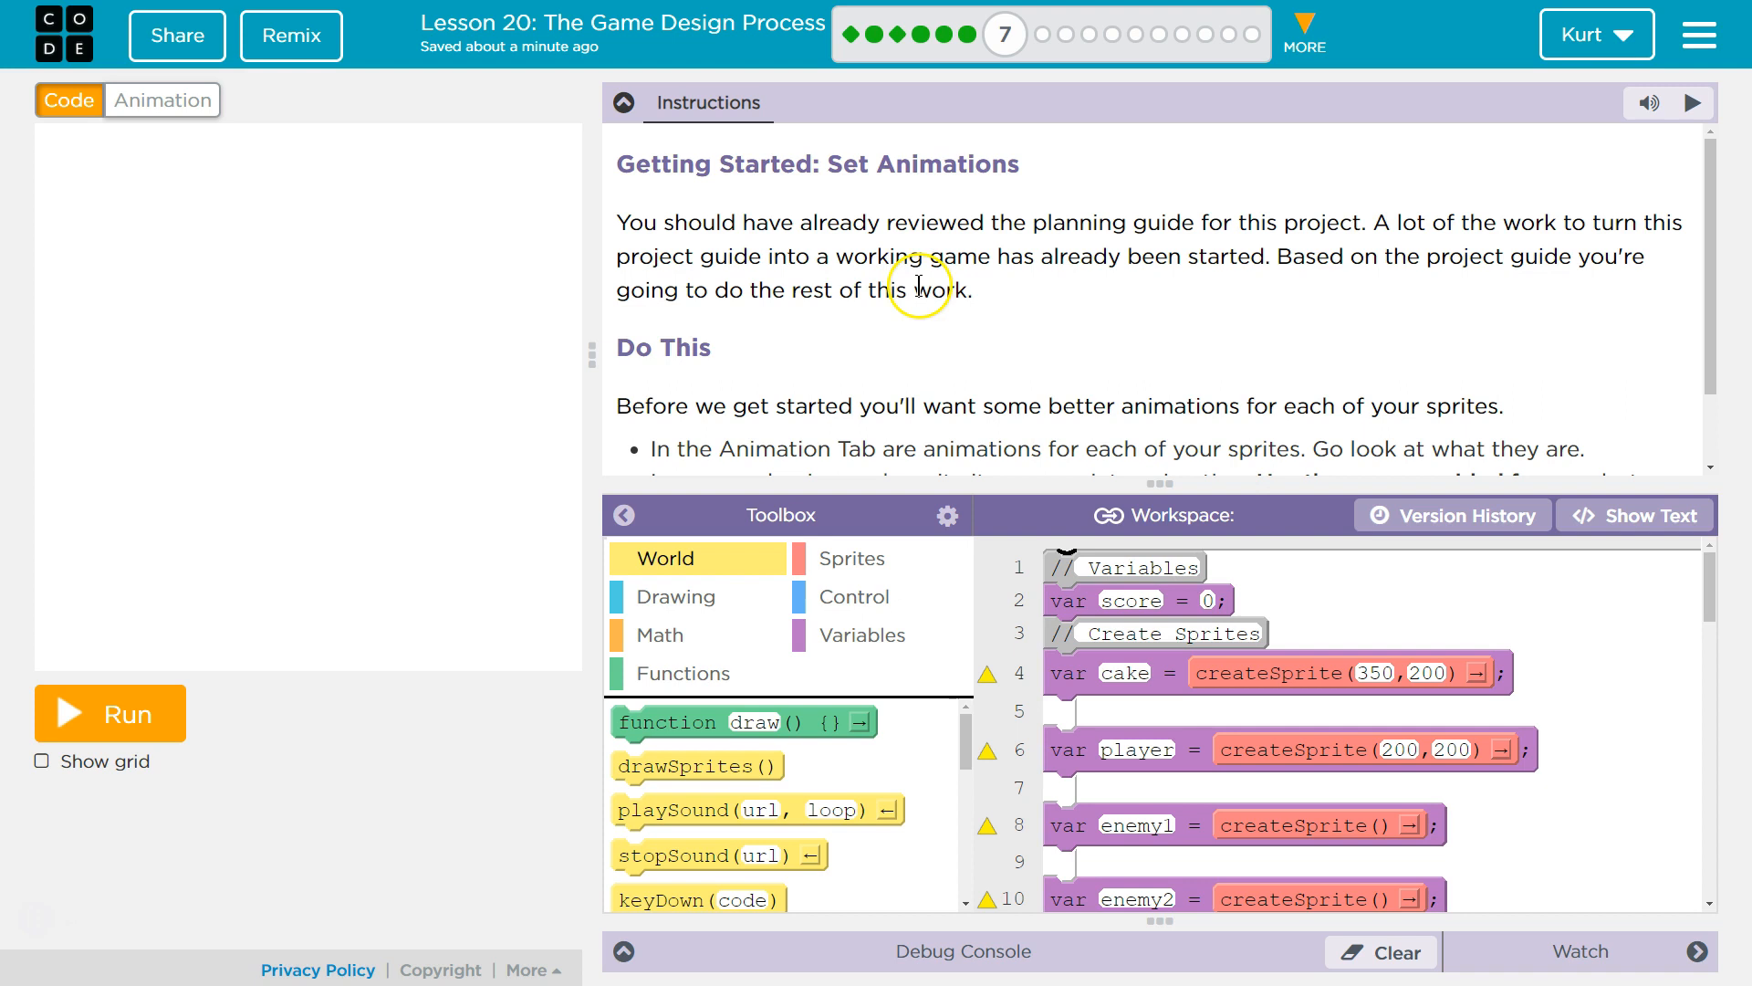
pyautogui.moveTo(1025, 308)
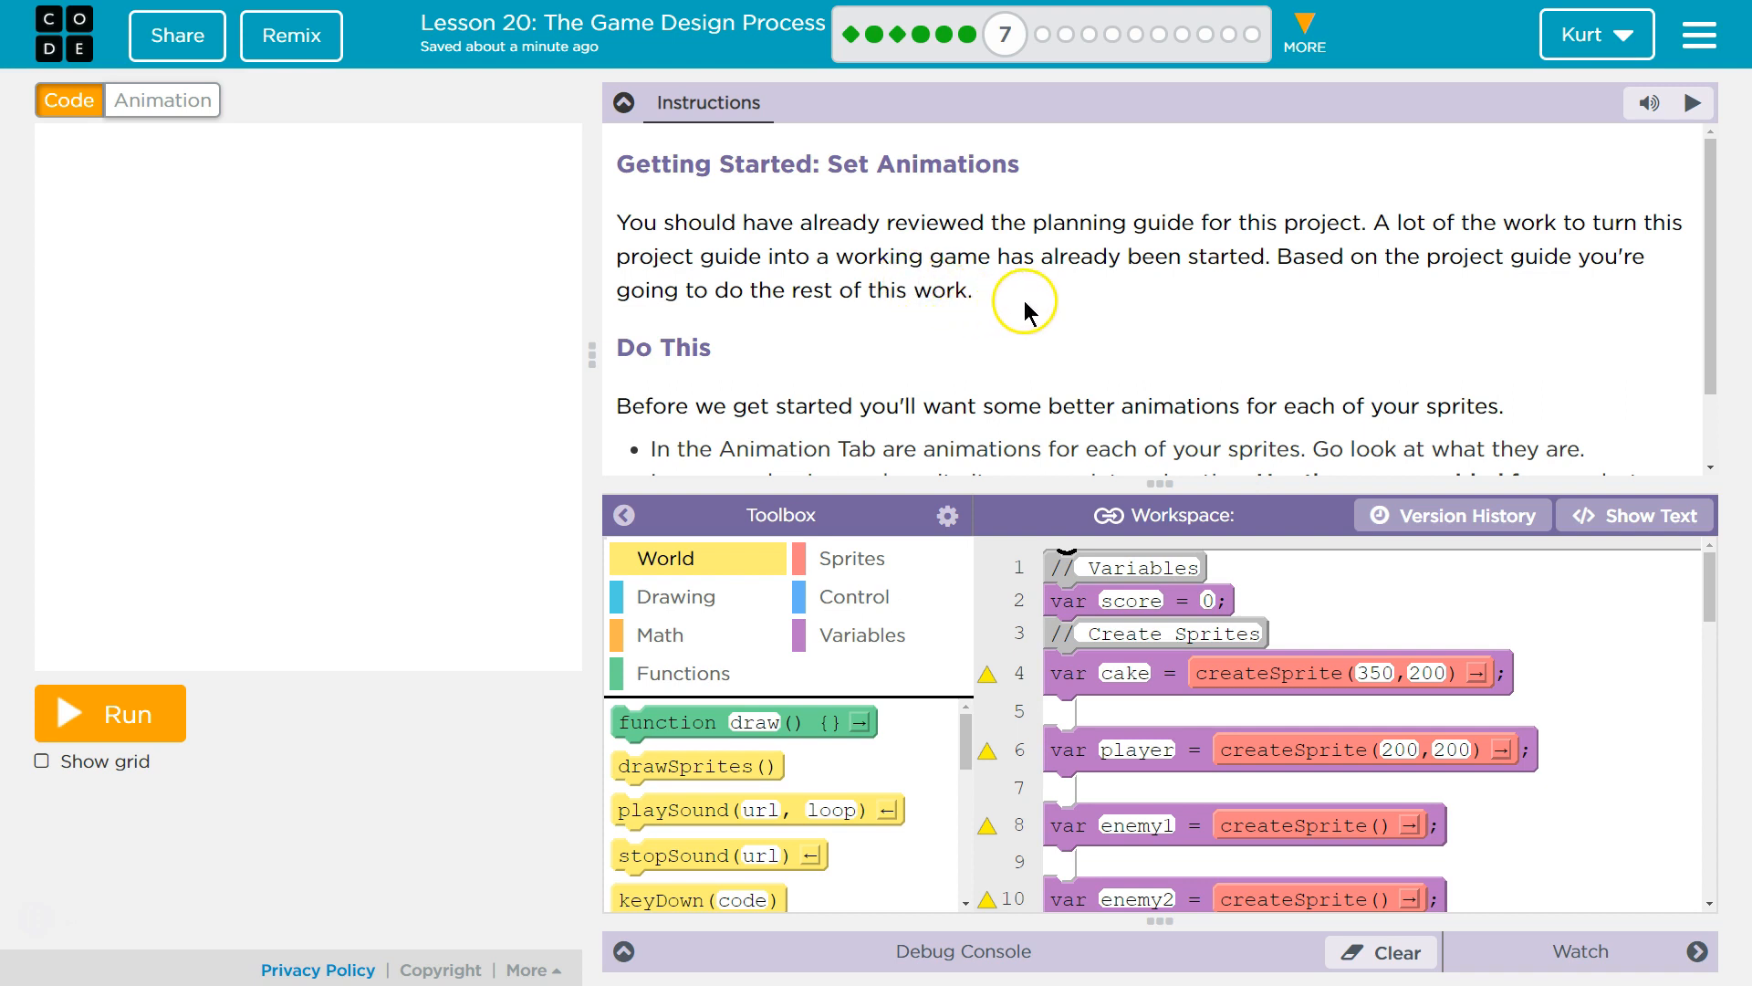
pyautogui.moveTo(1036, 310)
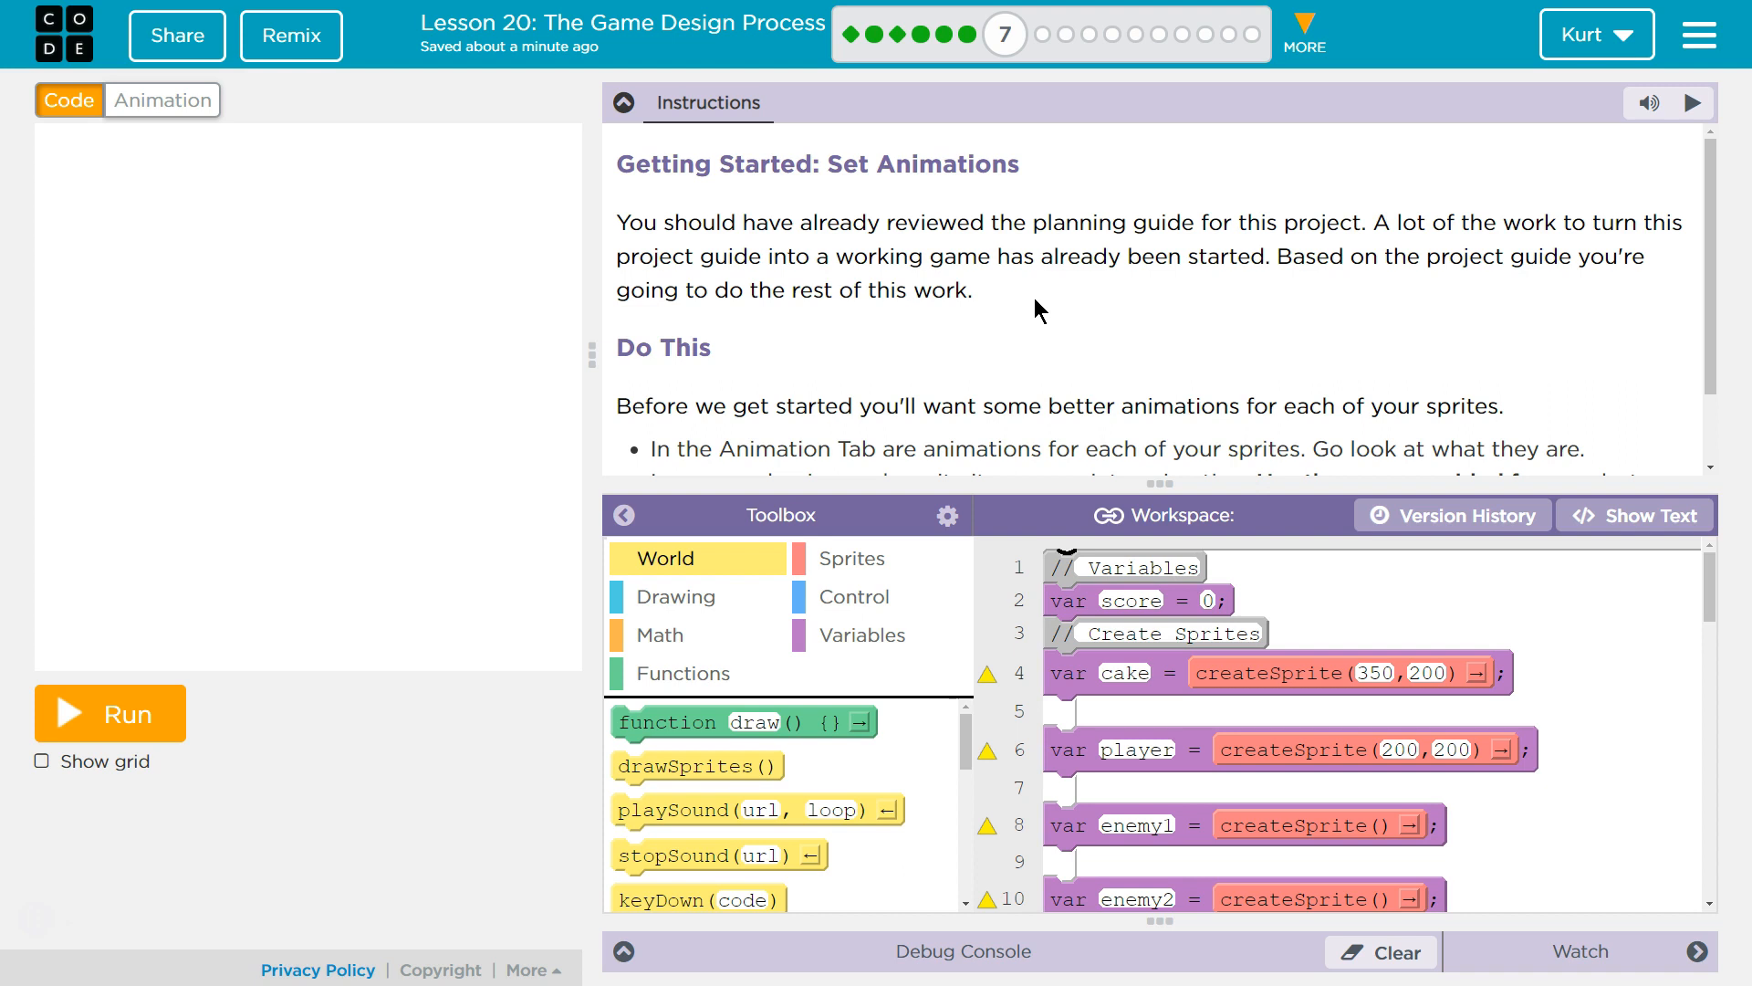
pyautogui.moveTo(1619, 394)
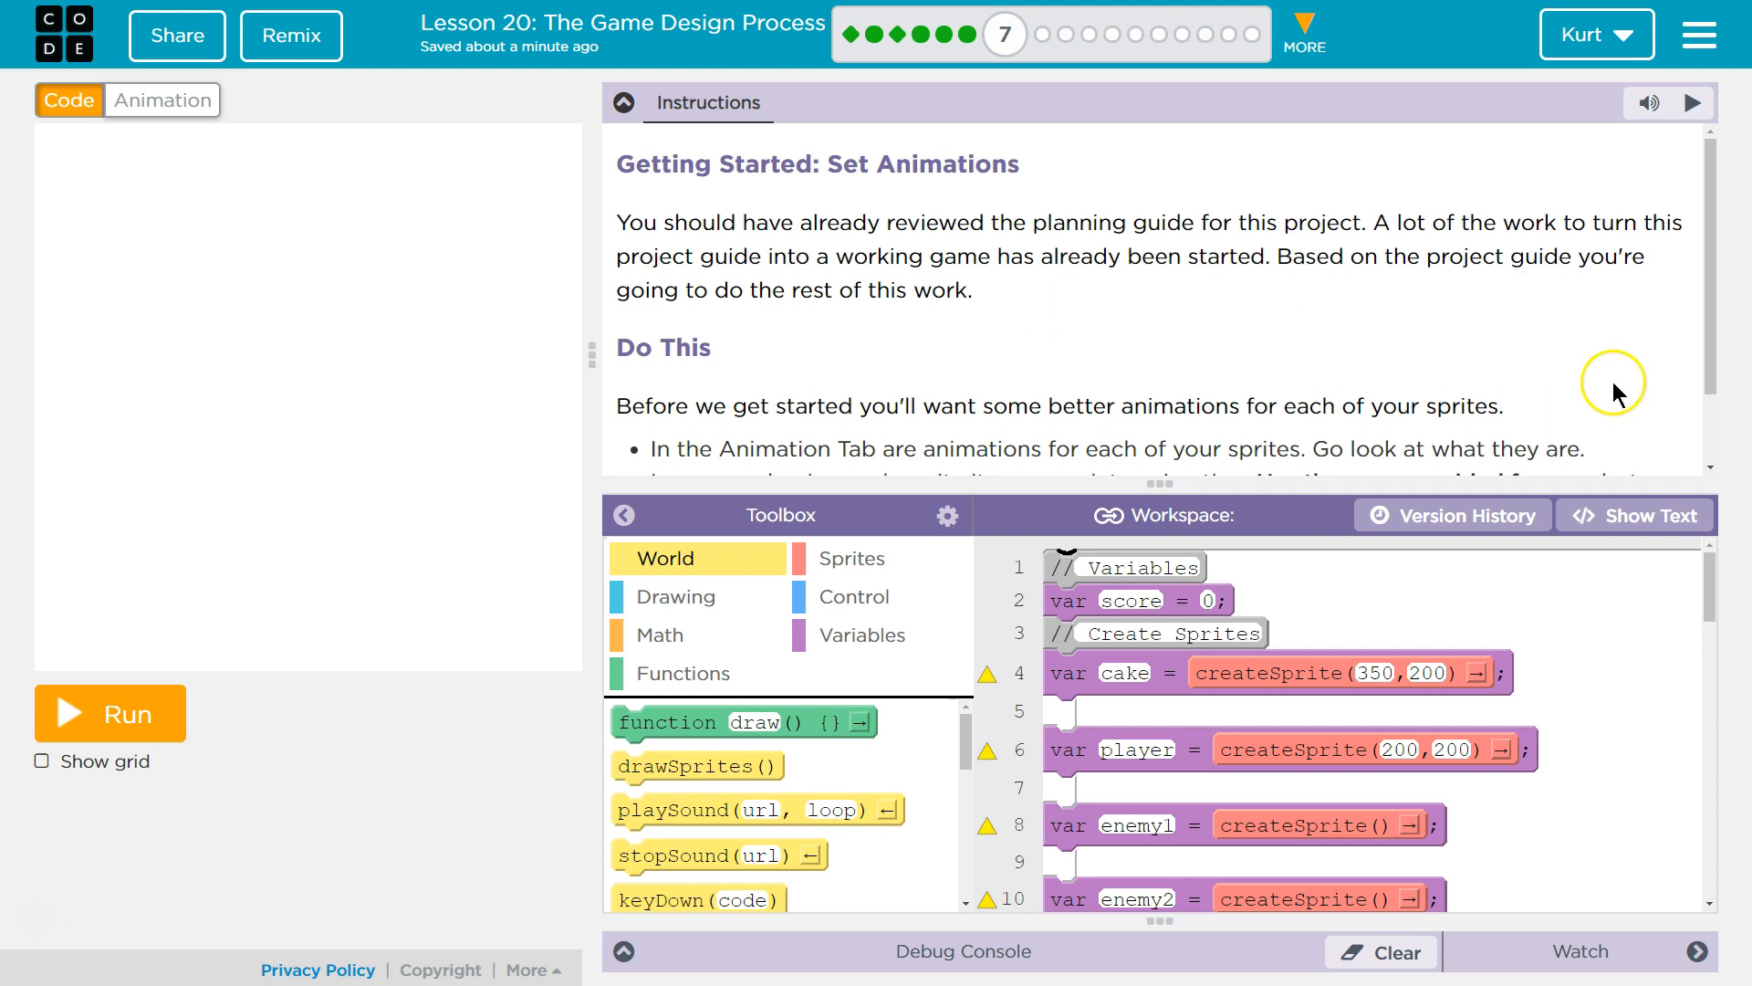
pyautogui.moveTo(891, 349)
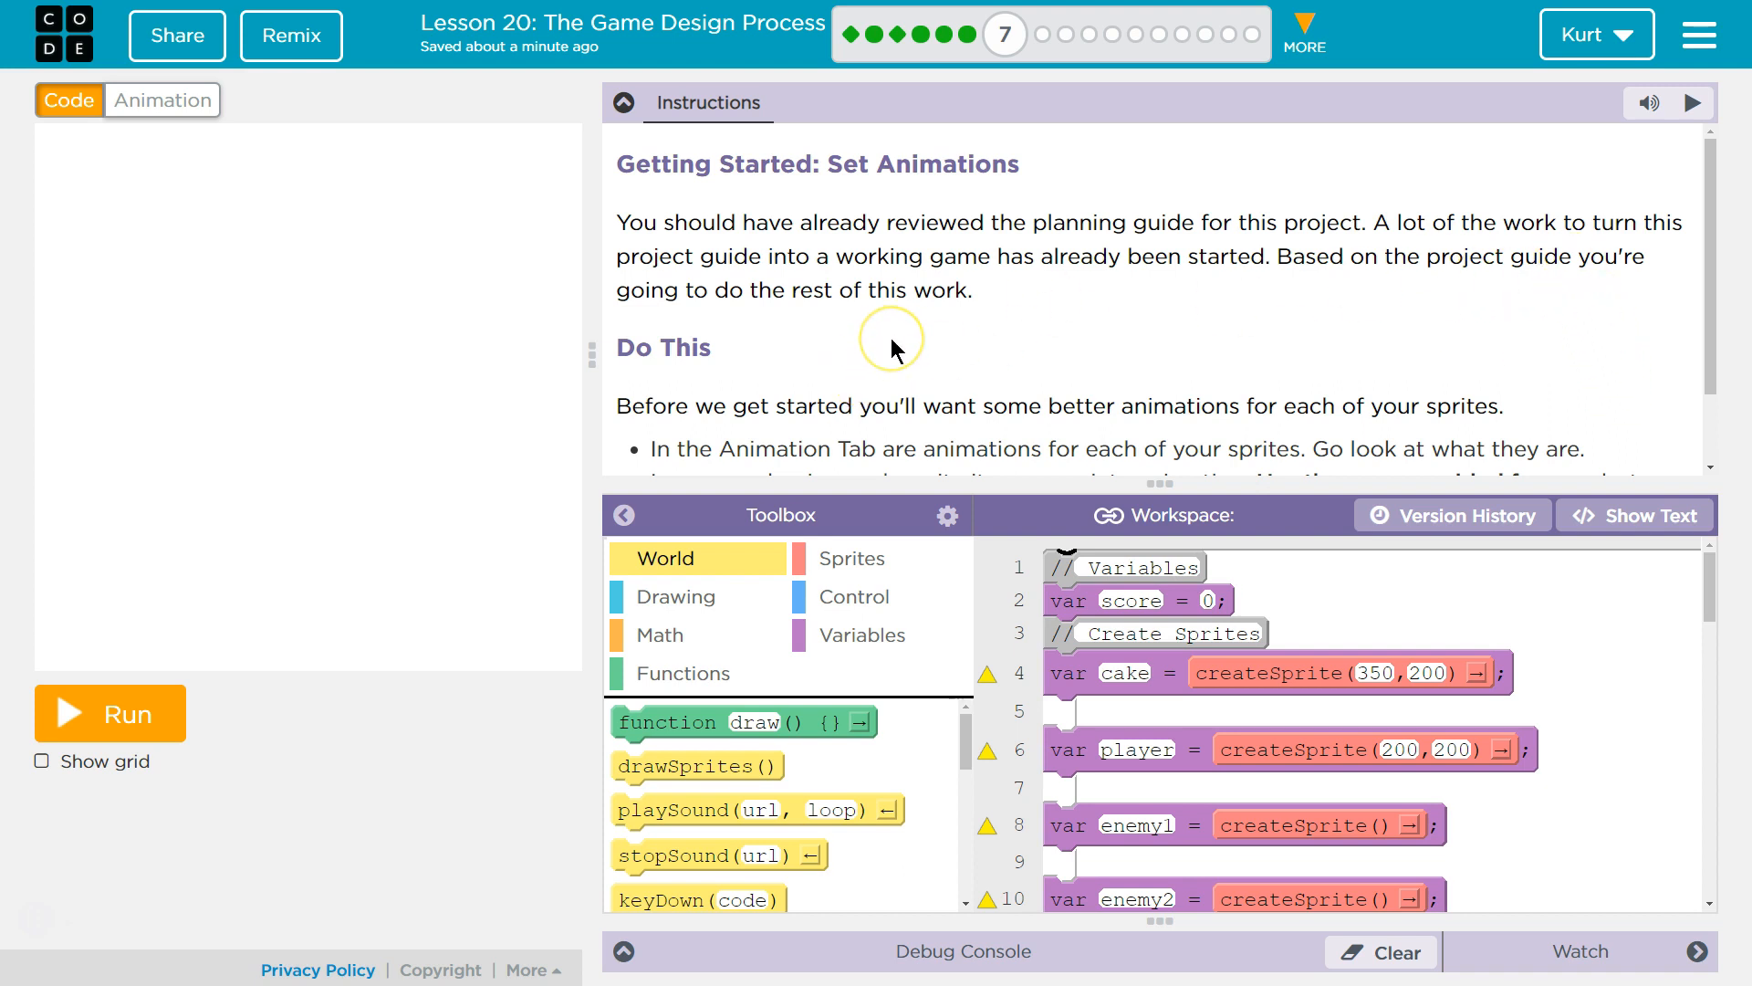
pyautogui.moveTo(1613, 266)
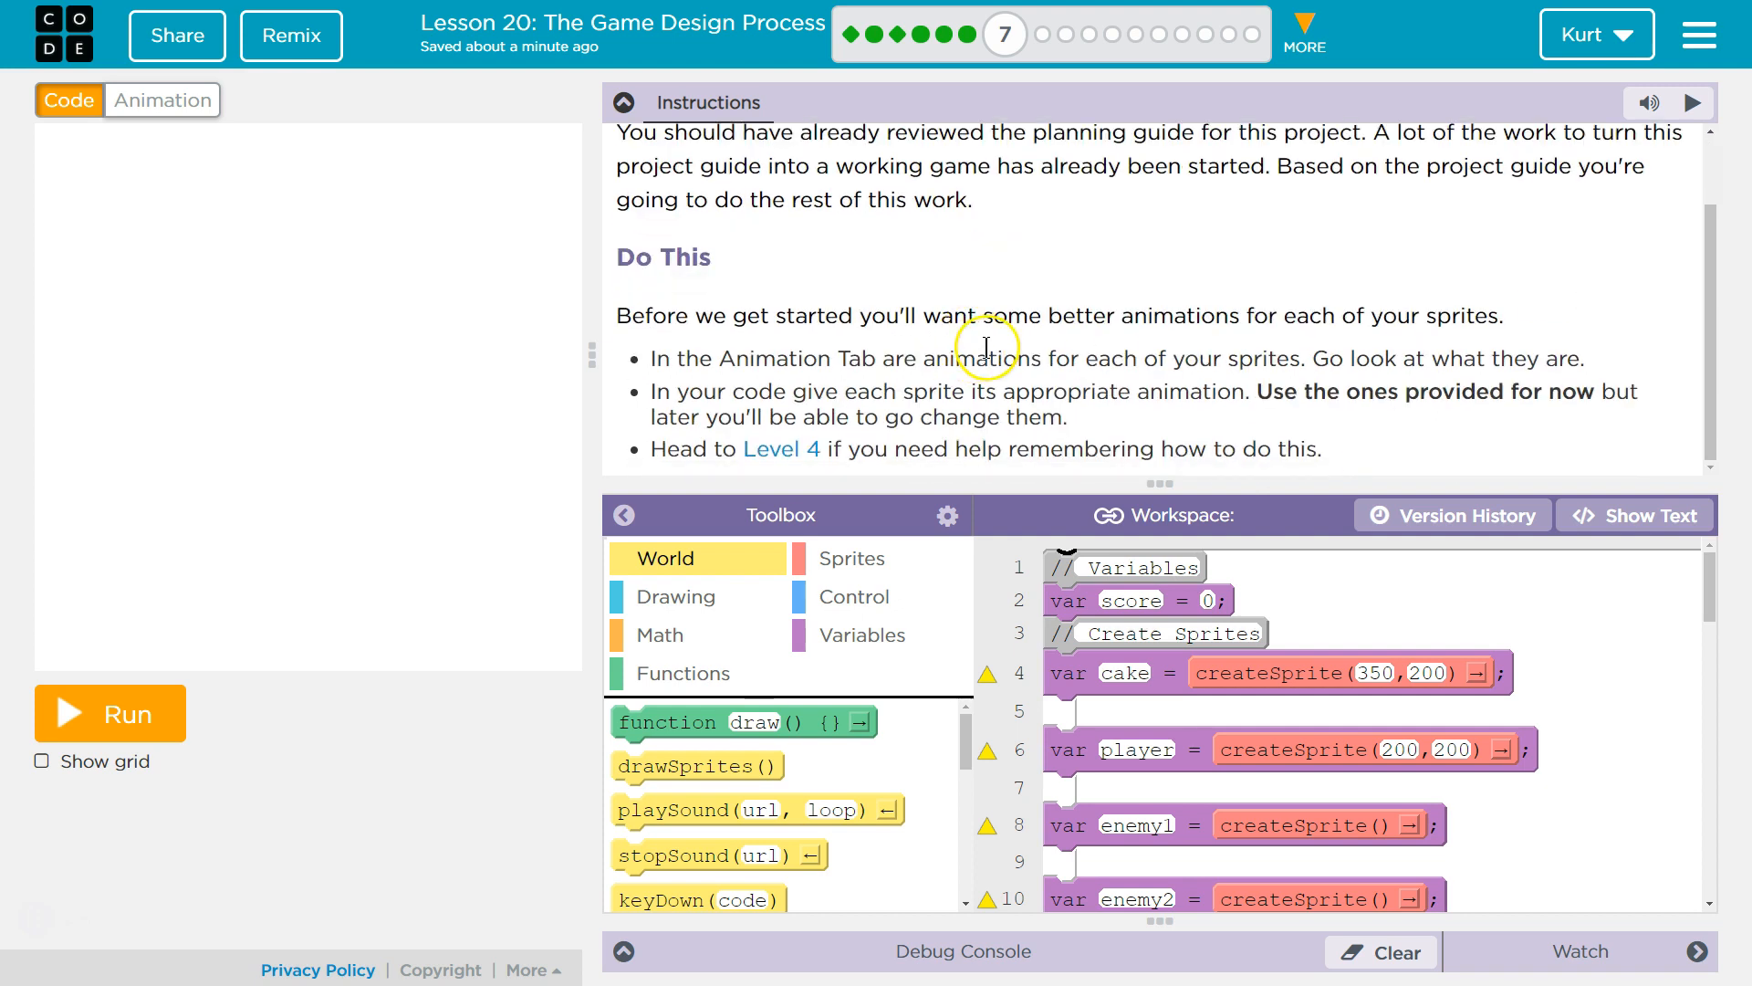
pyautogui.moveTo(926, 315)
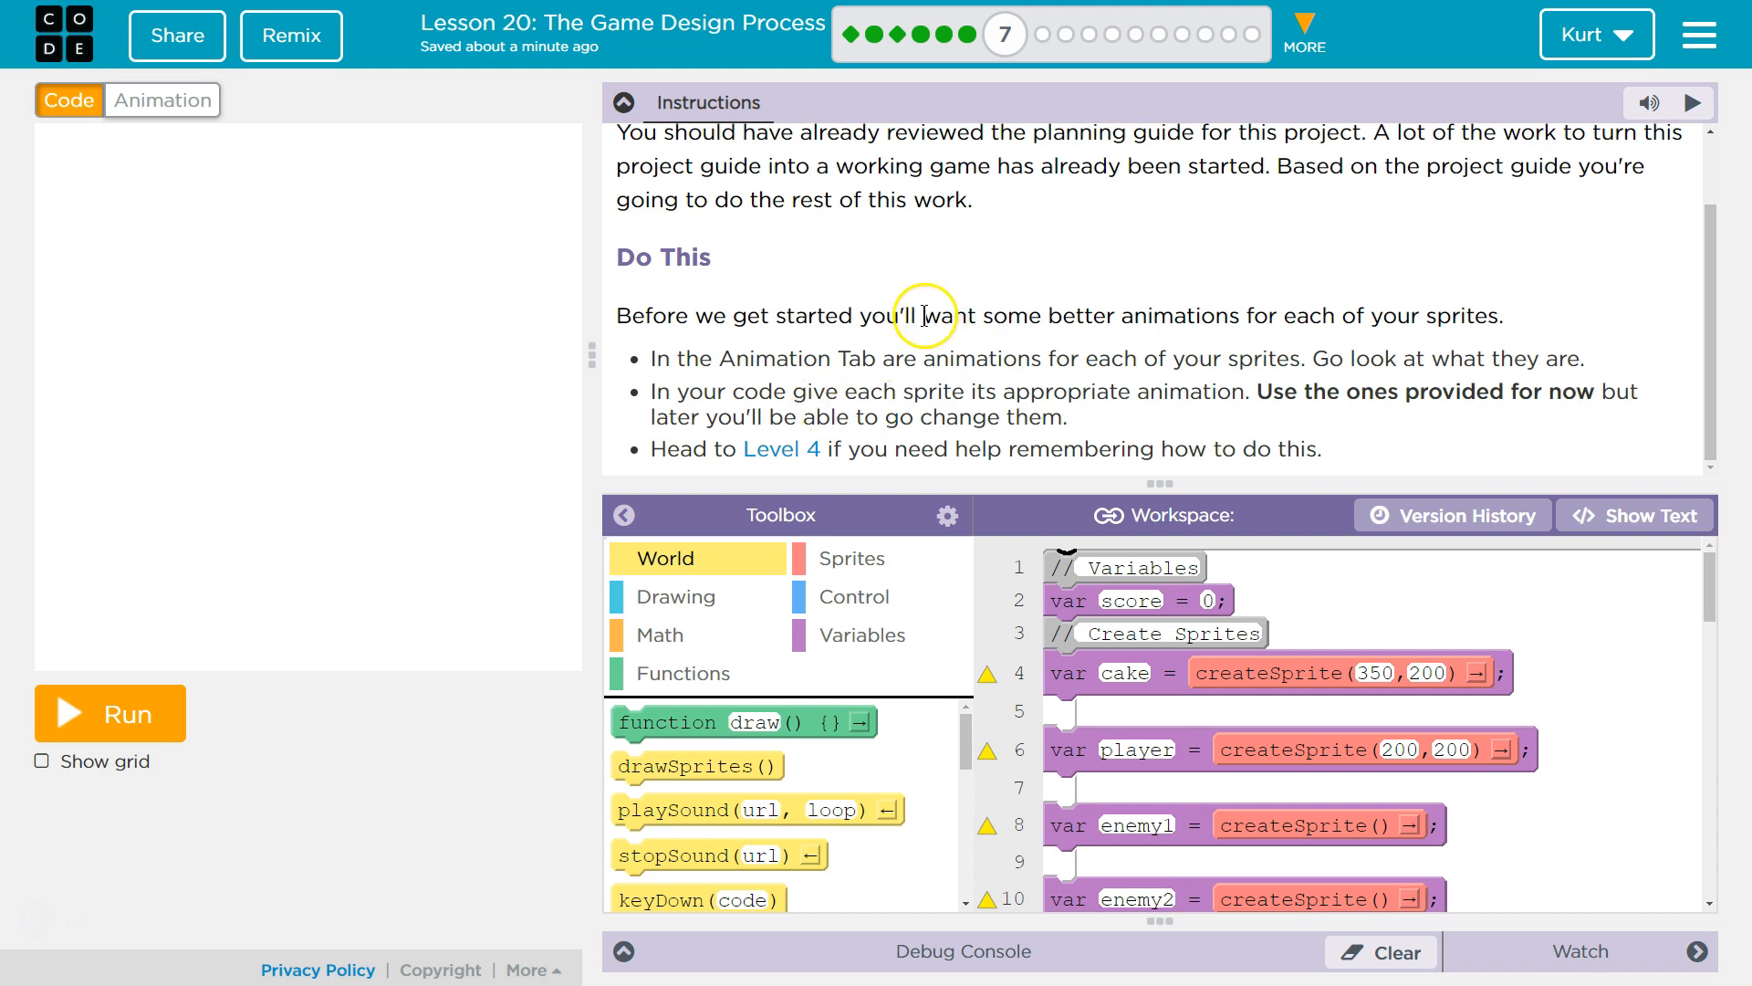
pyautogui.moveTo(787, 310)
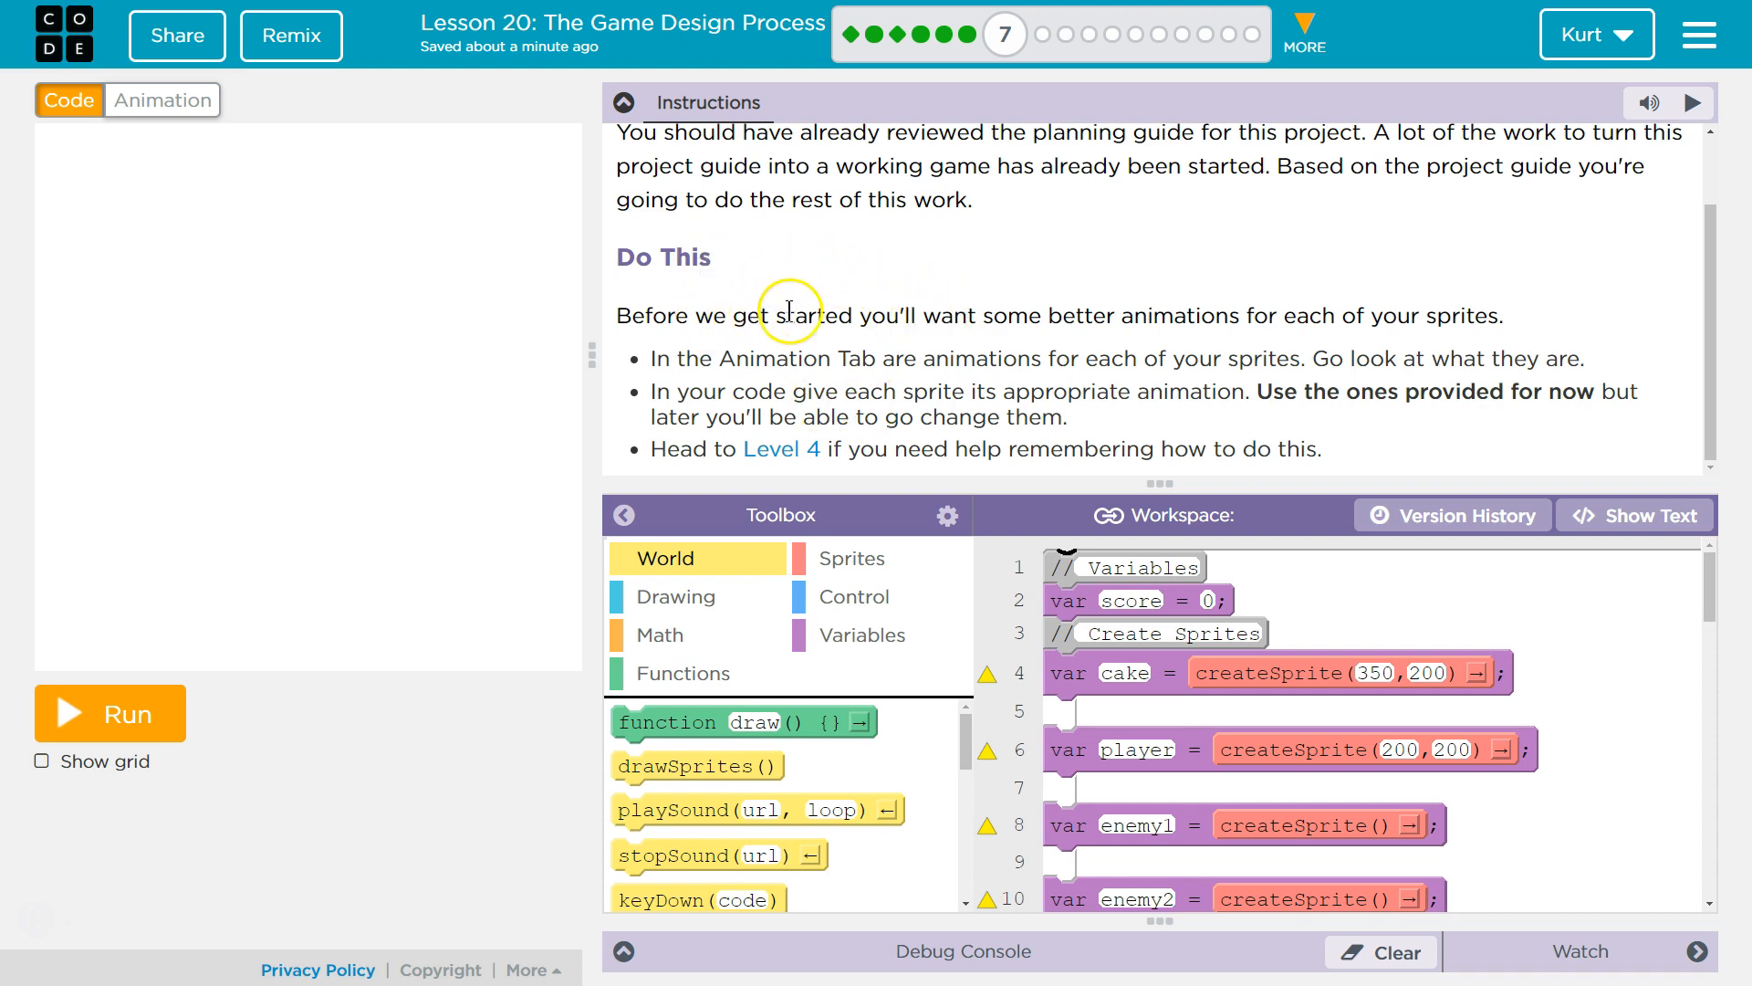
pyautogui.moveTo(1338, 340)
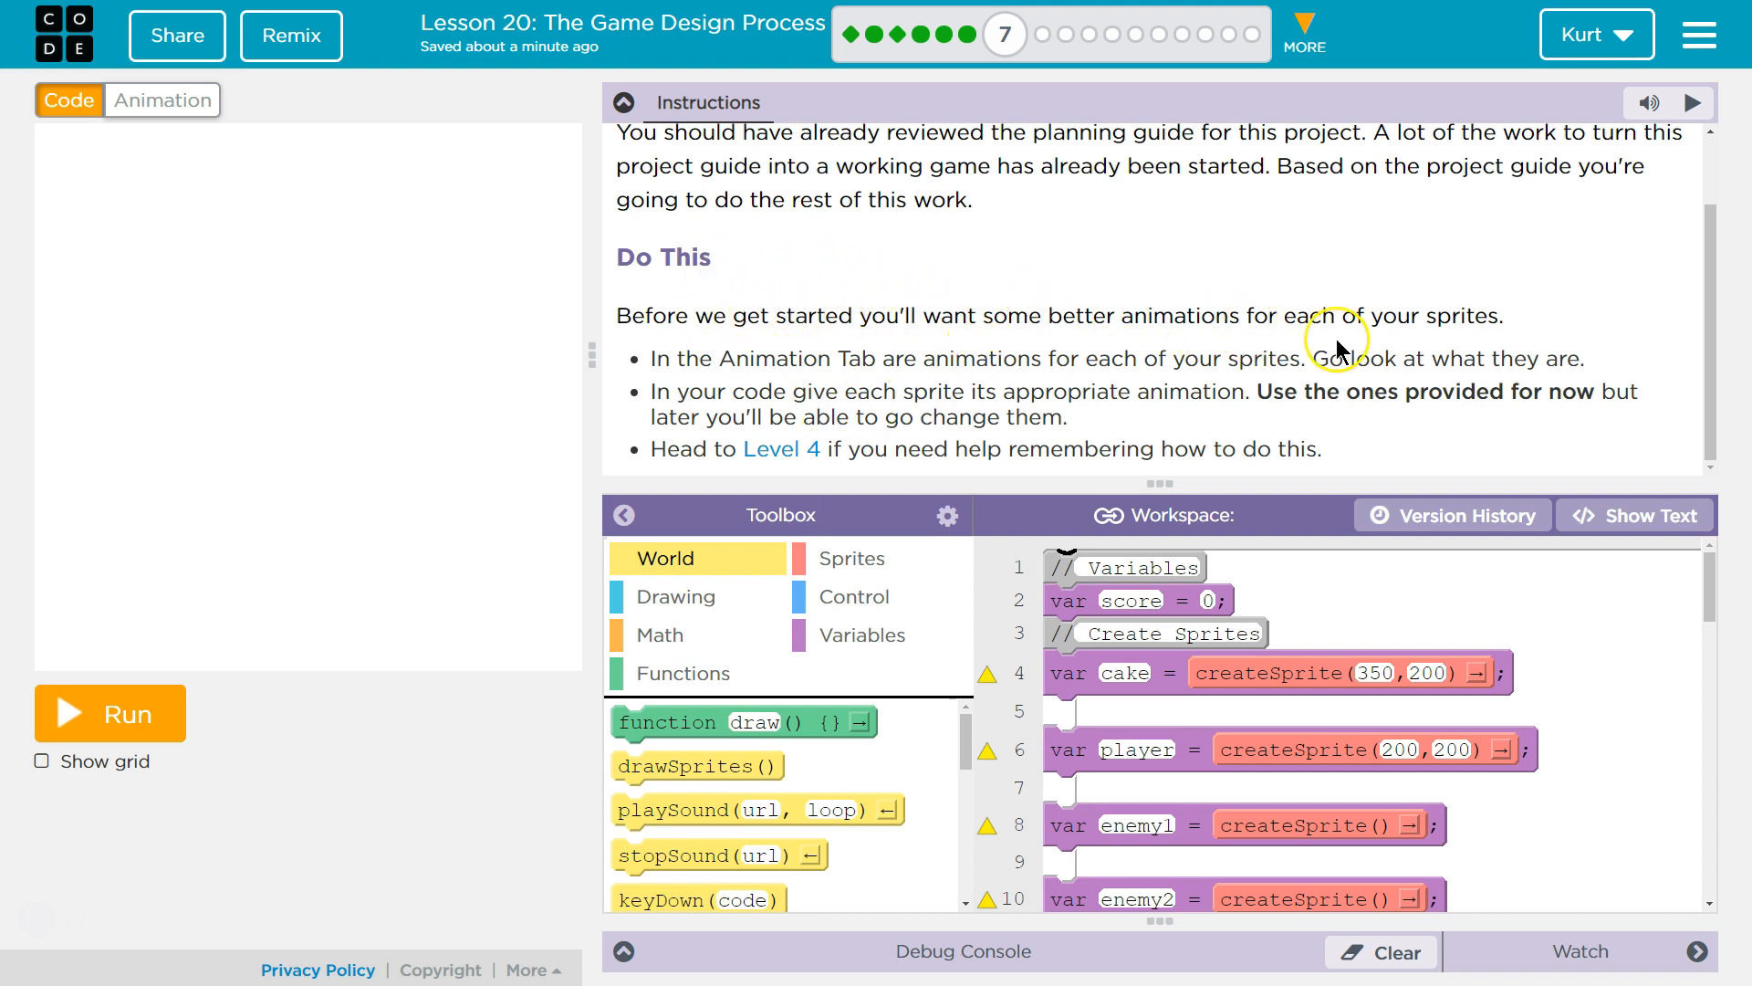
pyautogui.moveTo(1462, 314)
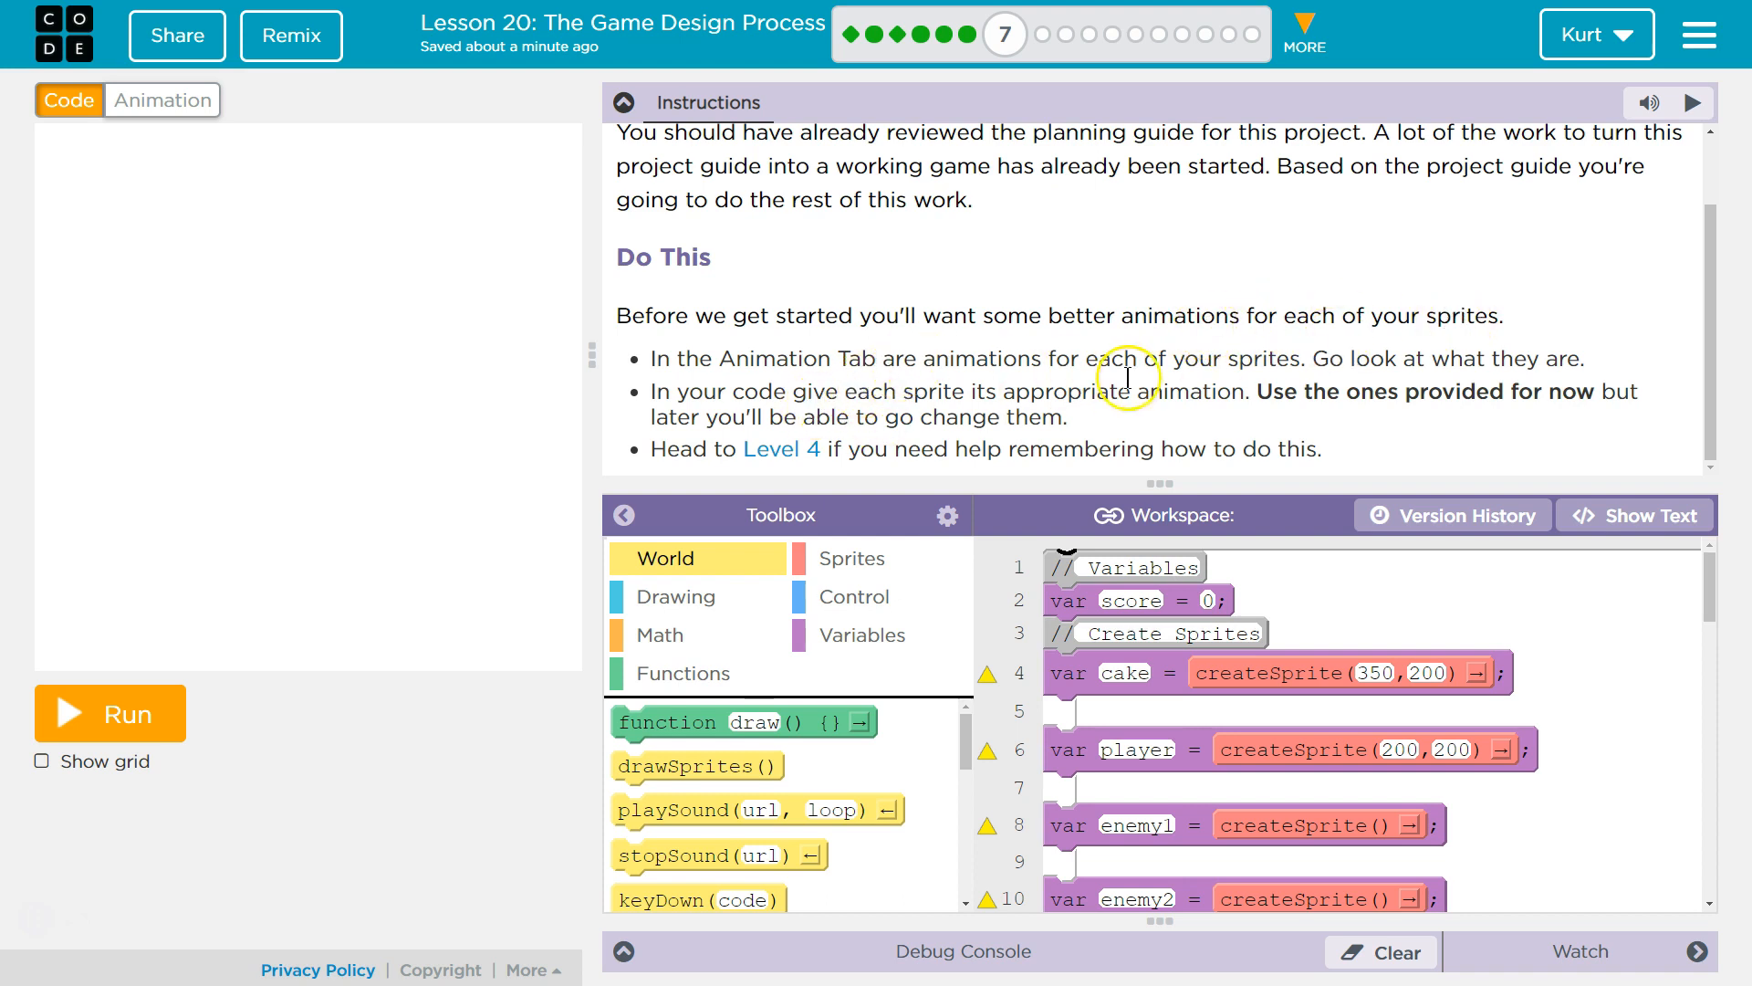
pyautogui.moveTo(1520, 388)
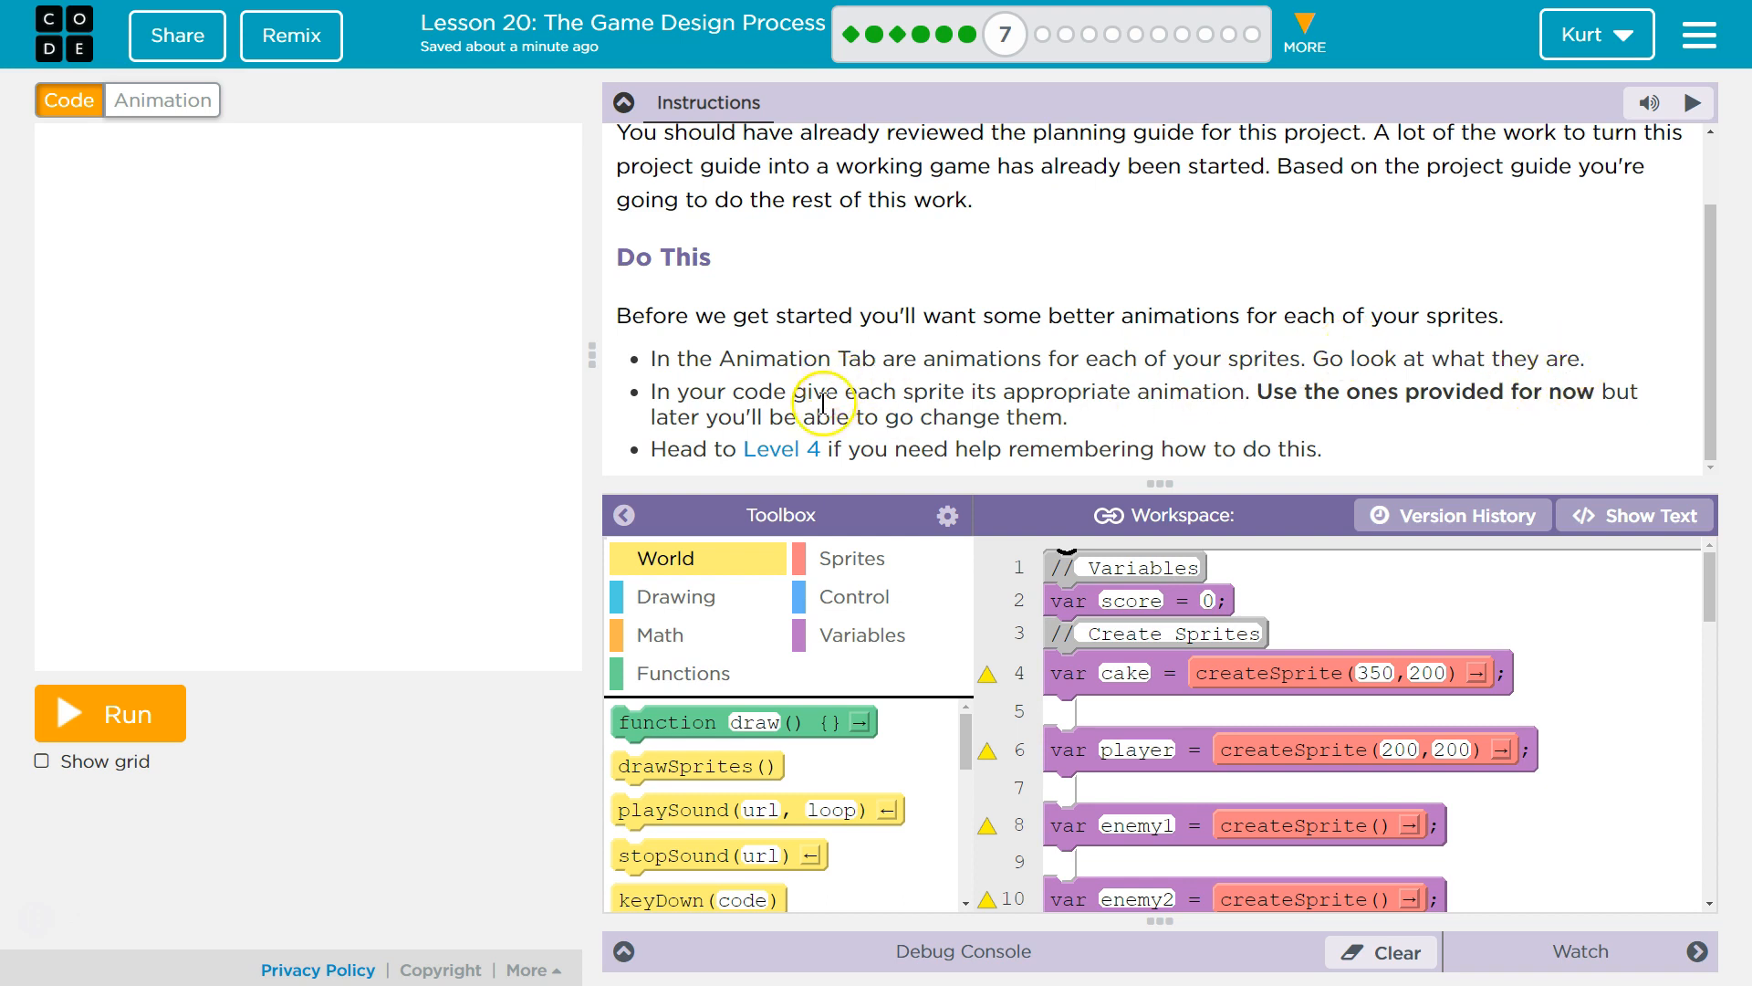
pyautogui.moveTo(1215, 390)
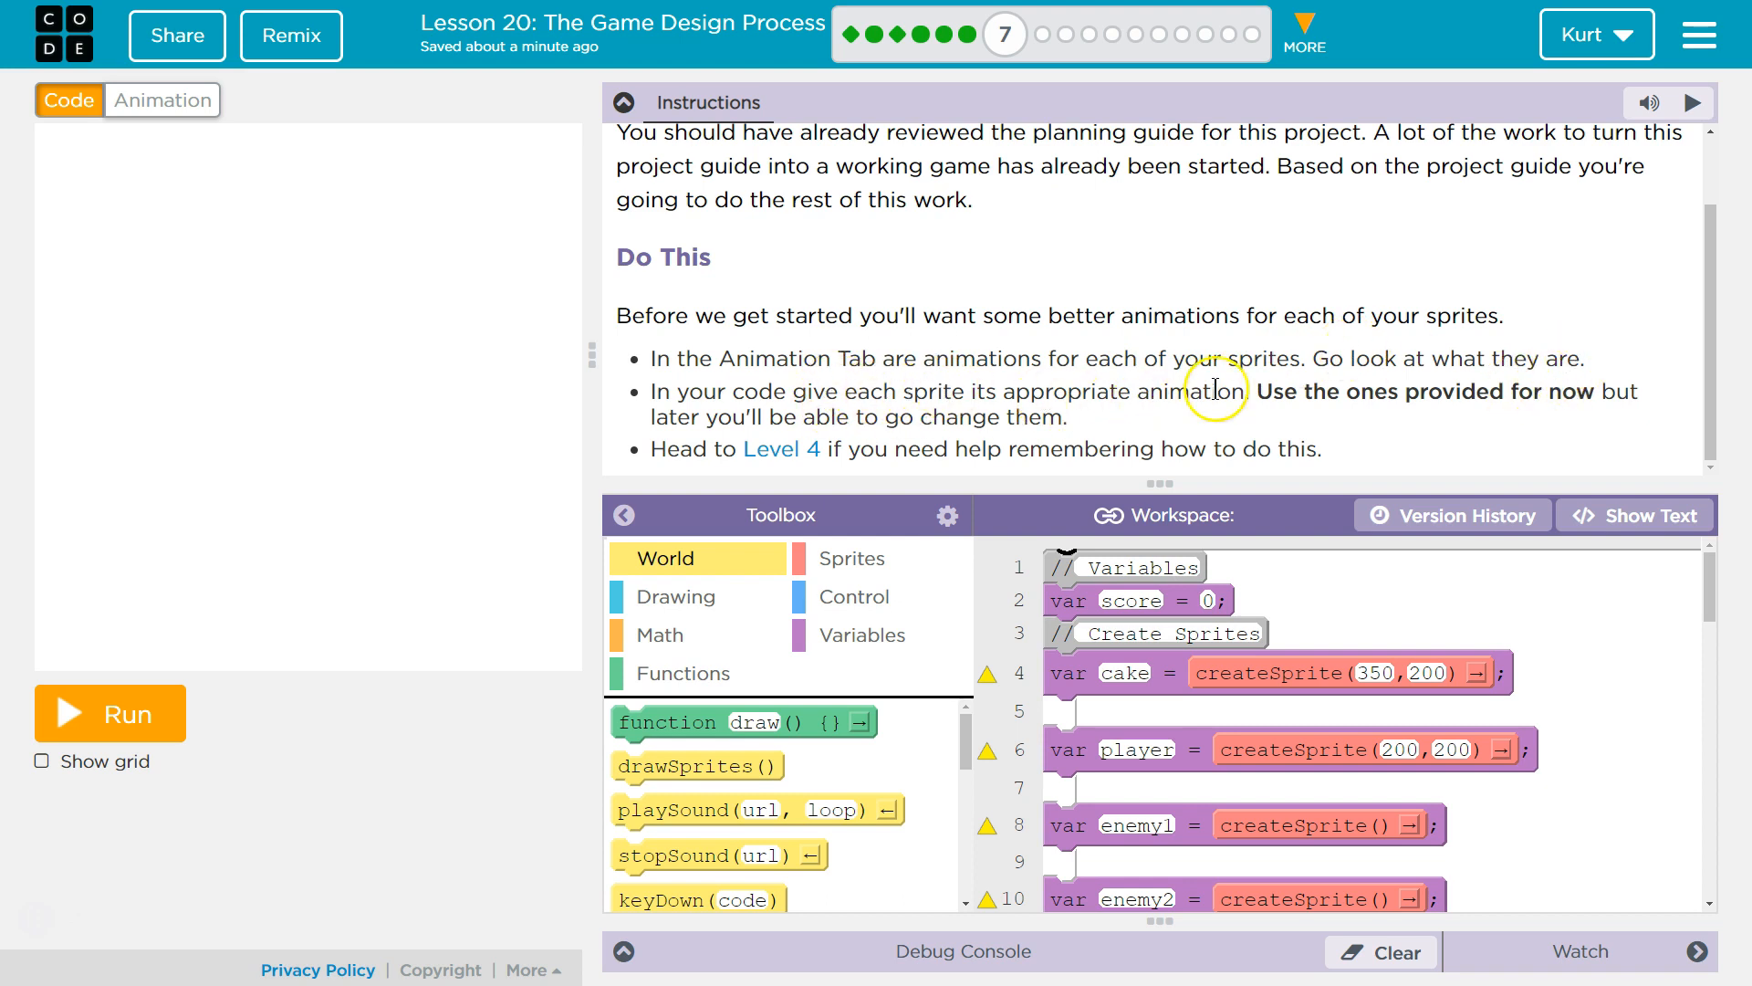
pyautogui.moveTo(1614, 390)
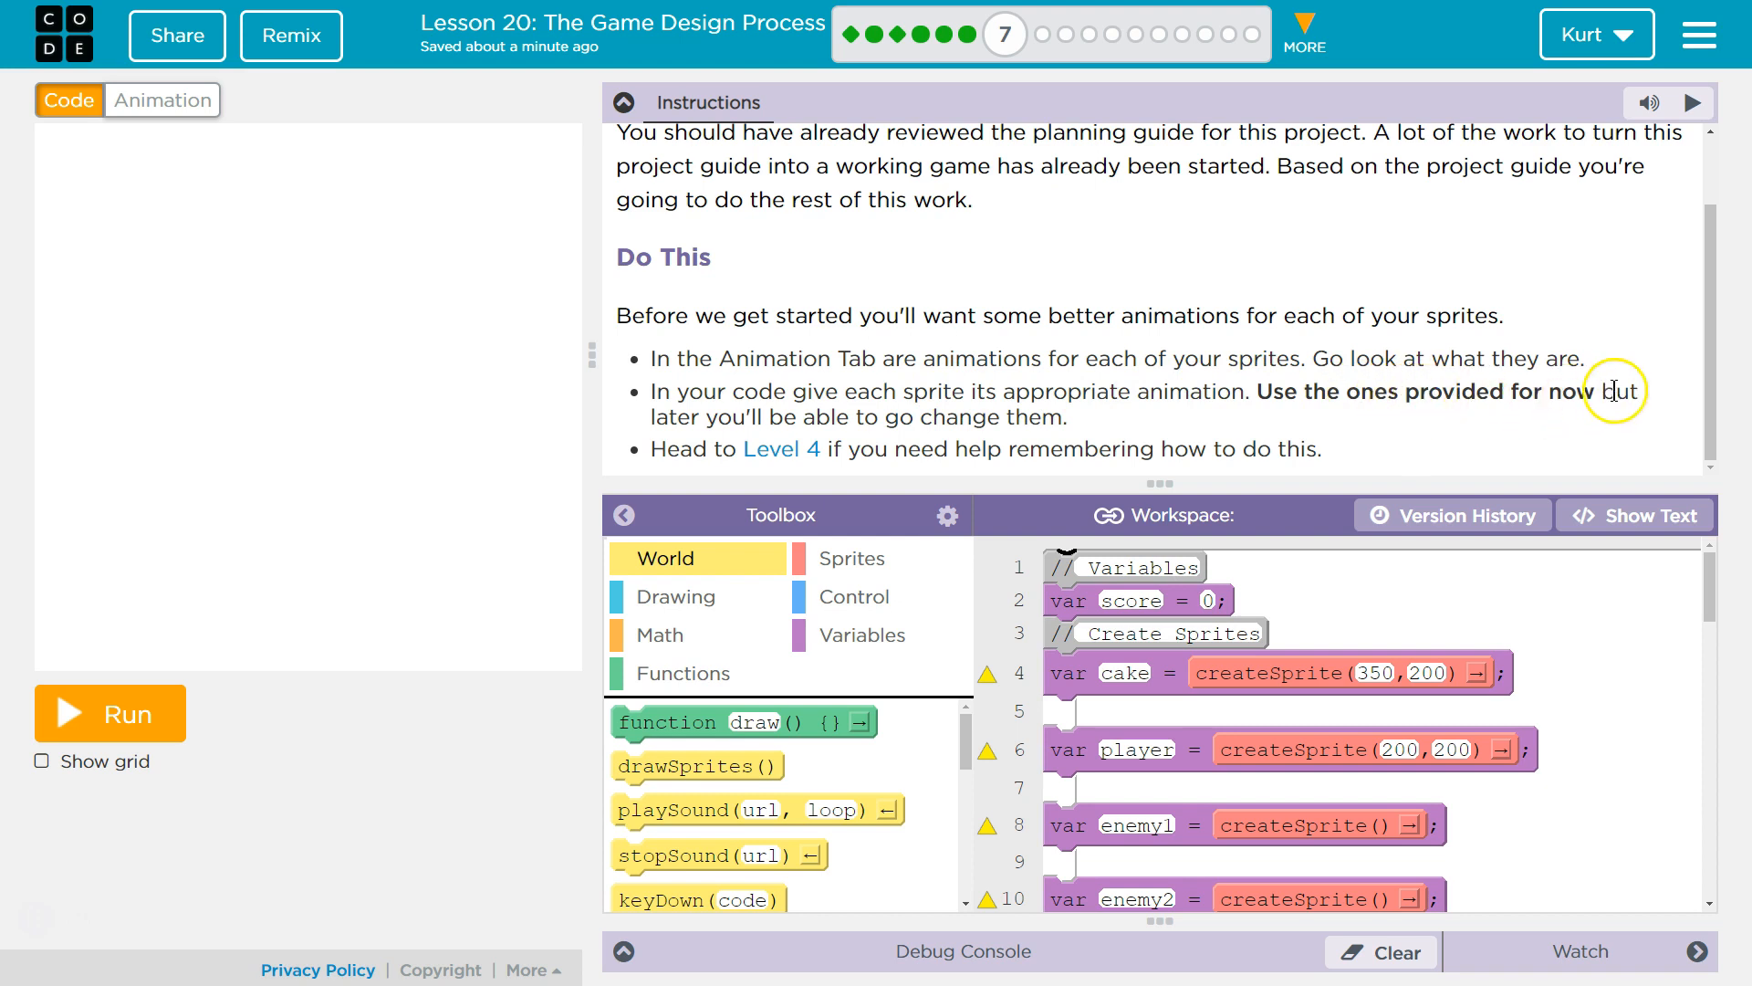
pyautogui.moveTo(1090, 430)
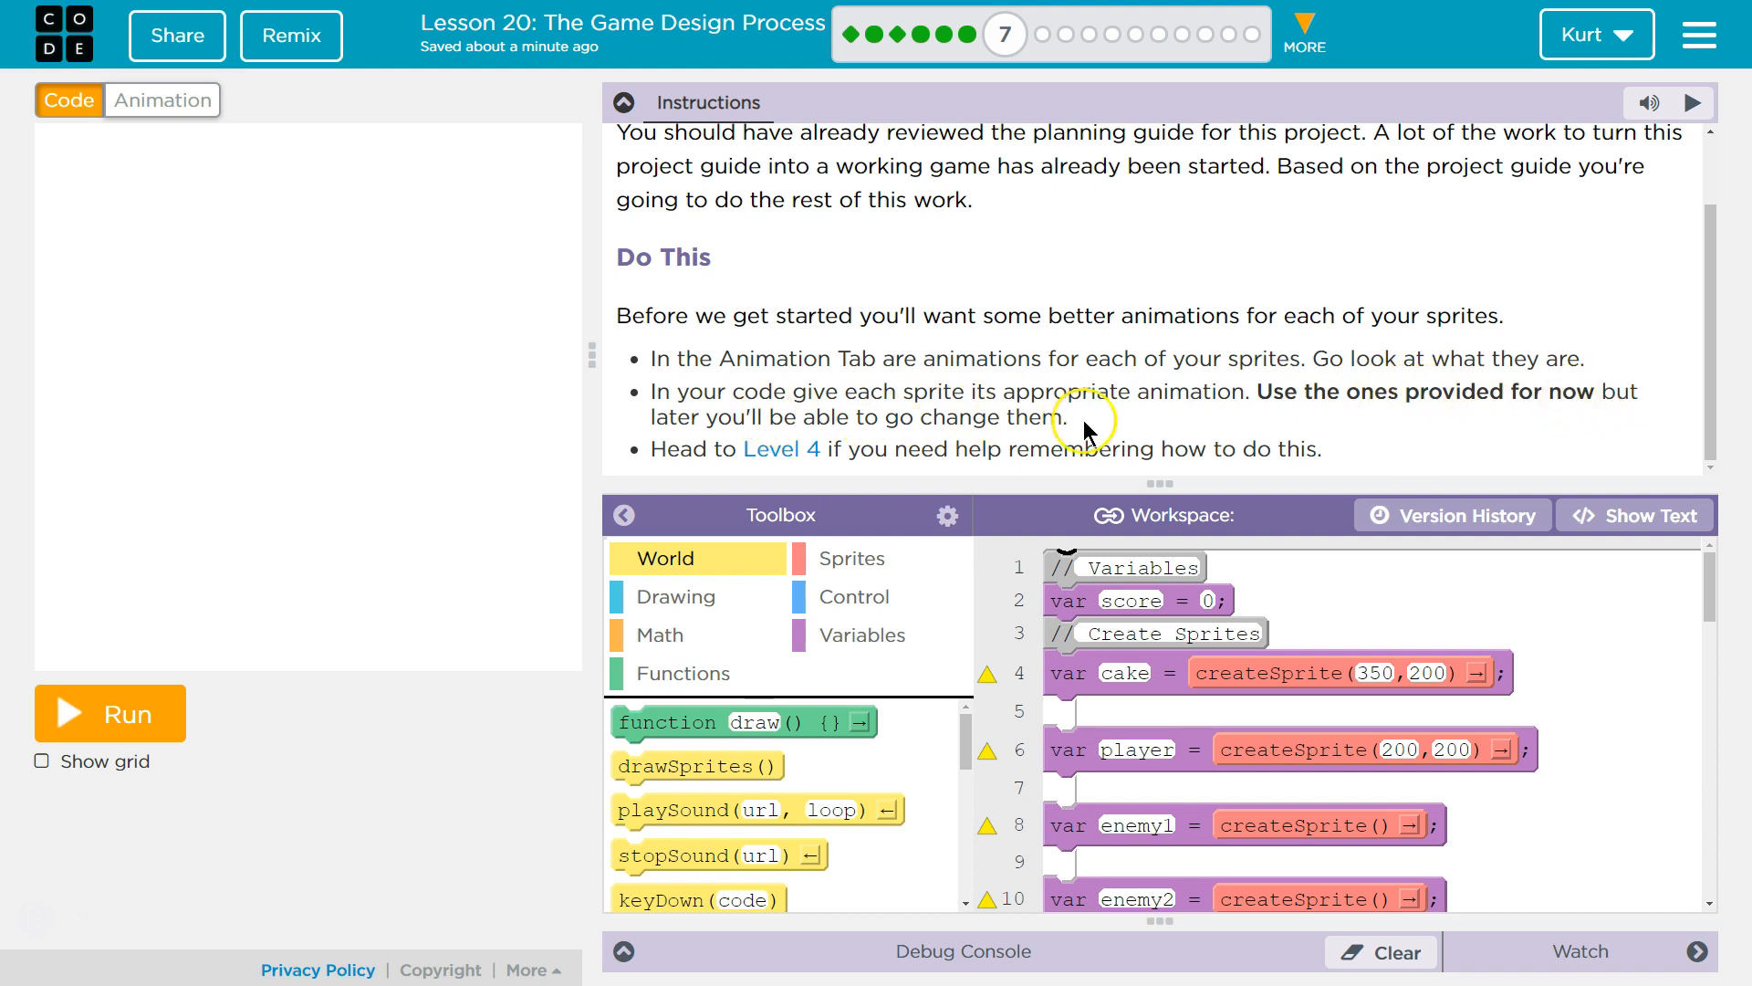
pyautogui.moveTo(1051, 424)
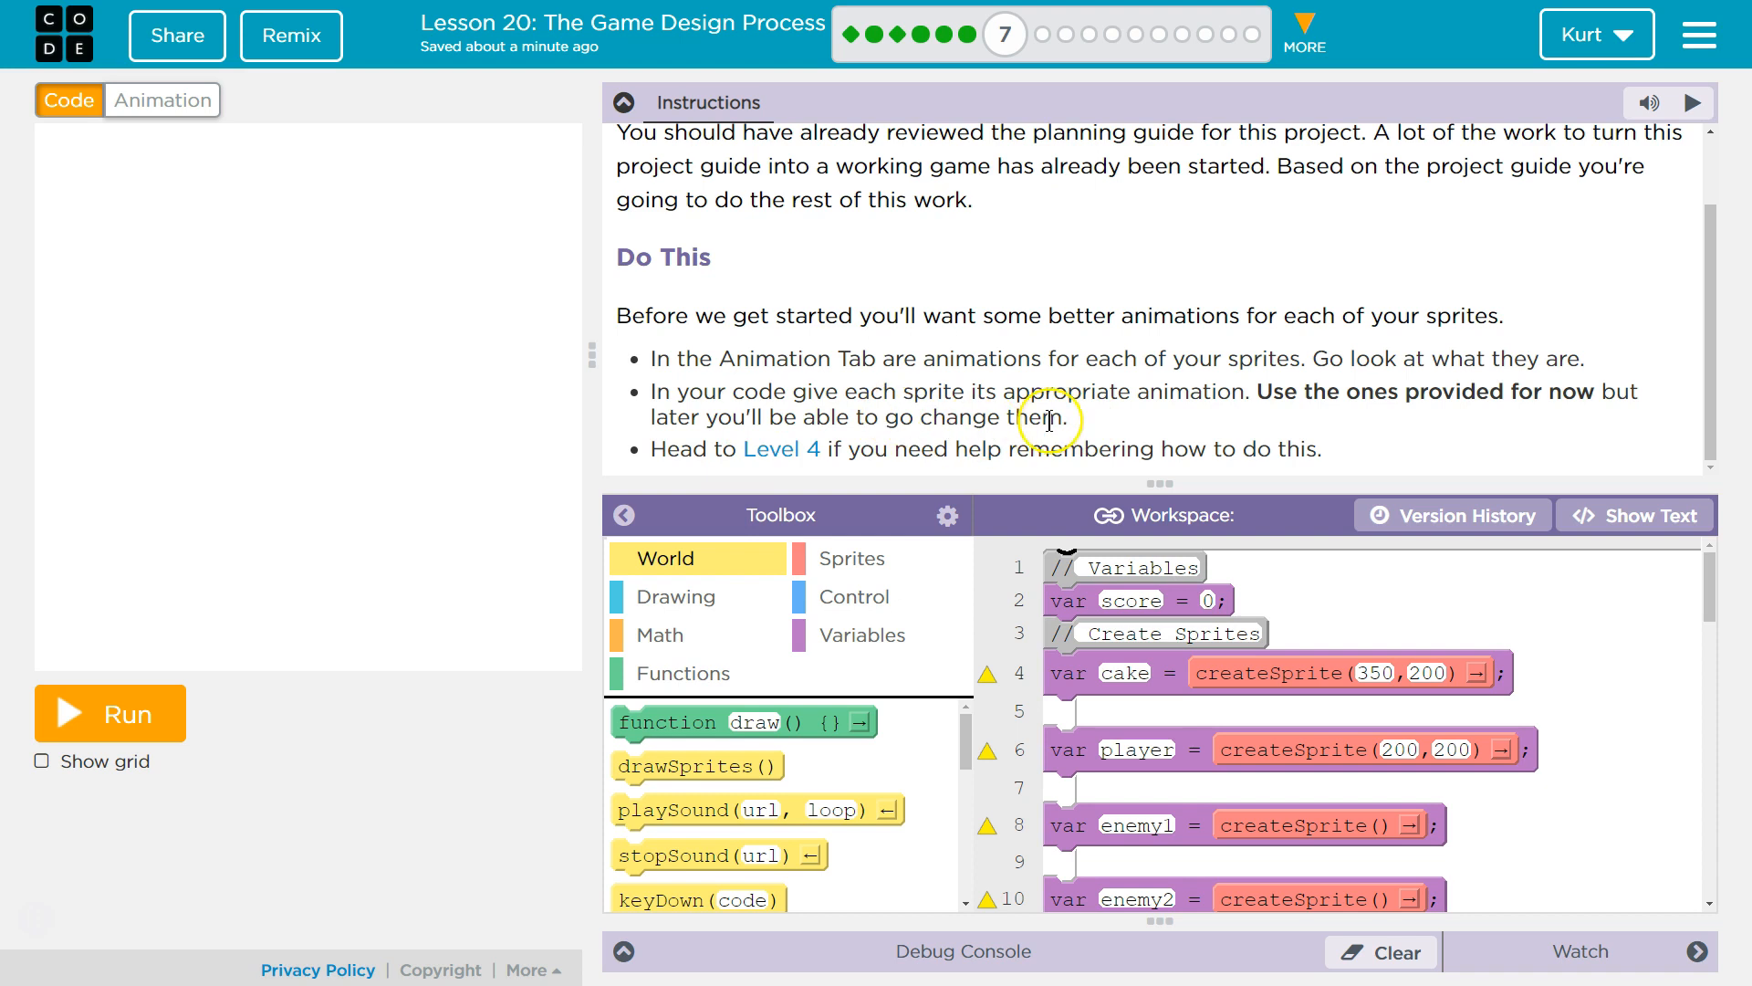
pyautogui.moveTo(900, 450)
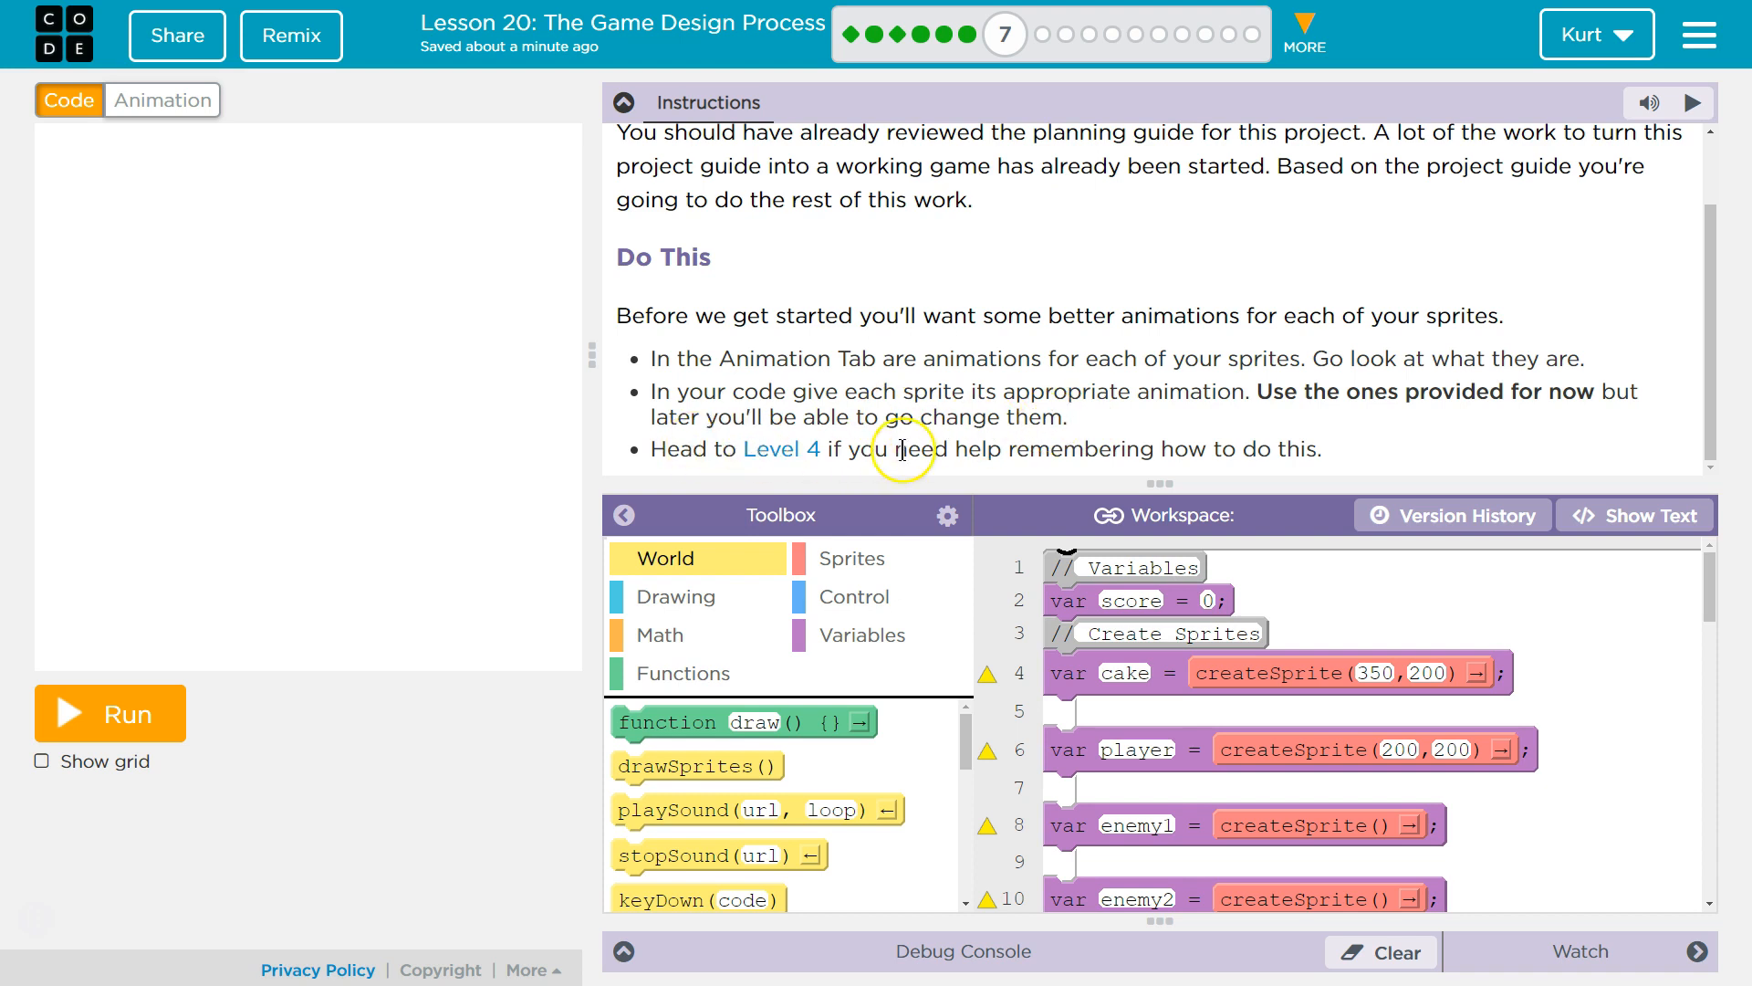
pyautogui.moveTo(1268, 448)
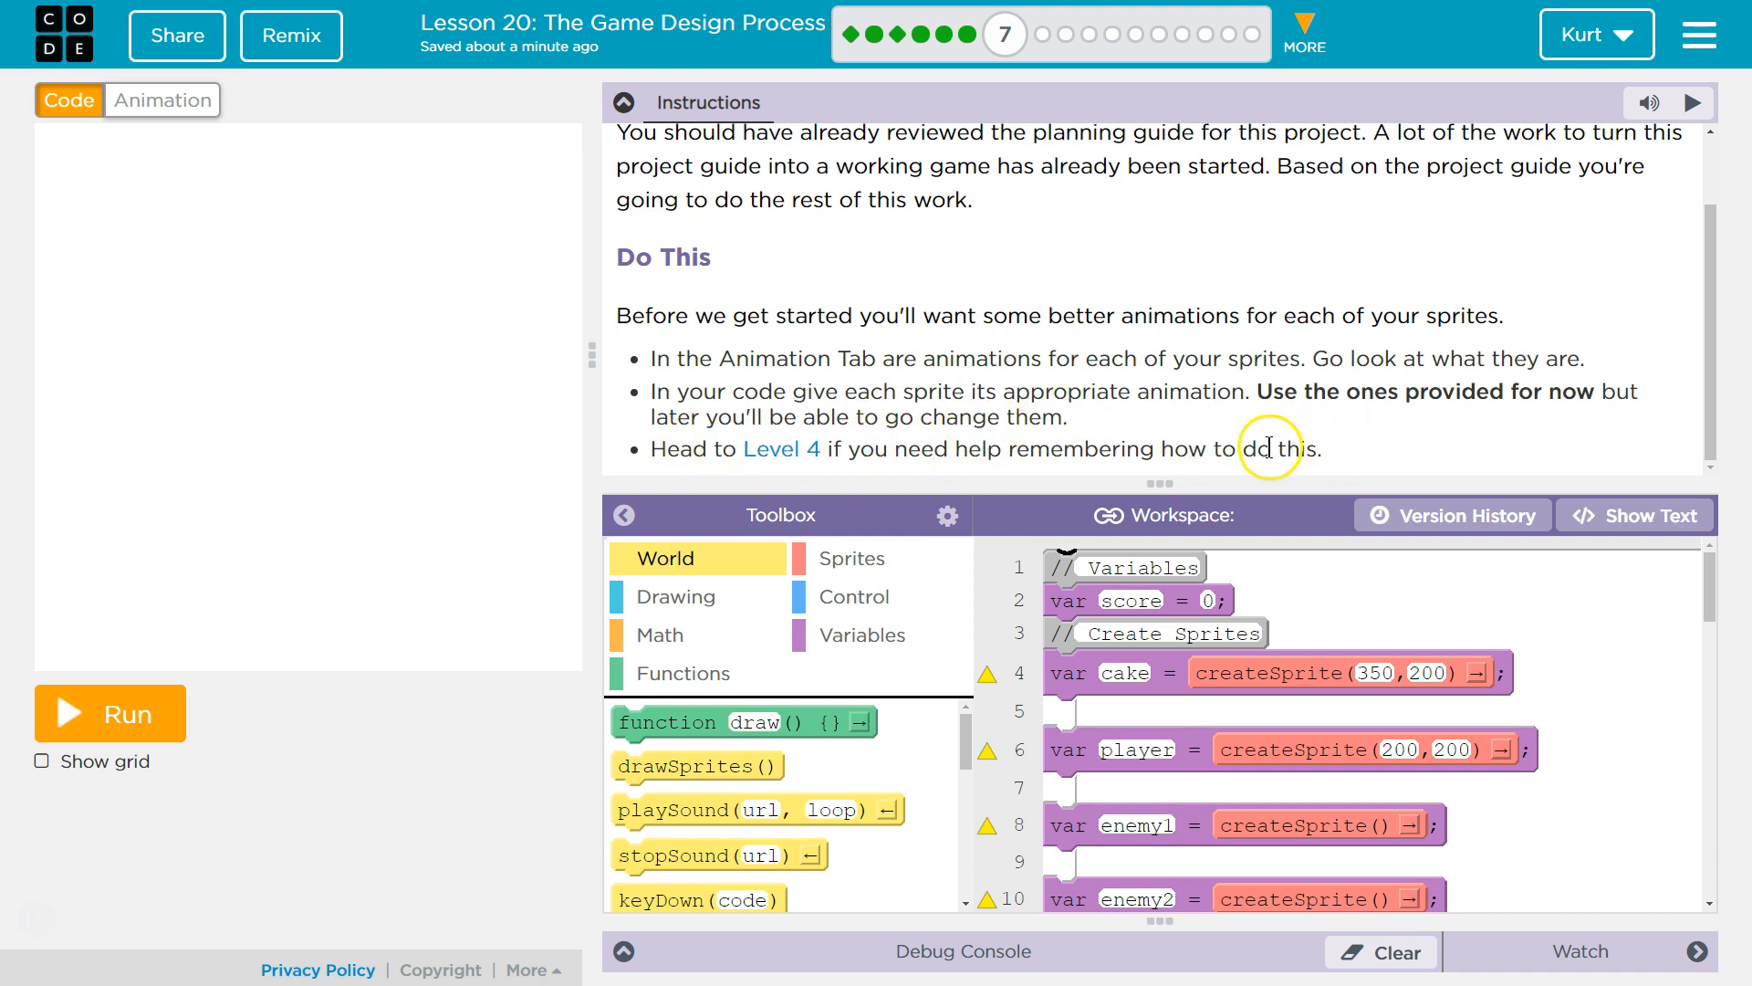
pyautogui.moveTo(1111, 489)
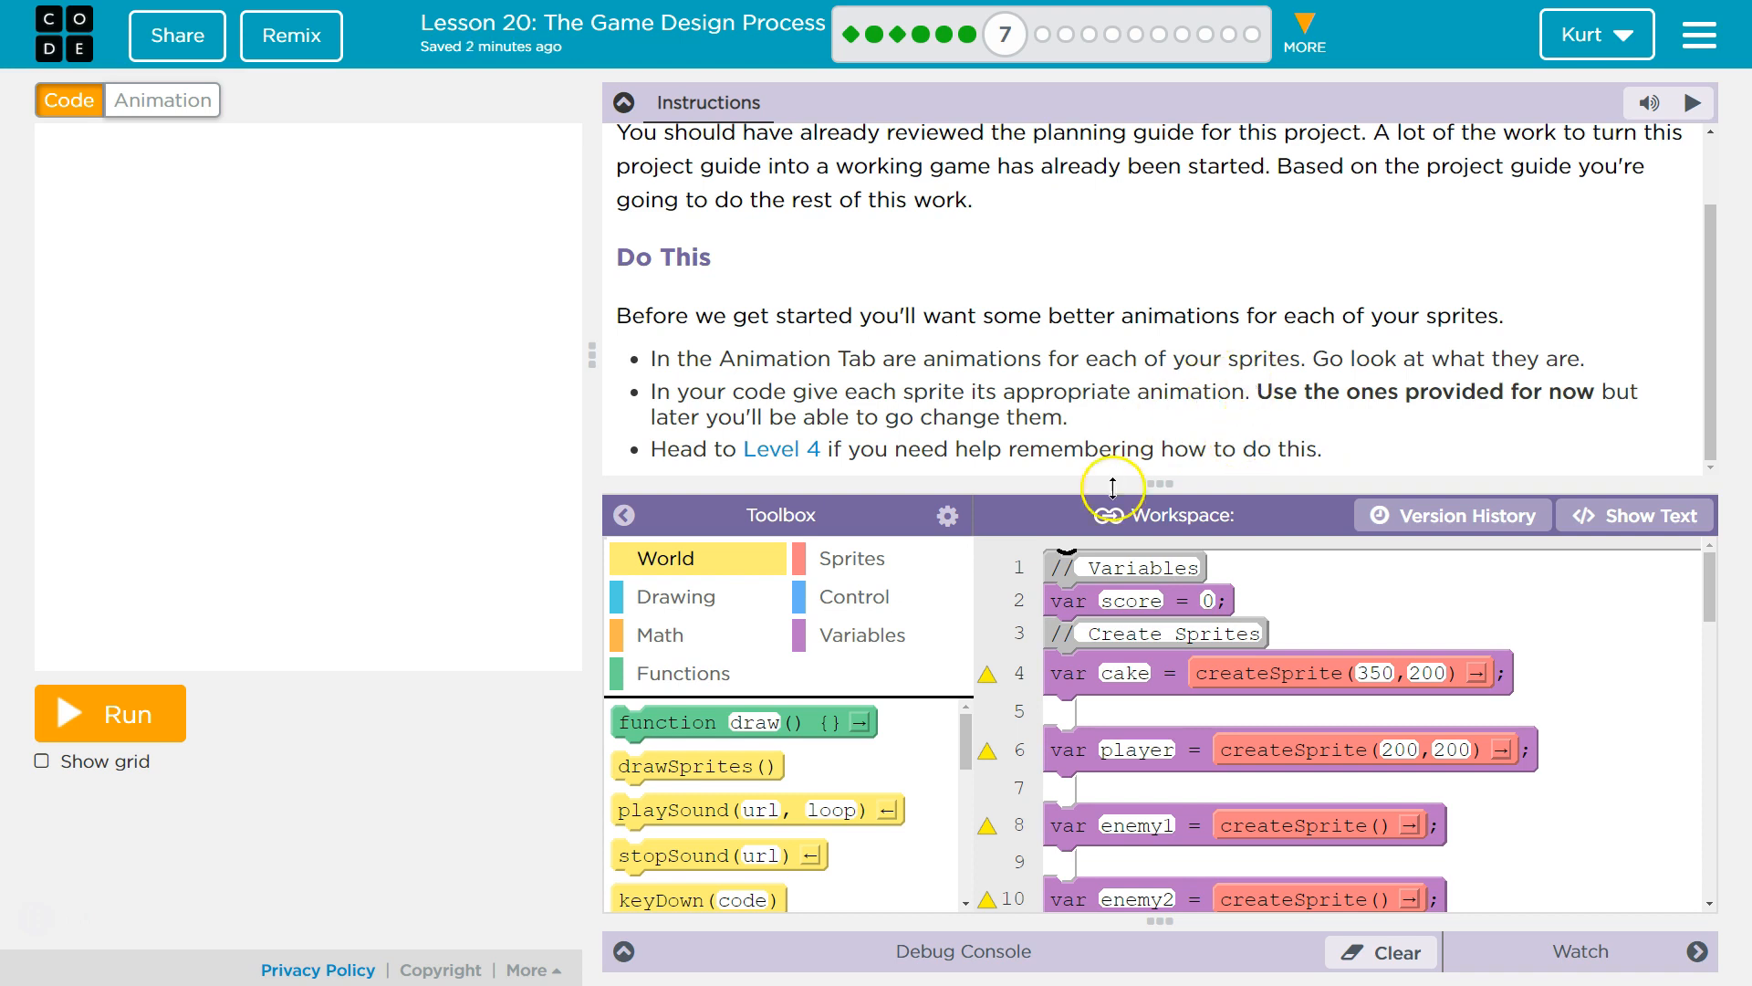
# - Browse the provided animations alienWalkRight, cake and ladybug in the Animation tab
pyautogui.scroll(-3)
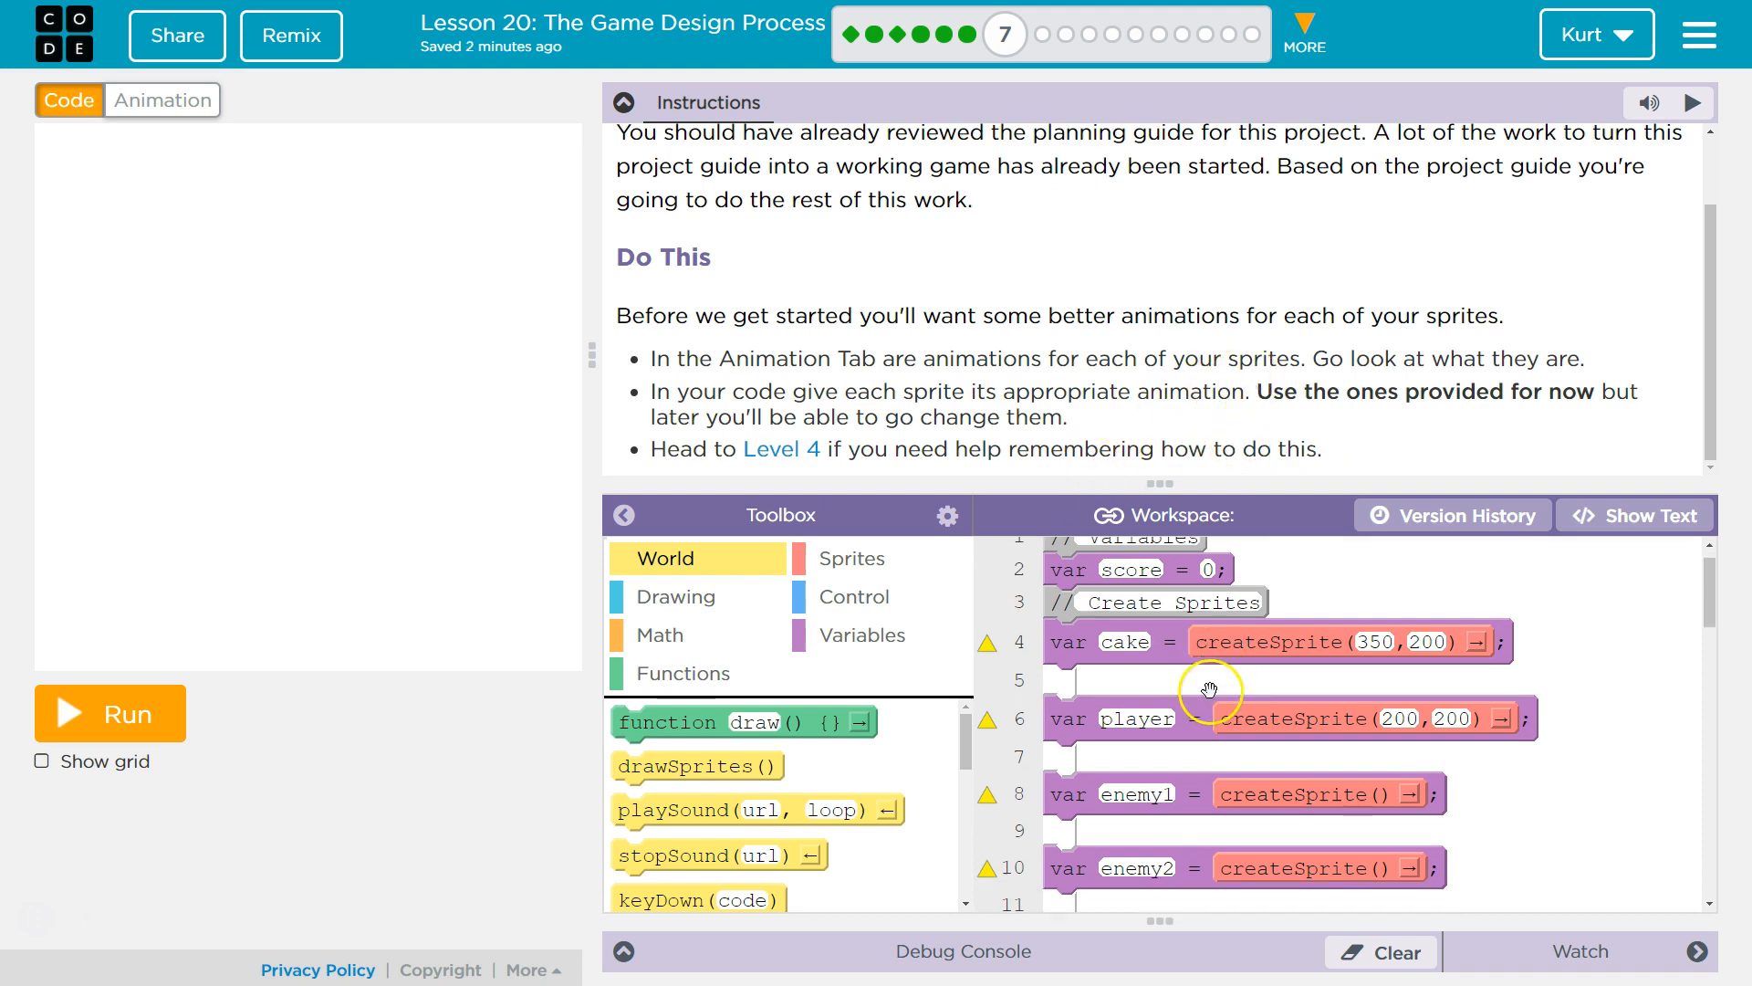
pyautogui.scroll(-3)
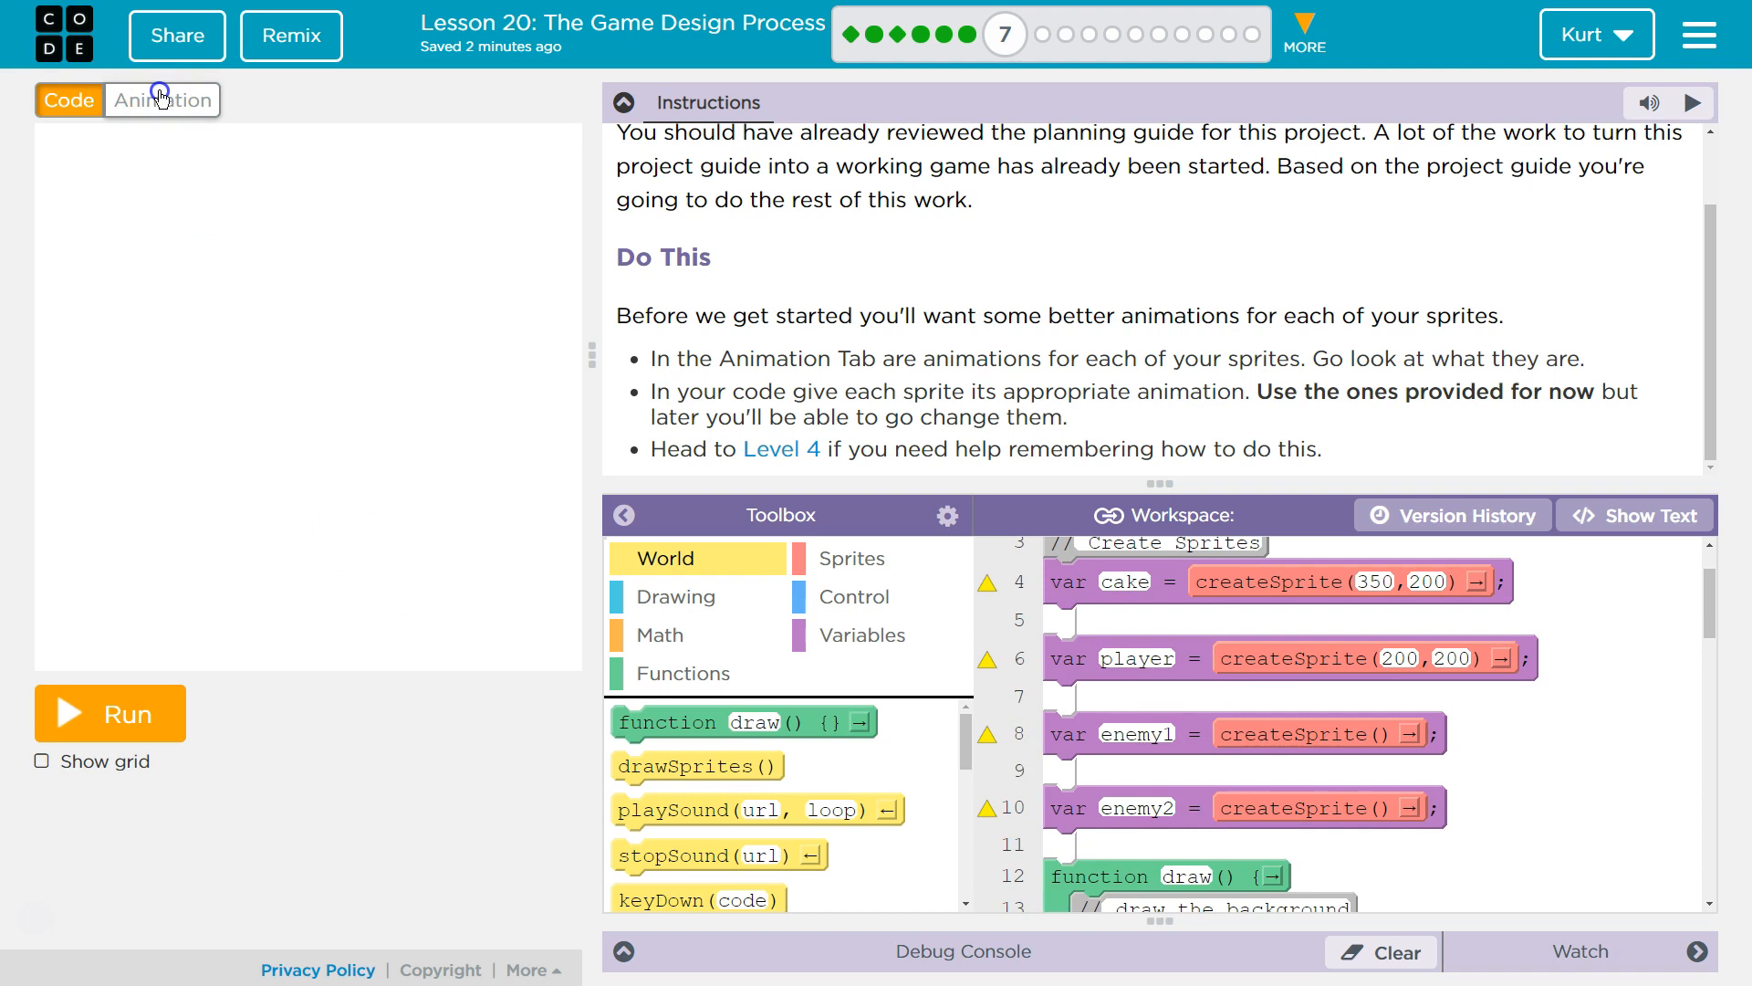
pyautogui.click(163, 99)
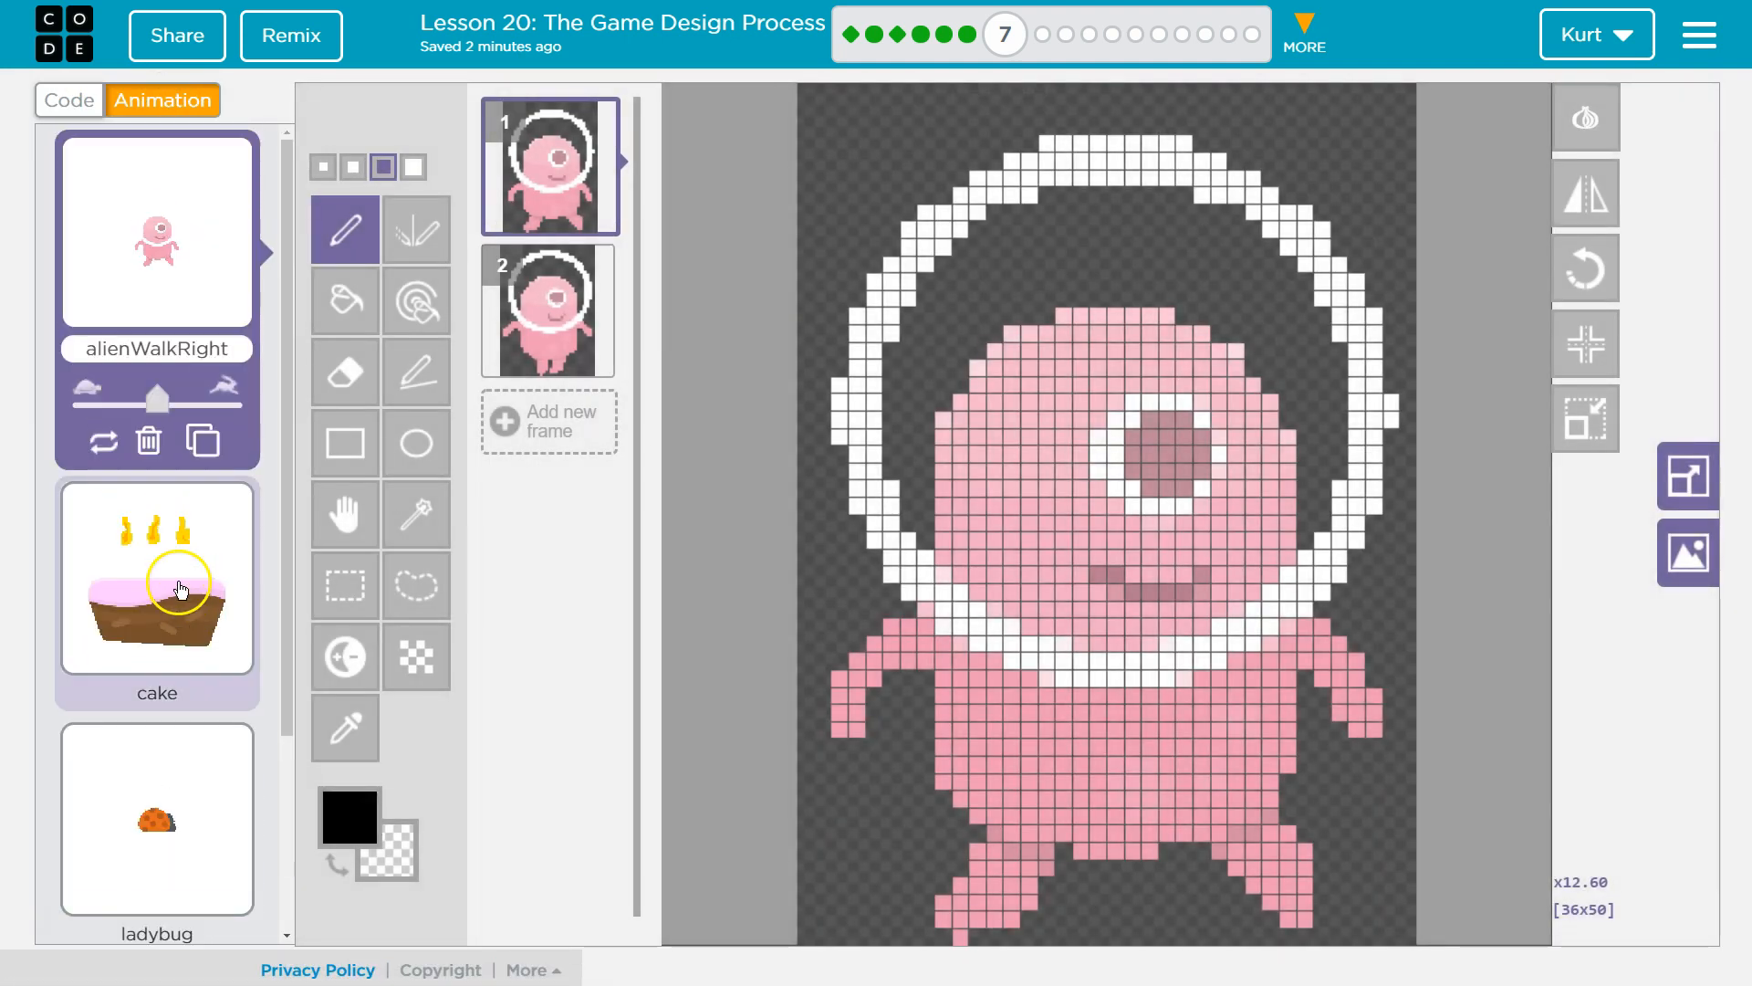
pyautogui.moveTo(204, 241)
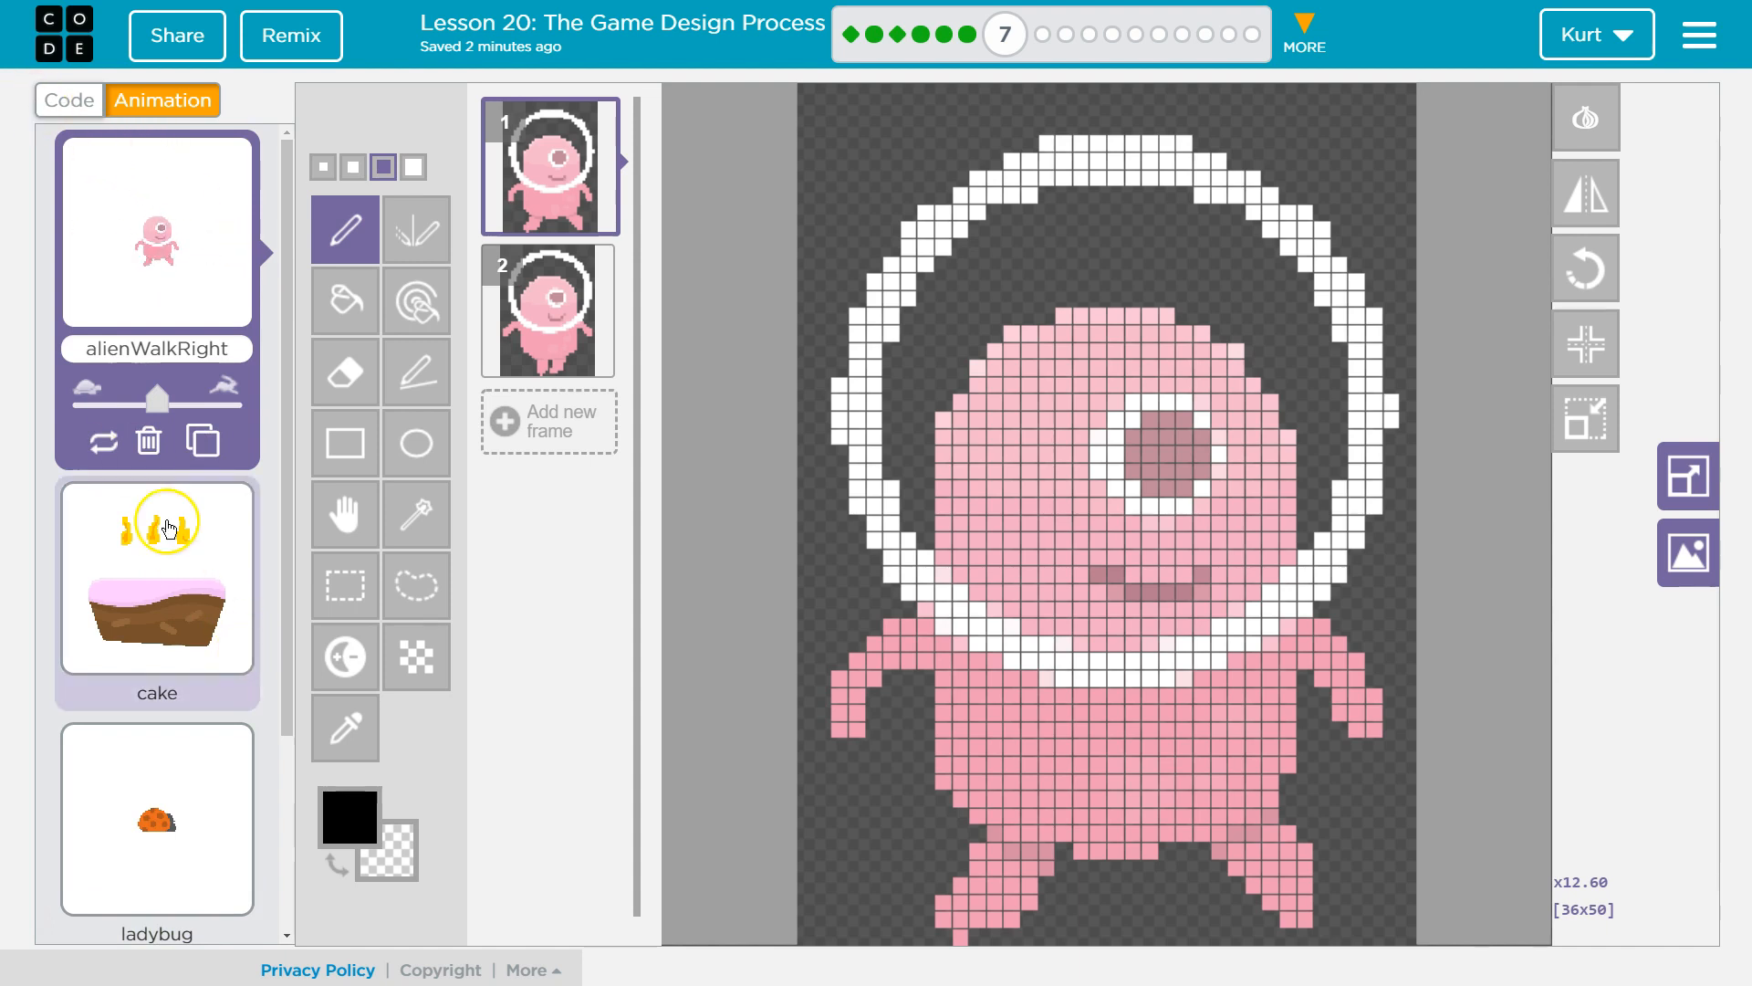
# - Return to the code showing the cake, player, enemy1 and enemy2 sprite declarations
pyautogui.click(66, 100)
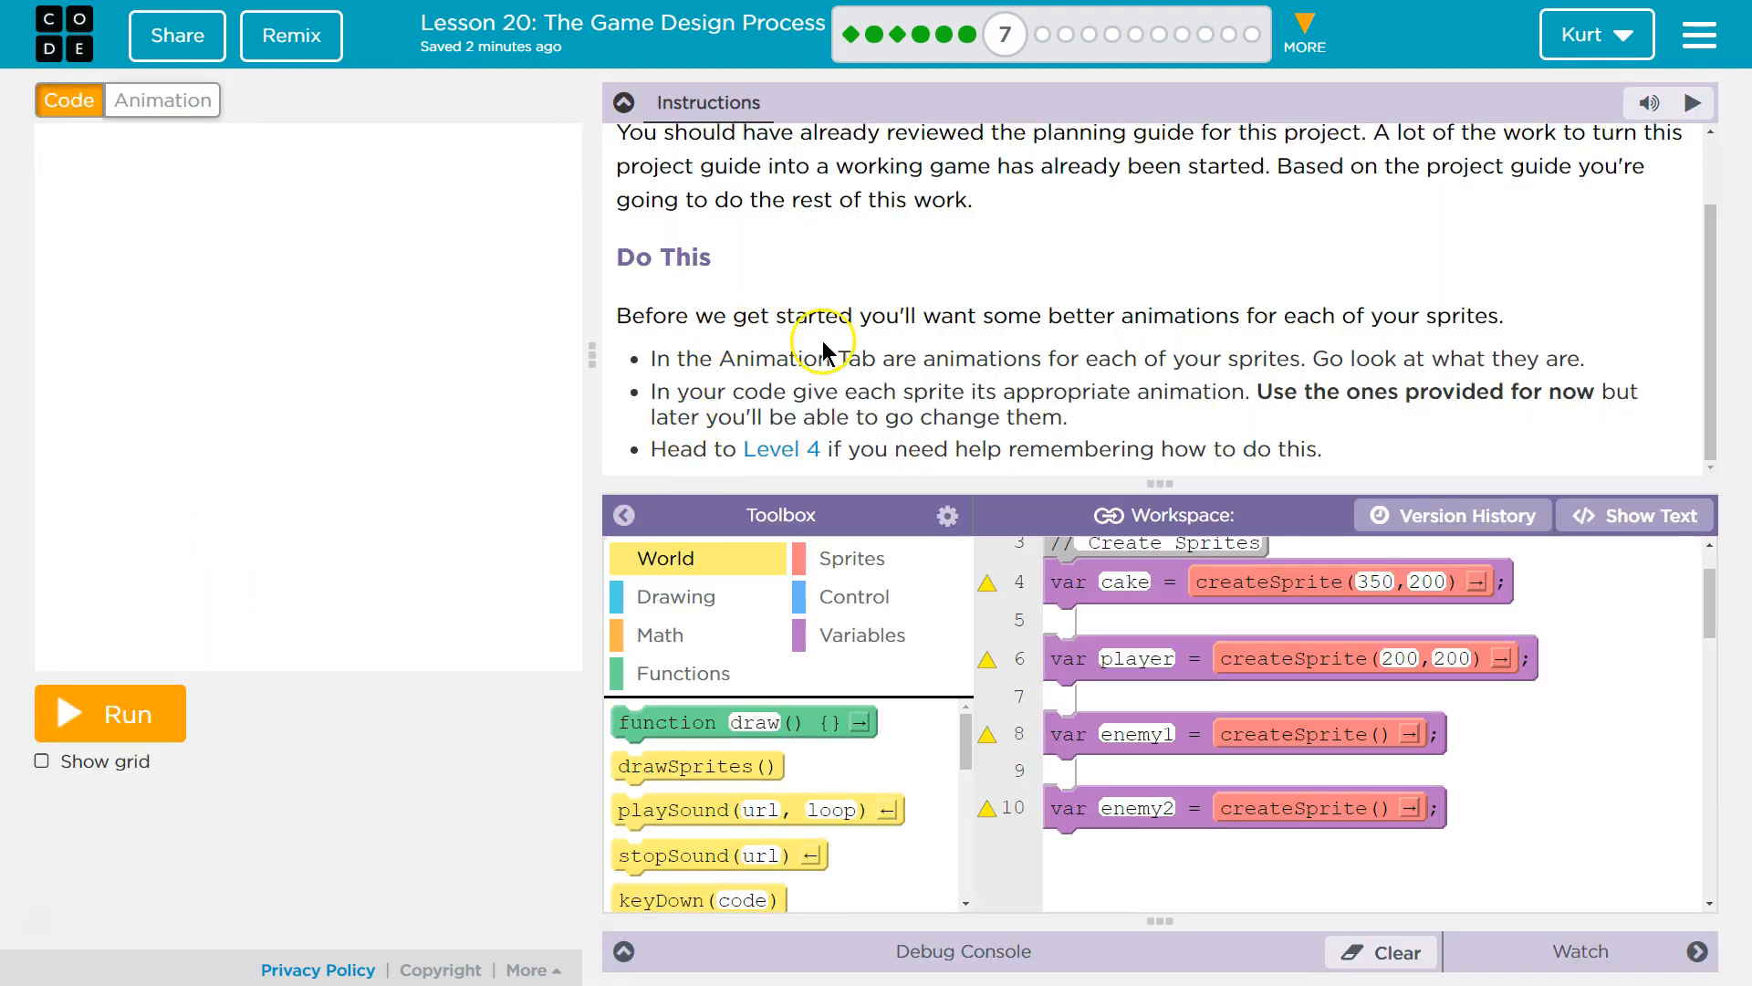
pyautogui.moveTo(1445, 363)
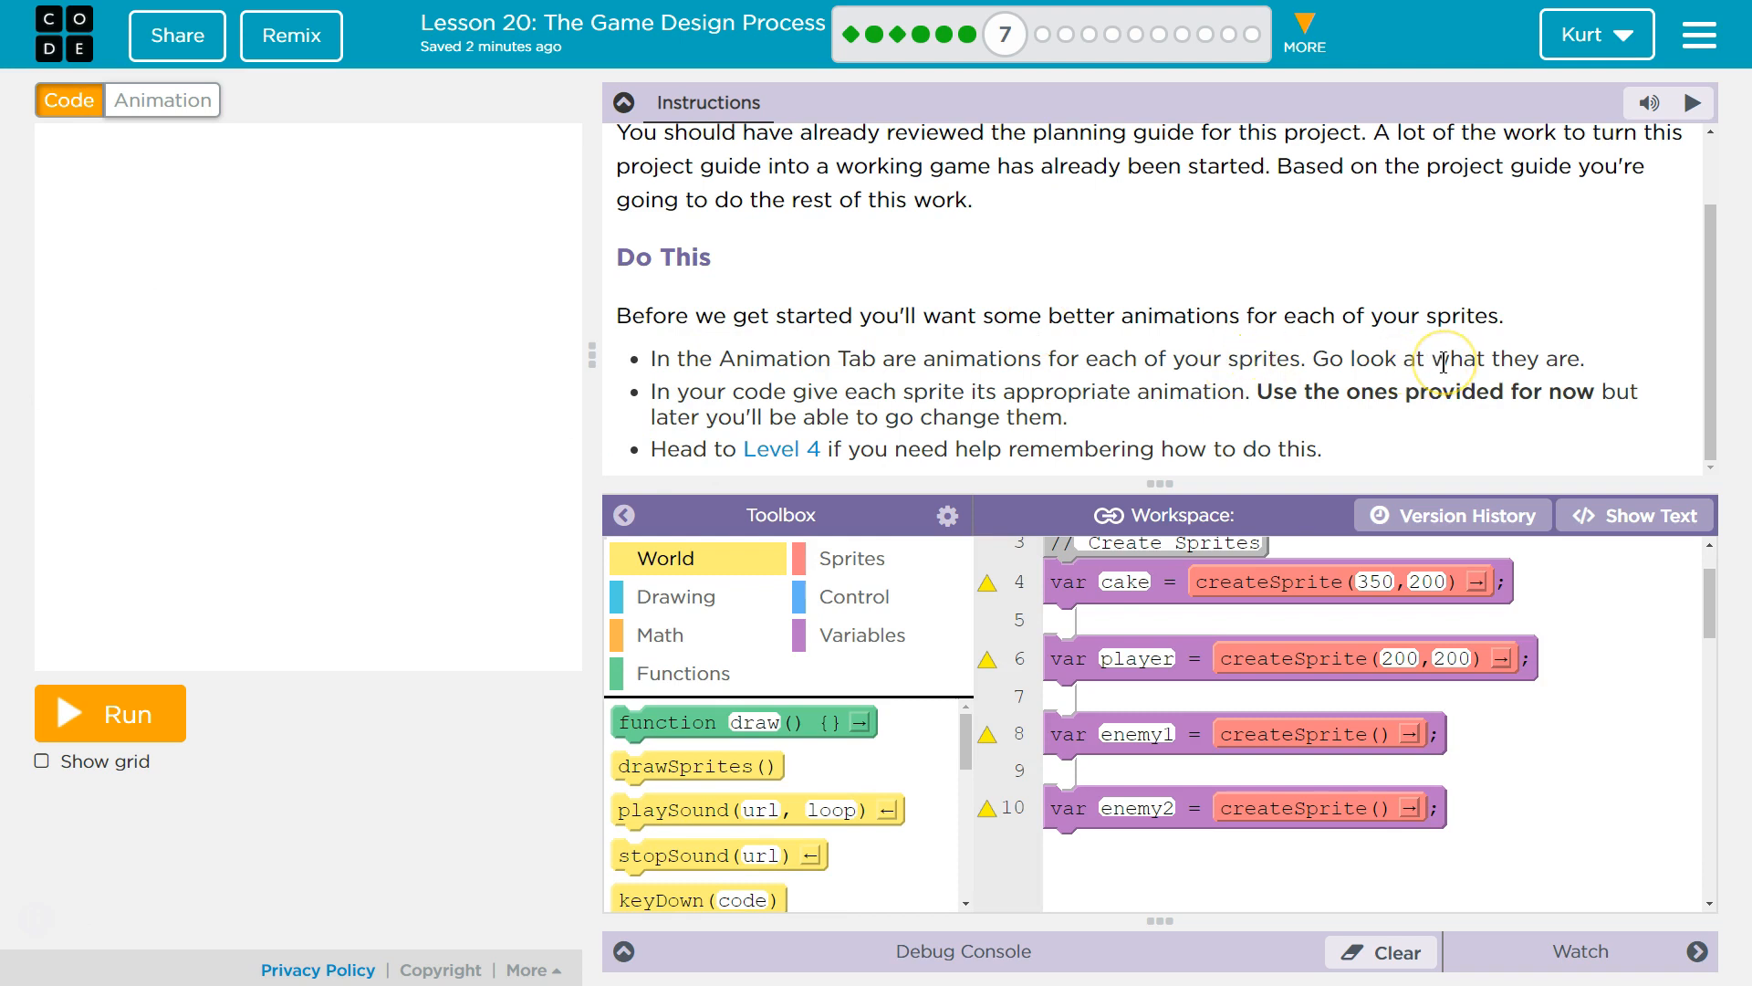
pyautogui.moveTo(1419, 347)
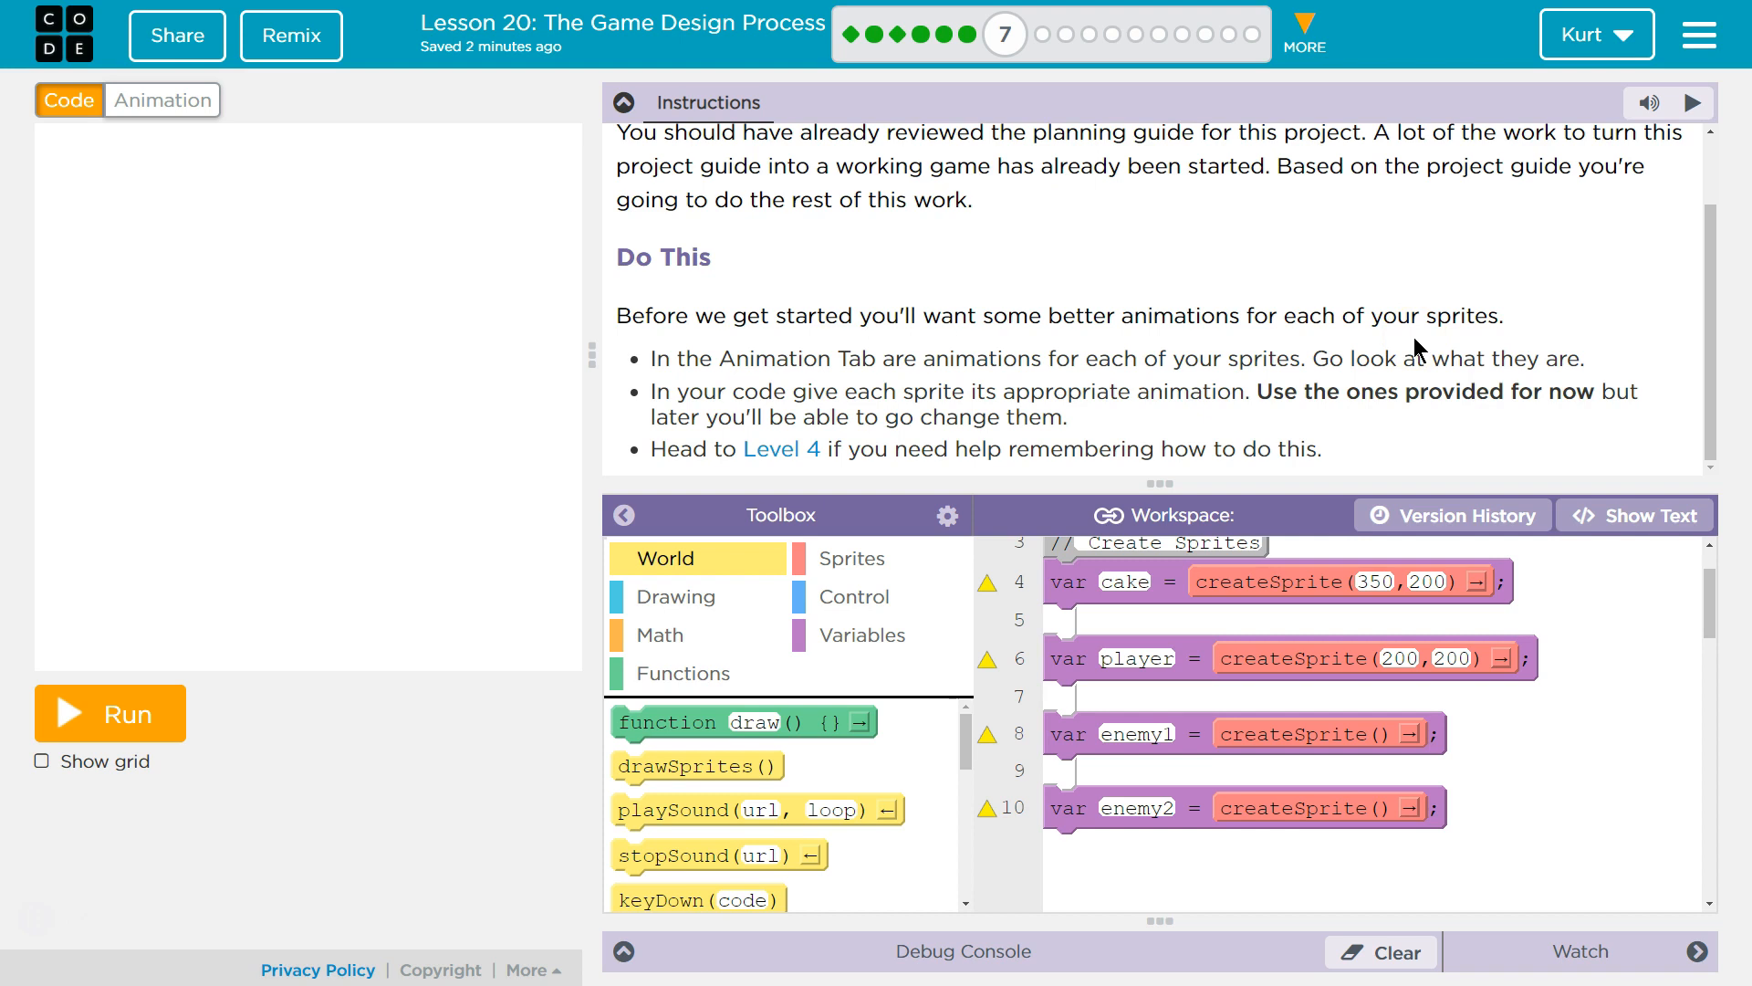
pyautogui.moveTo(1592, 384)
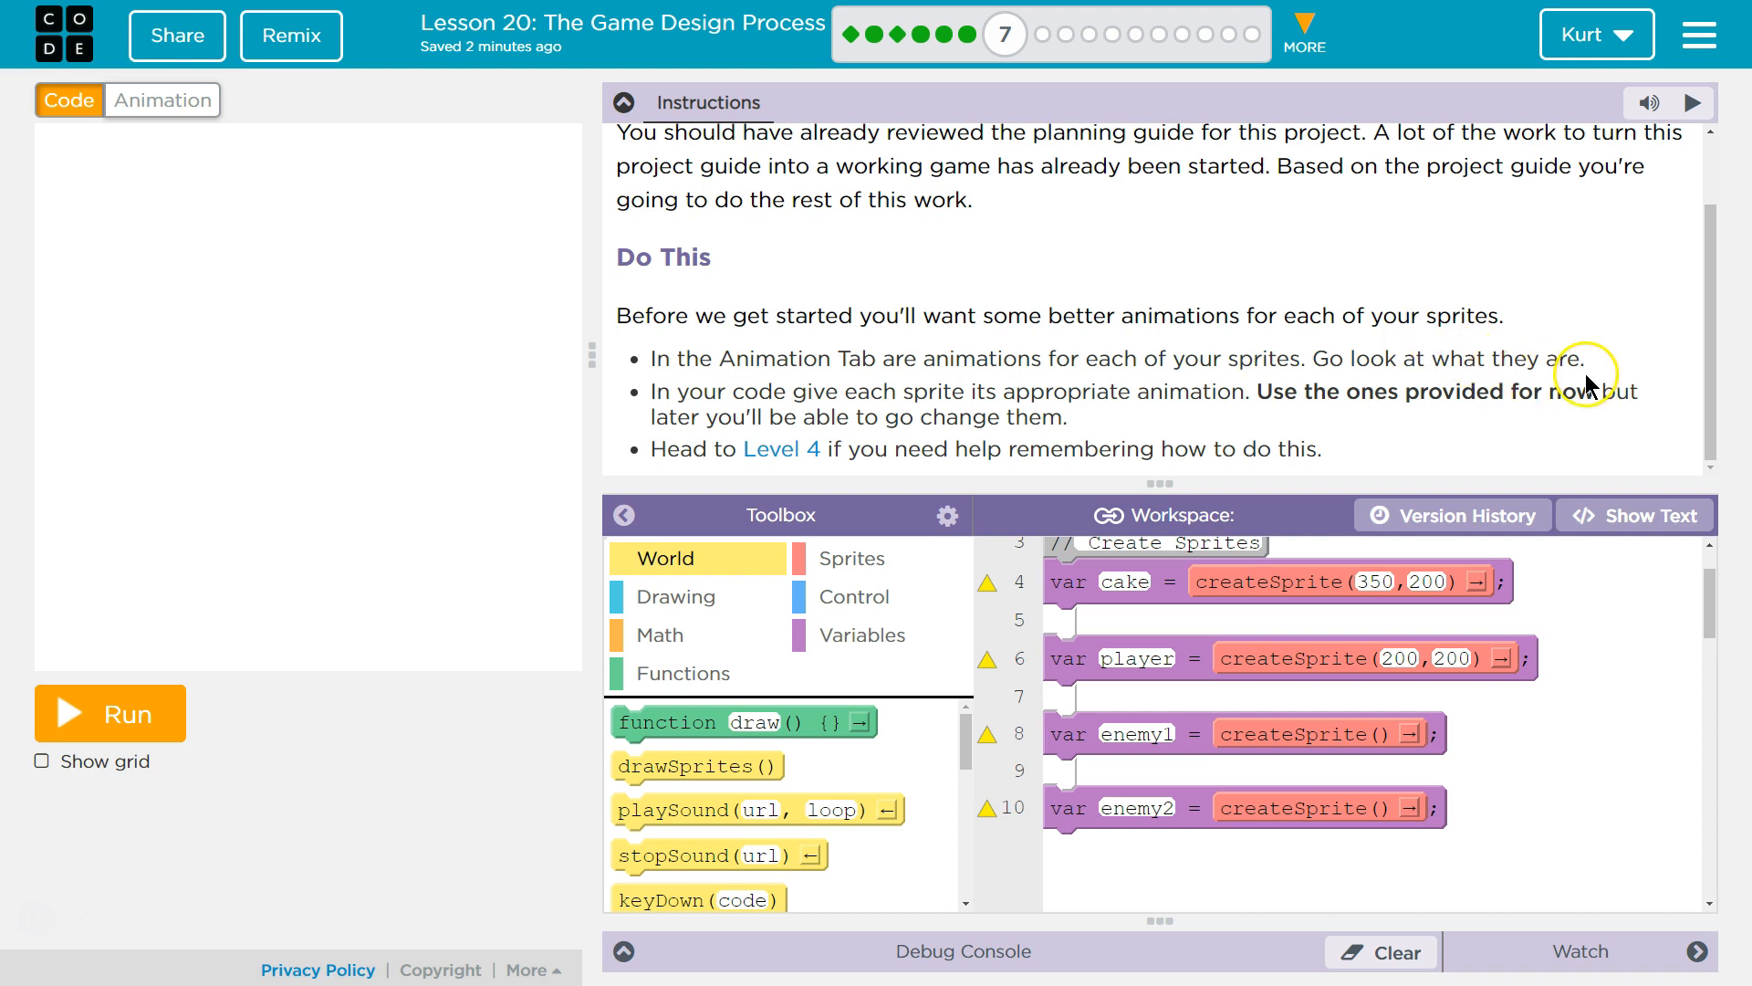
pyautogui.moveTo(1154, 414)
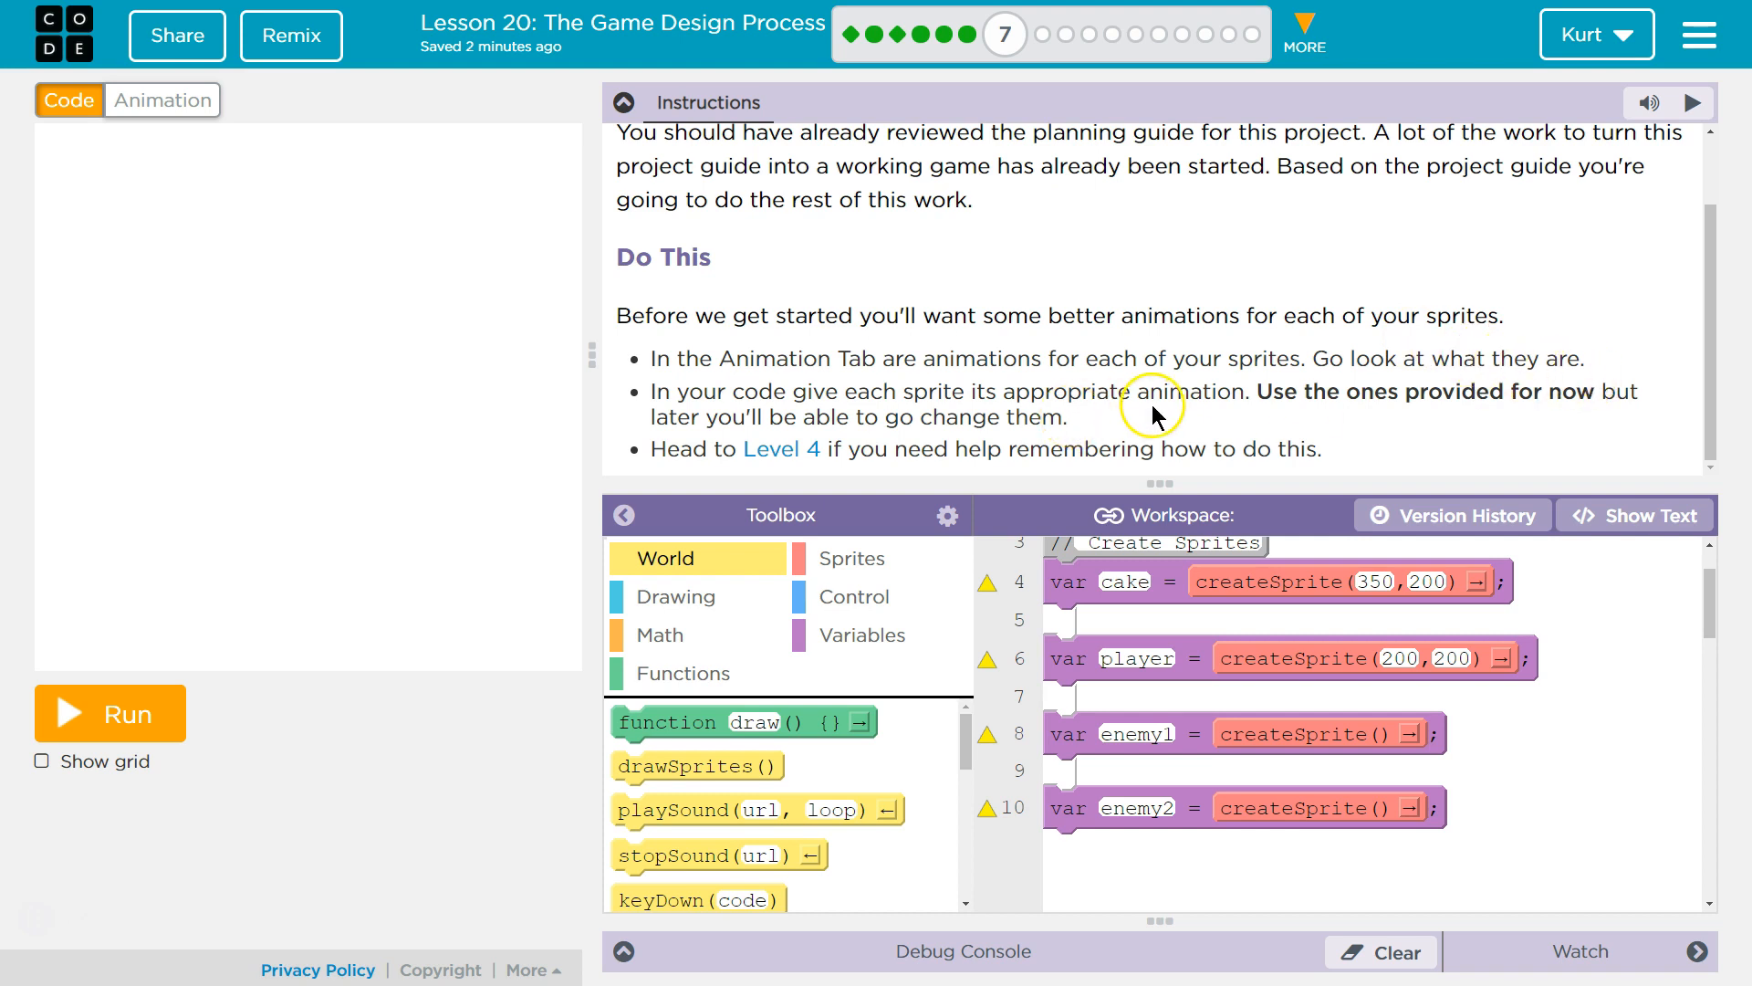
pyautogui.moveTo(695, 661)
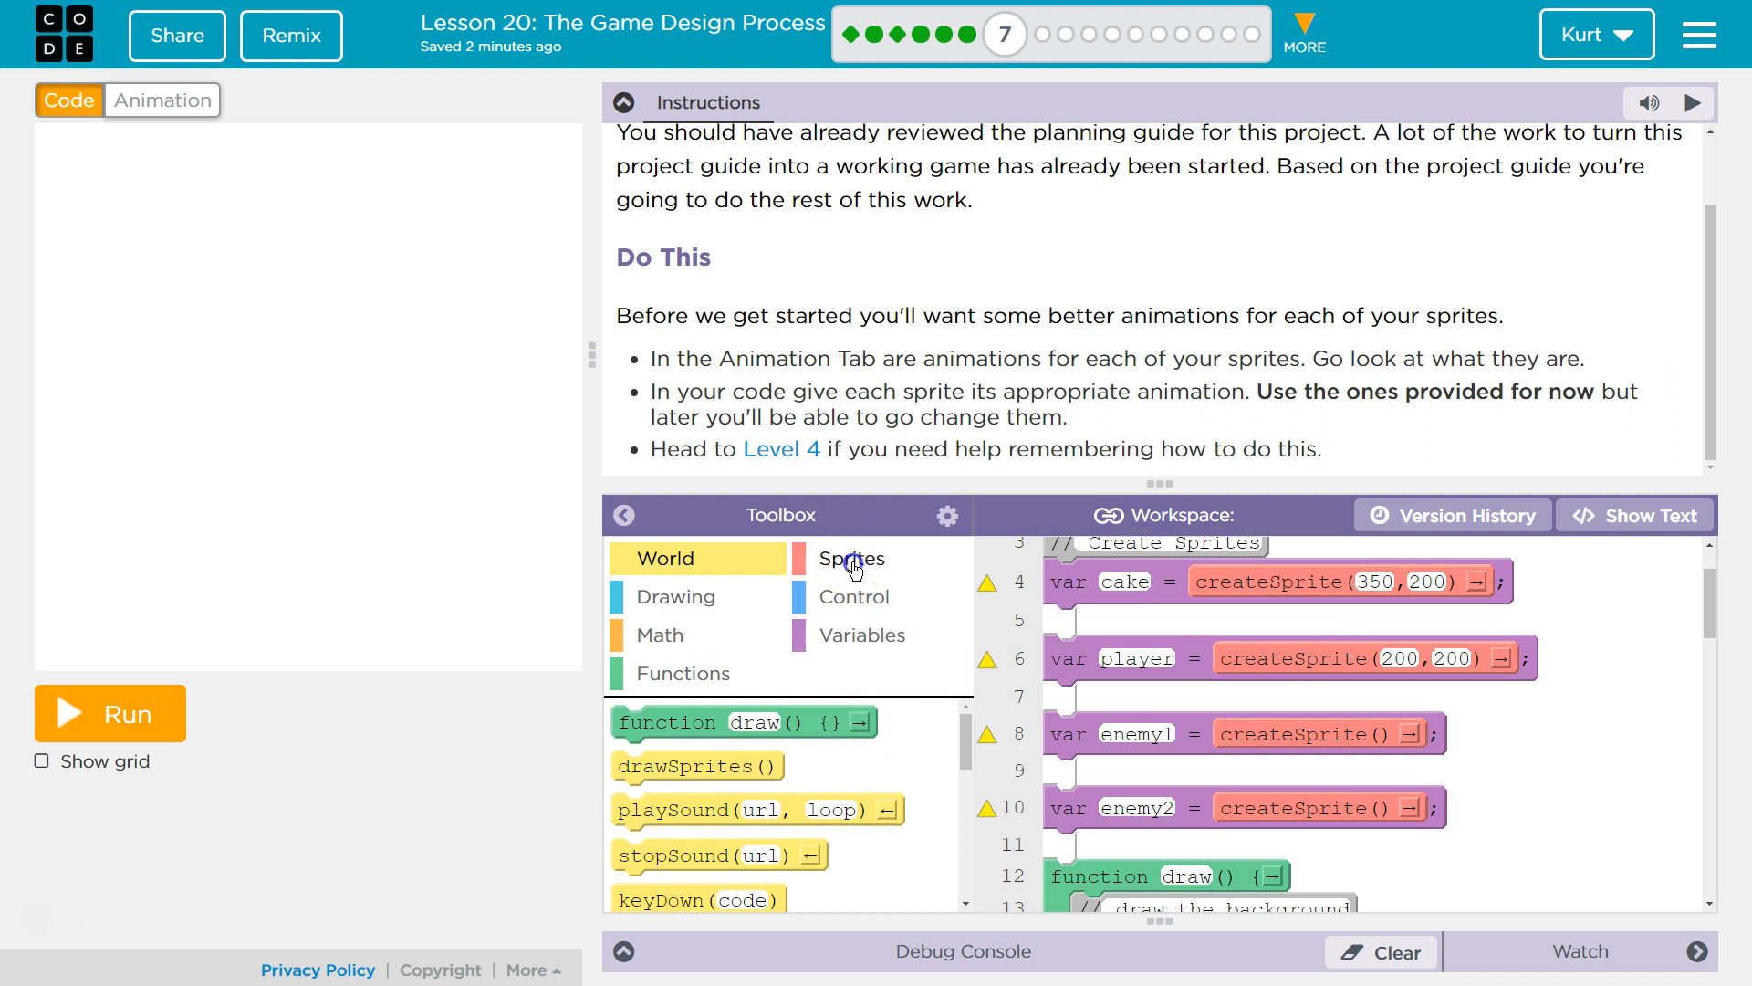
# - Add setAnimation lines under cake, player and enemy1, choosing cake and alienWalkRight animations
pyautogui.click(849, 559)
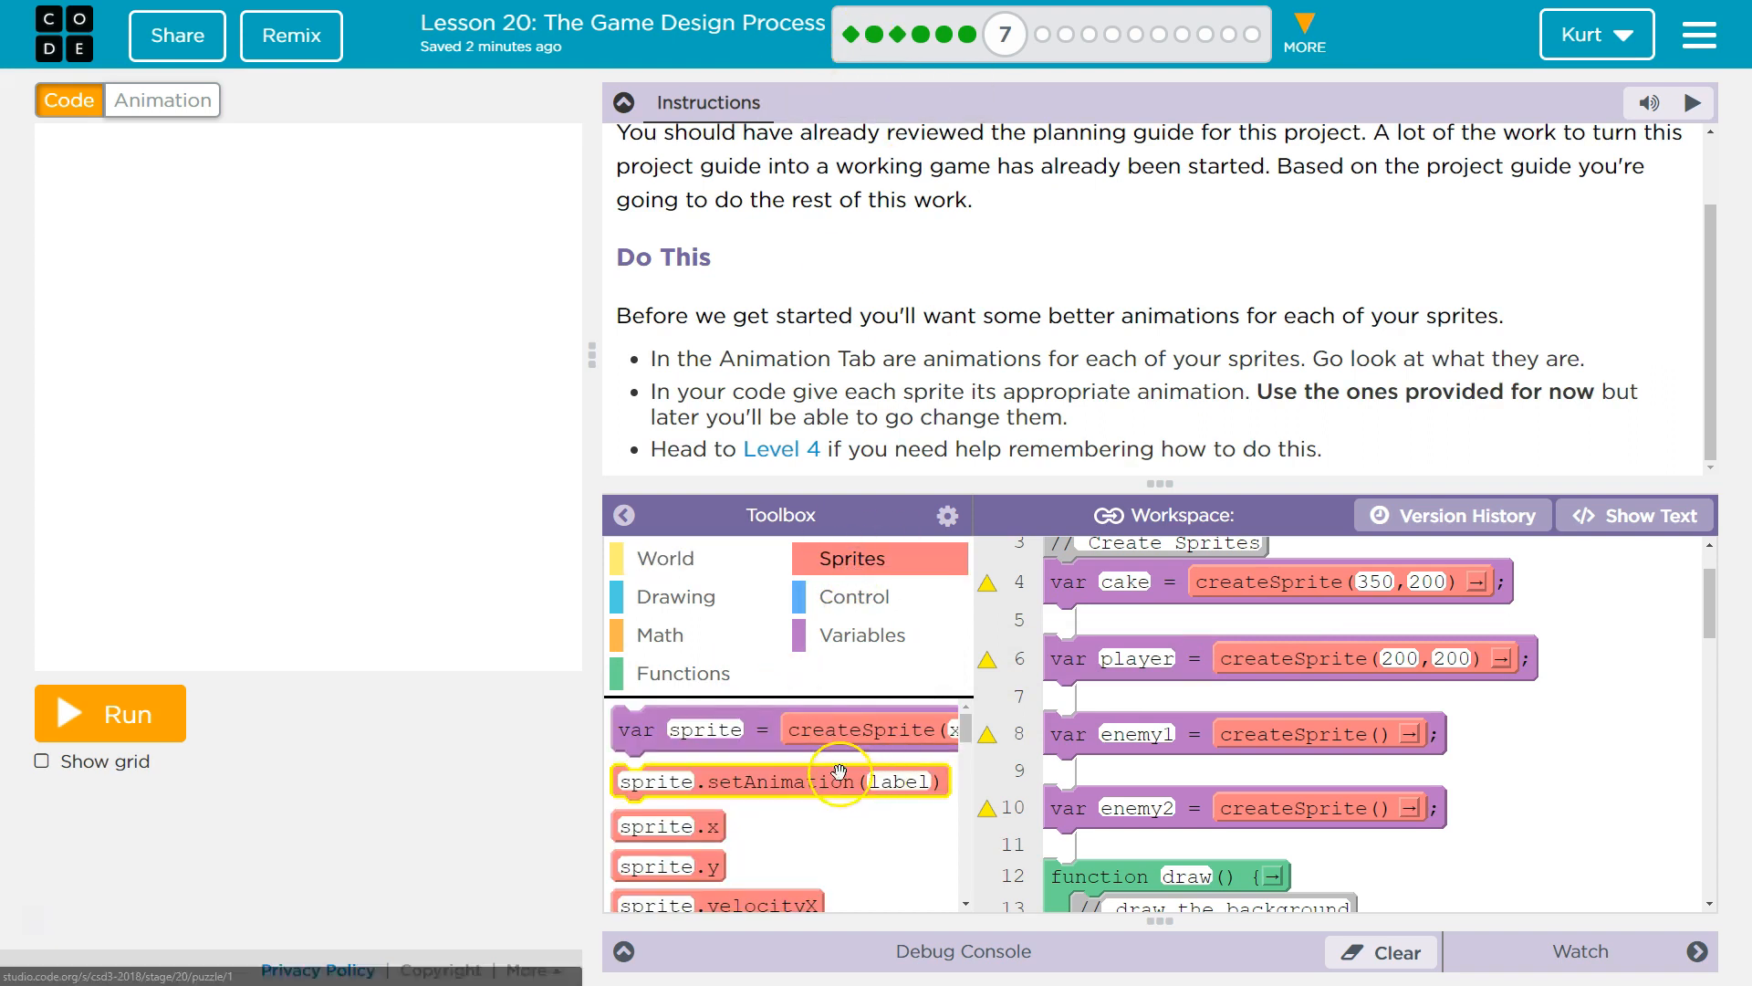
pyautogui.moveTo(800, 767)
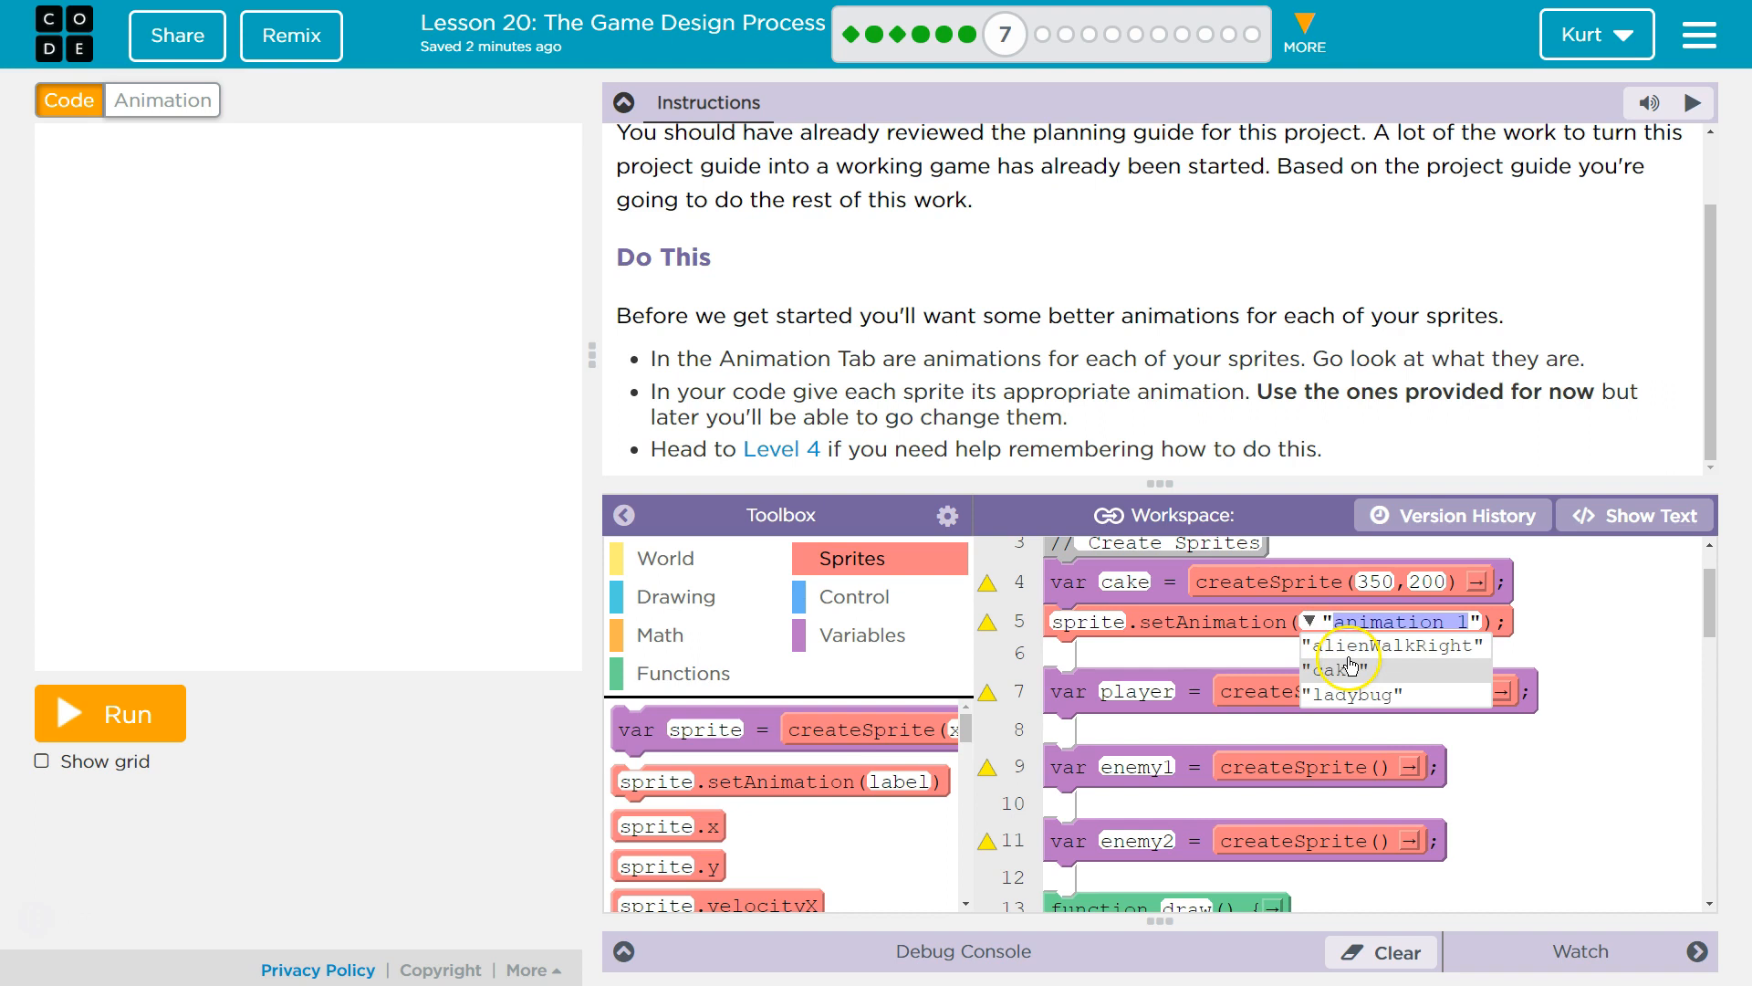
pyautogui.click(1353, 645)
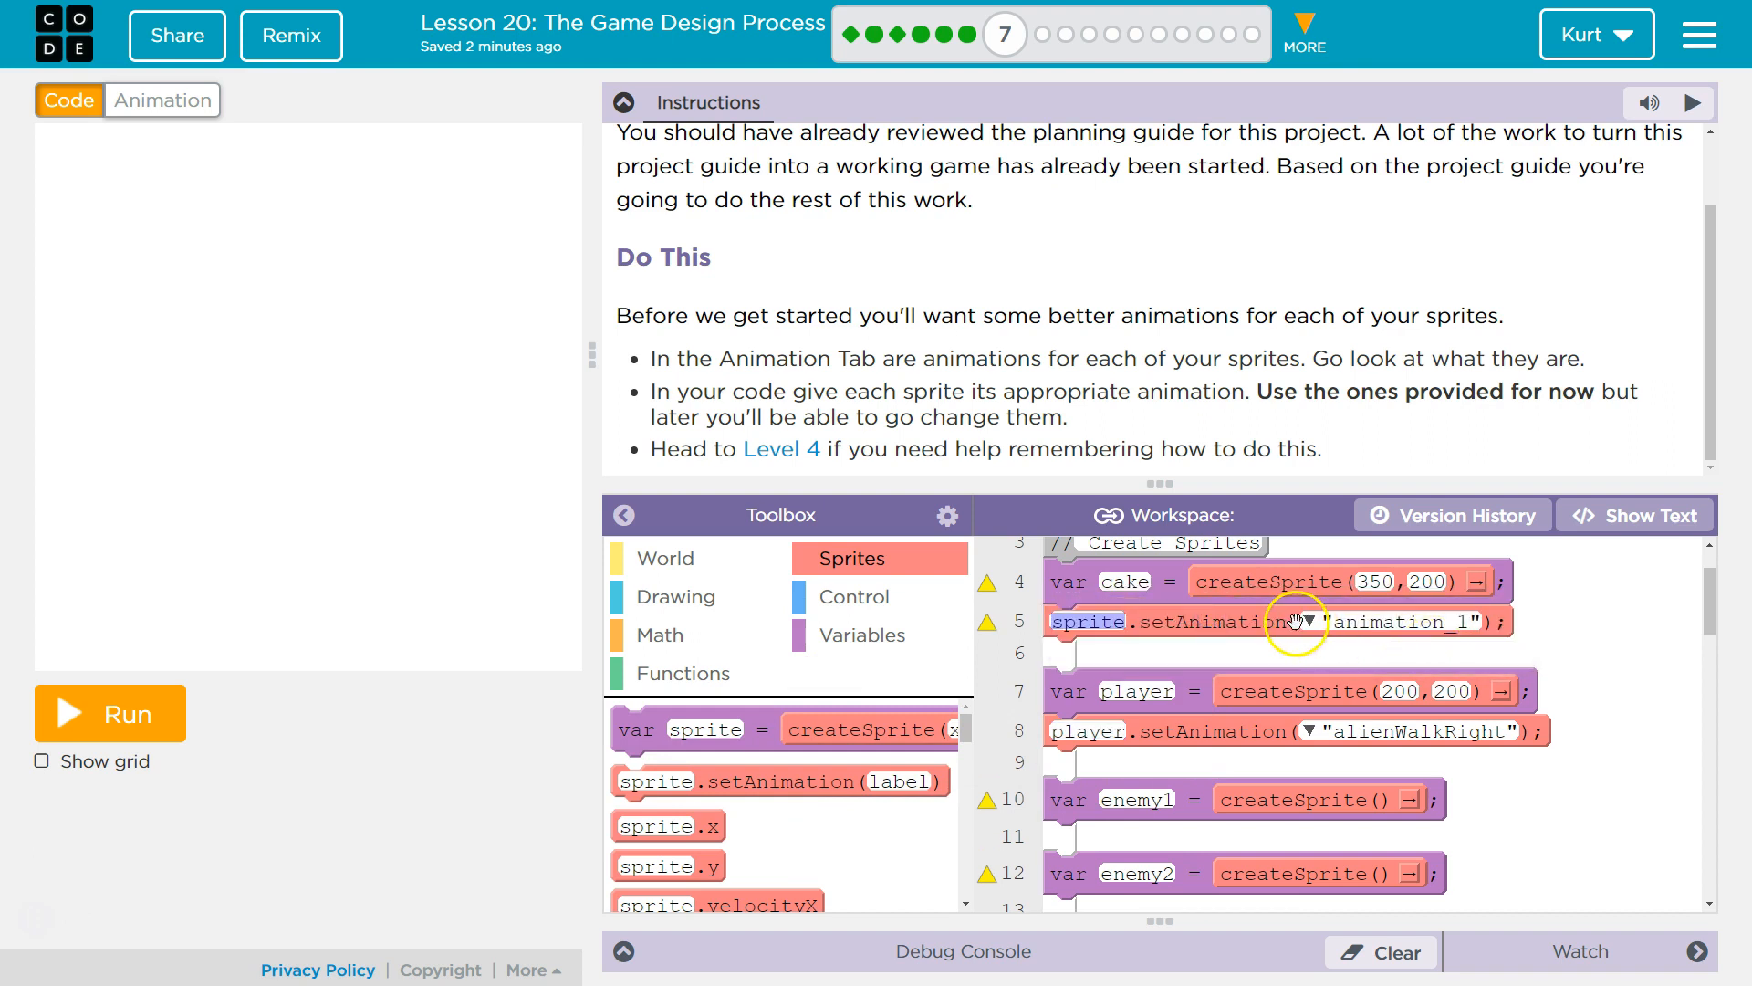
pyautogui.click(1293, 623)
pyautogui.write('enemy1')
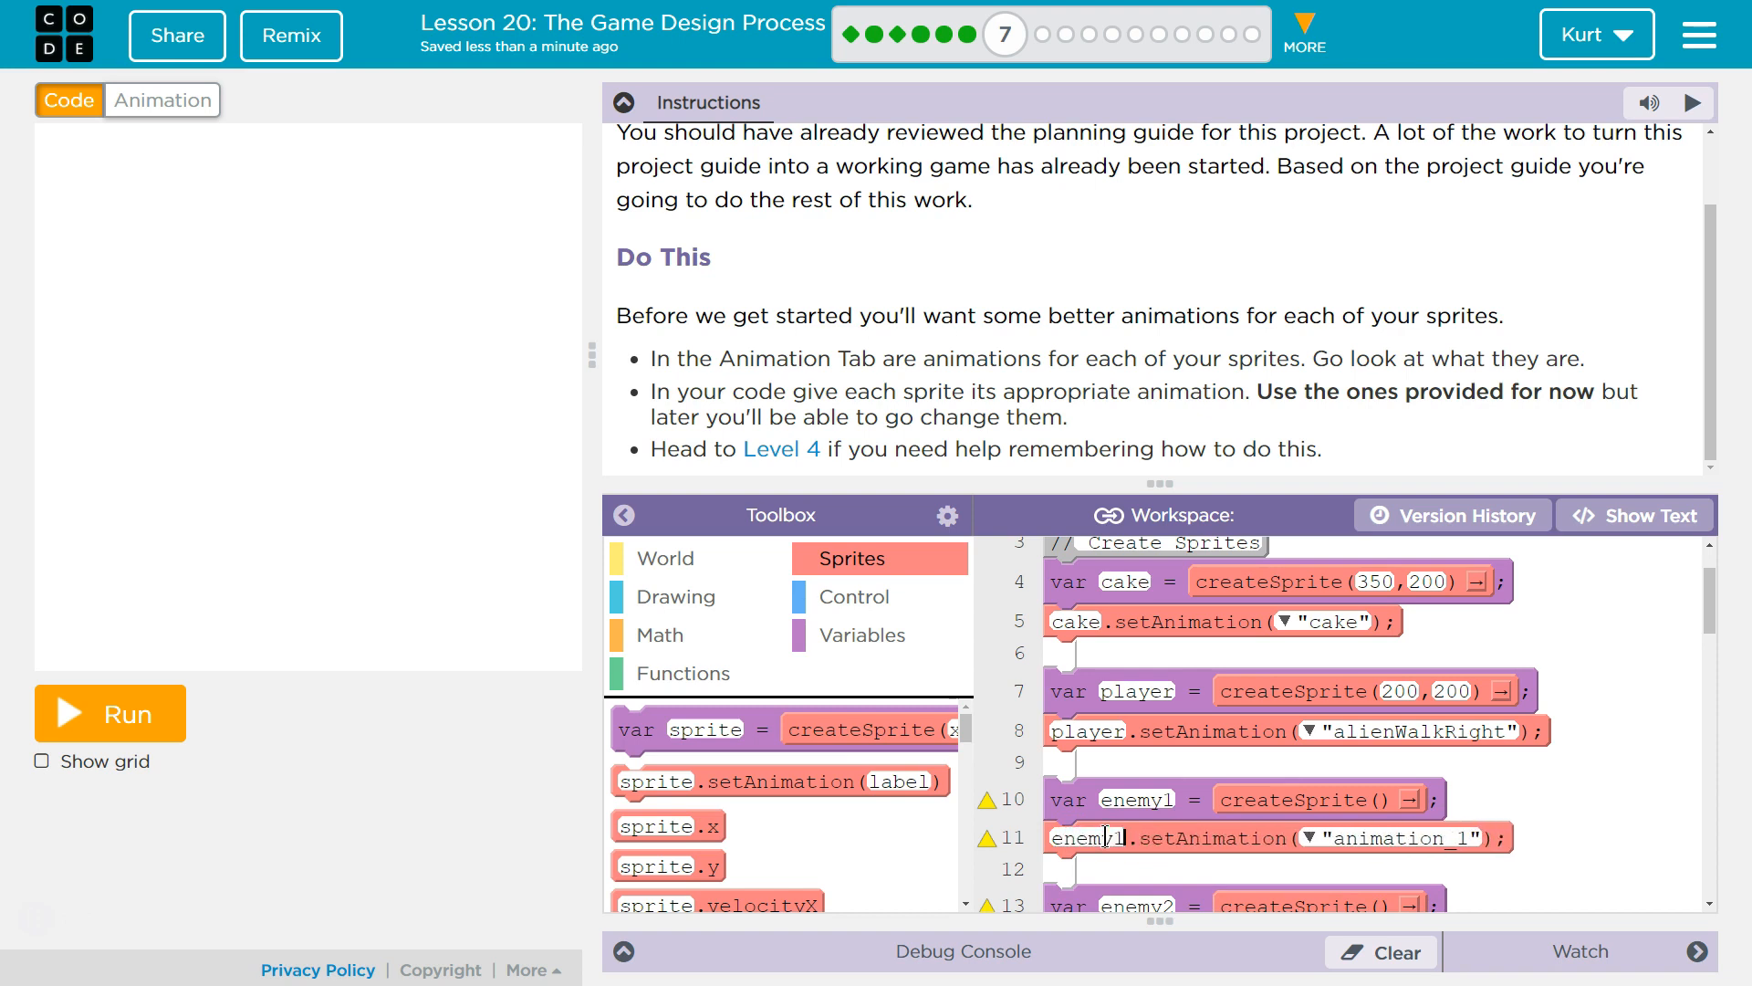
# - Give enemy1 the ladybug animation and scroll through the code to check enemy2
pyautogui.click(1308, 838)
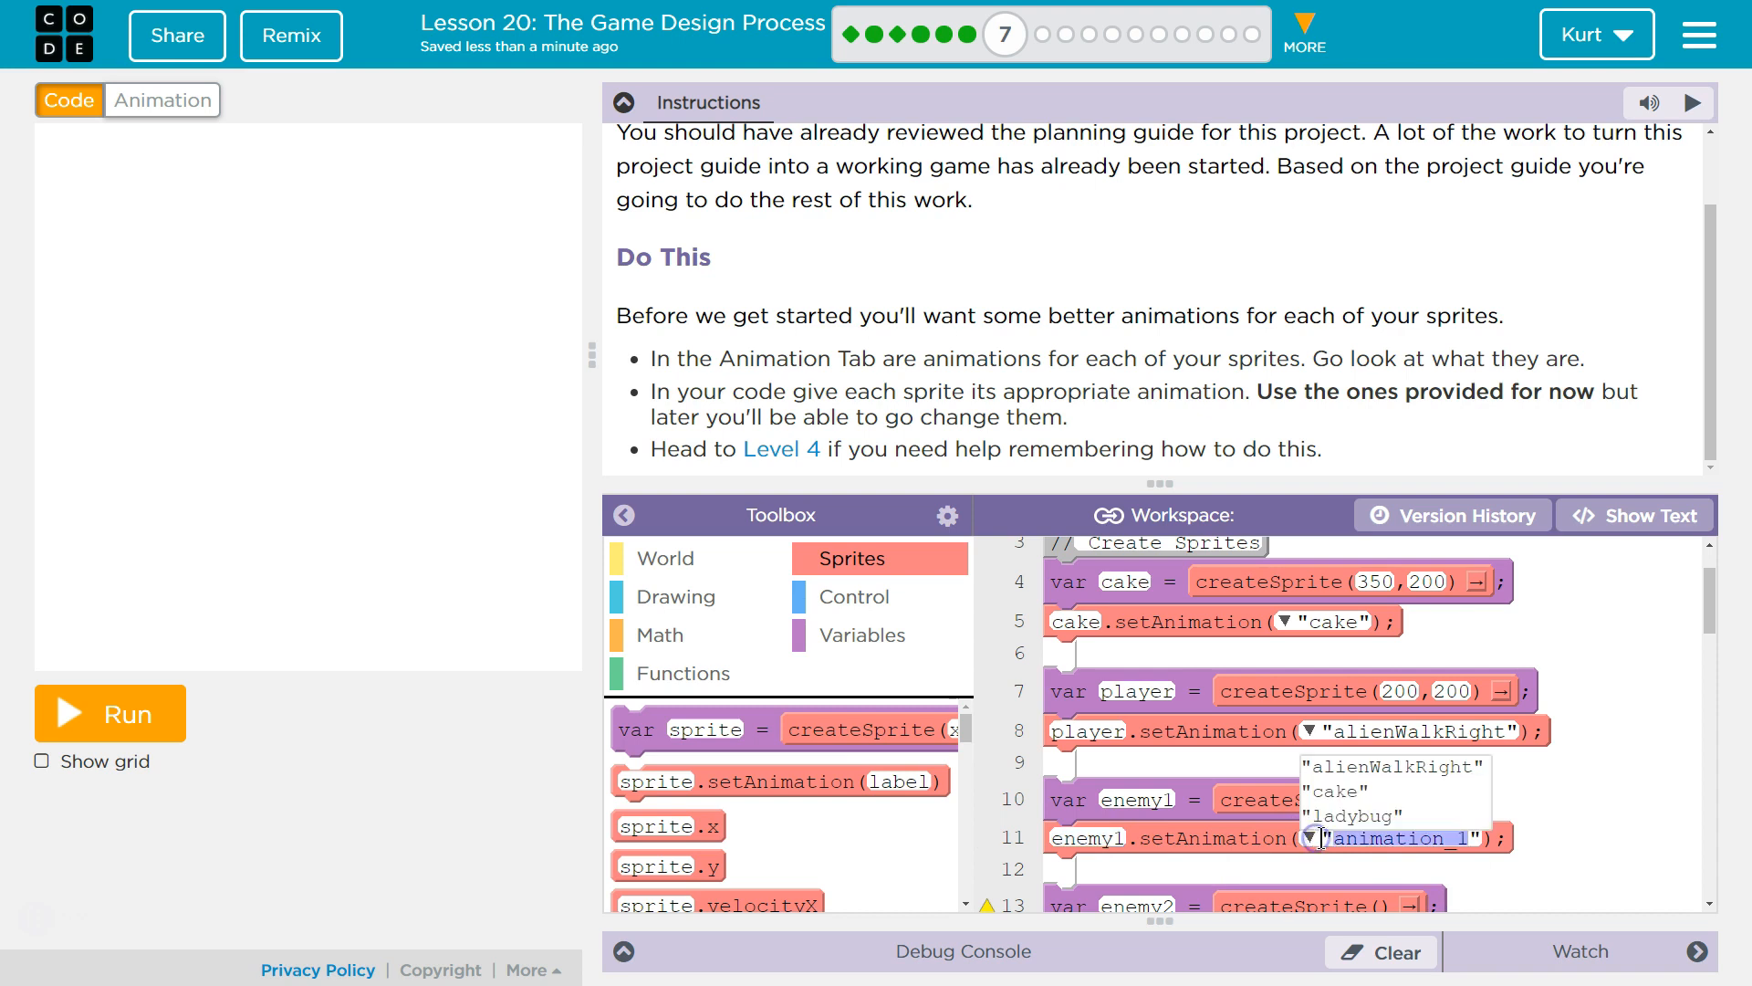
pyautogui.click(1350, 816)
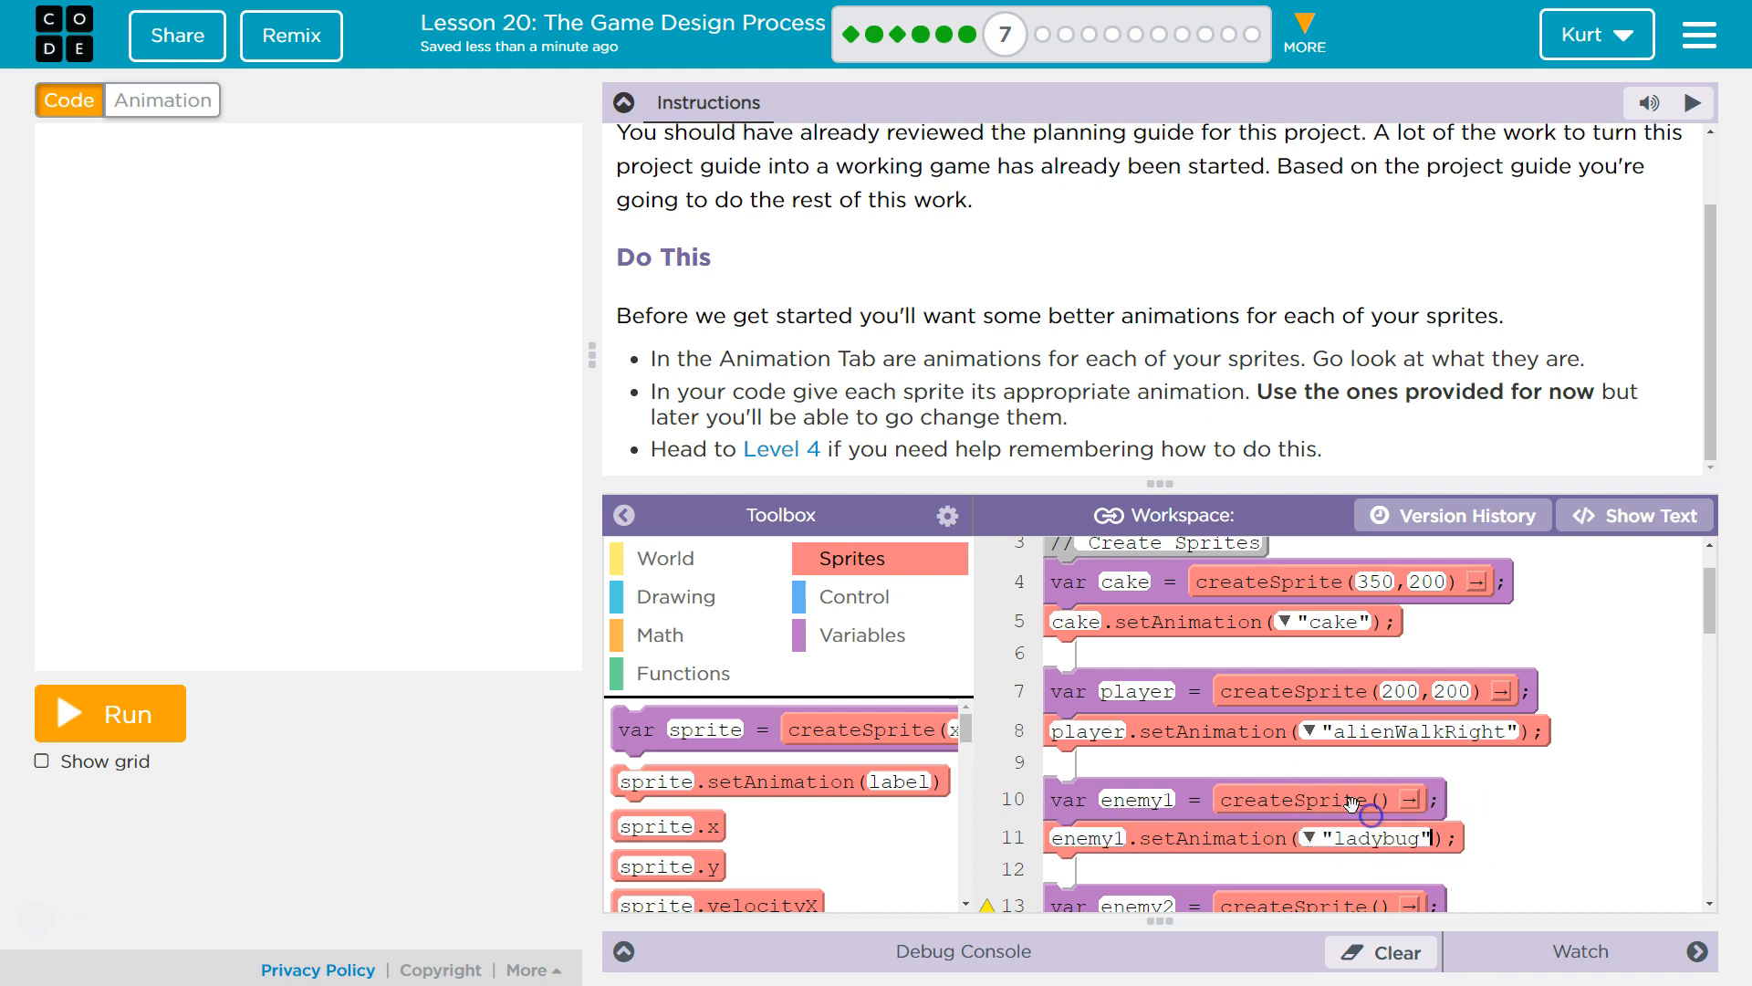
pyautogui.scroll(-3)
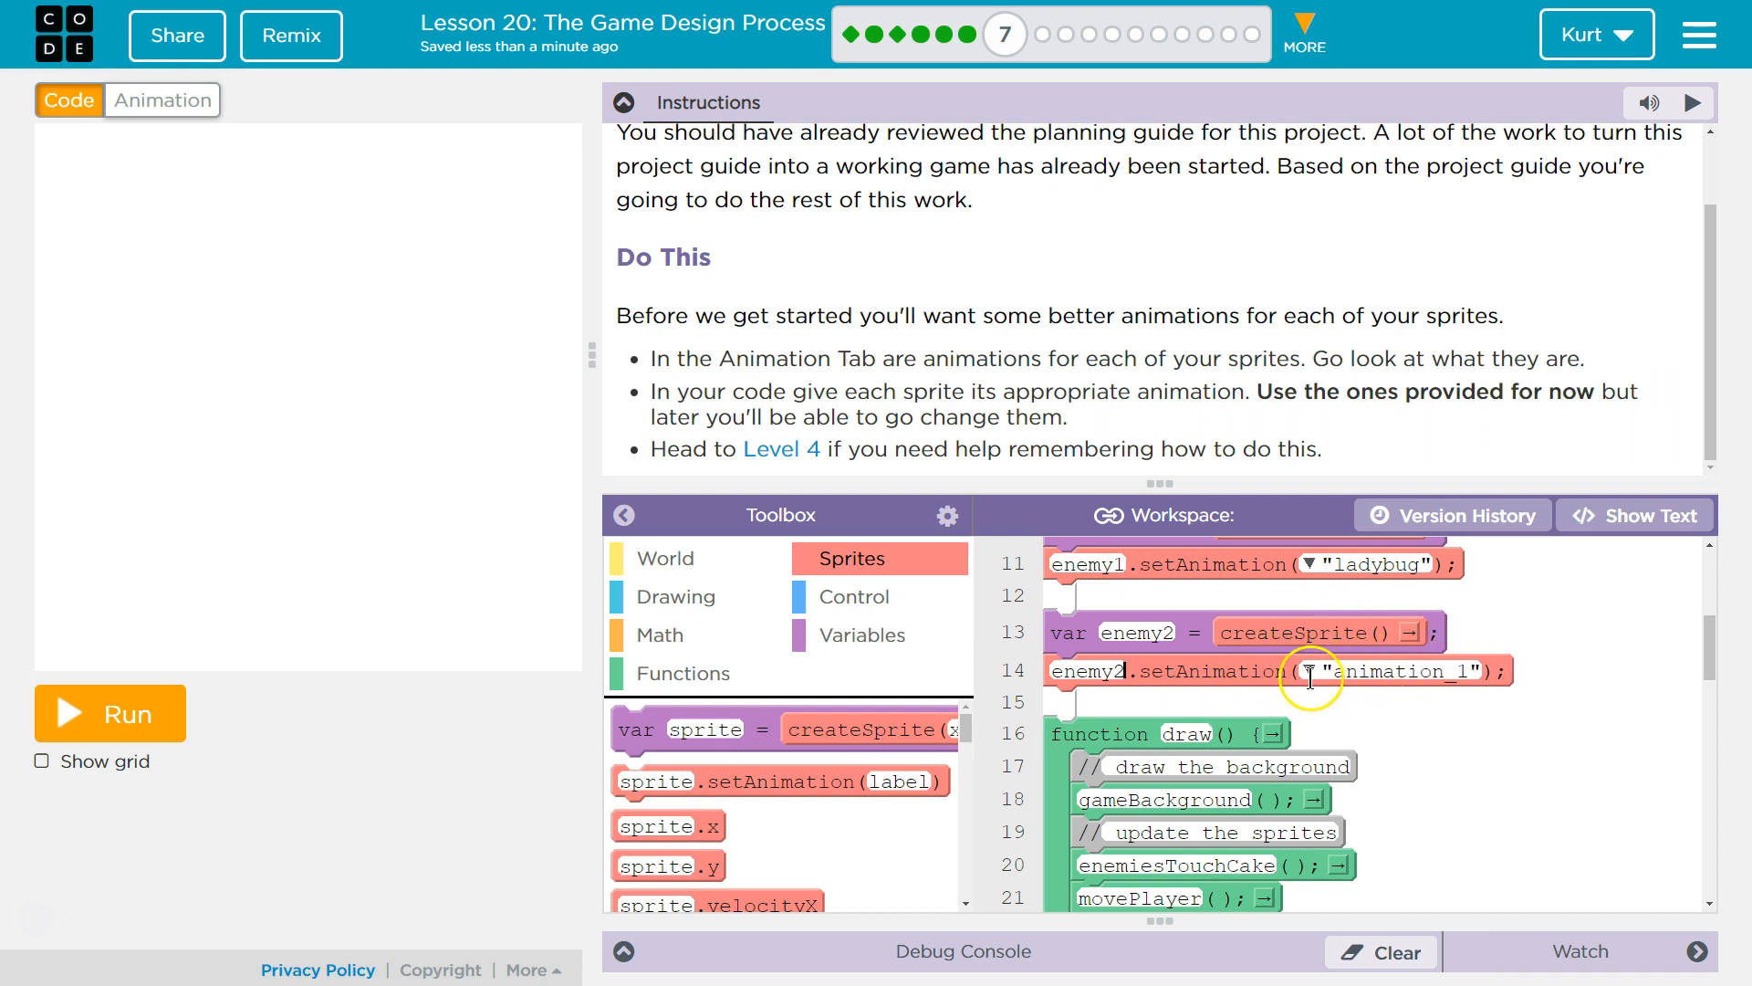
pyautogui.scroll(3)
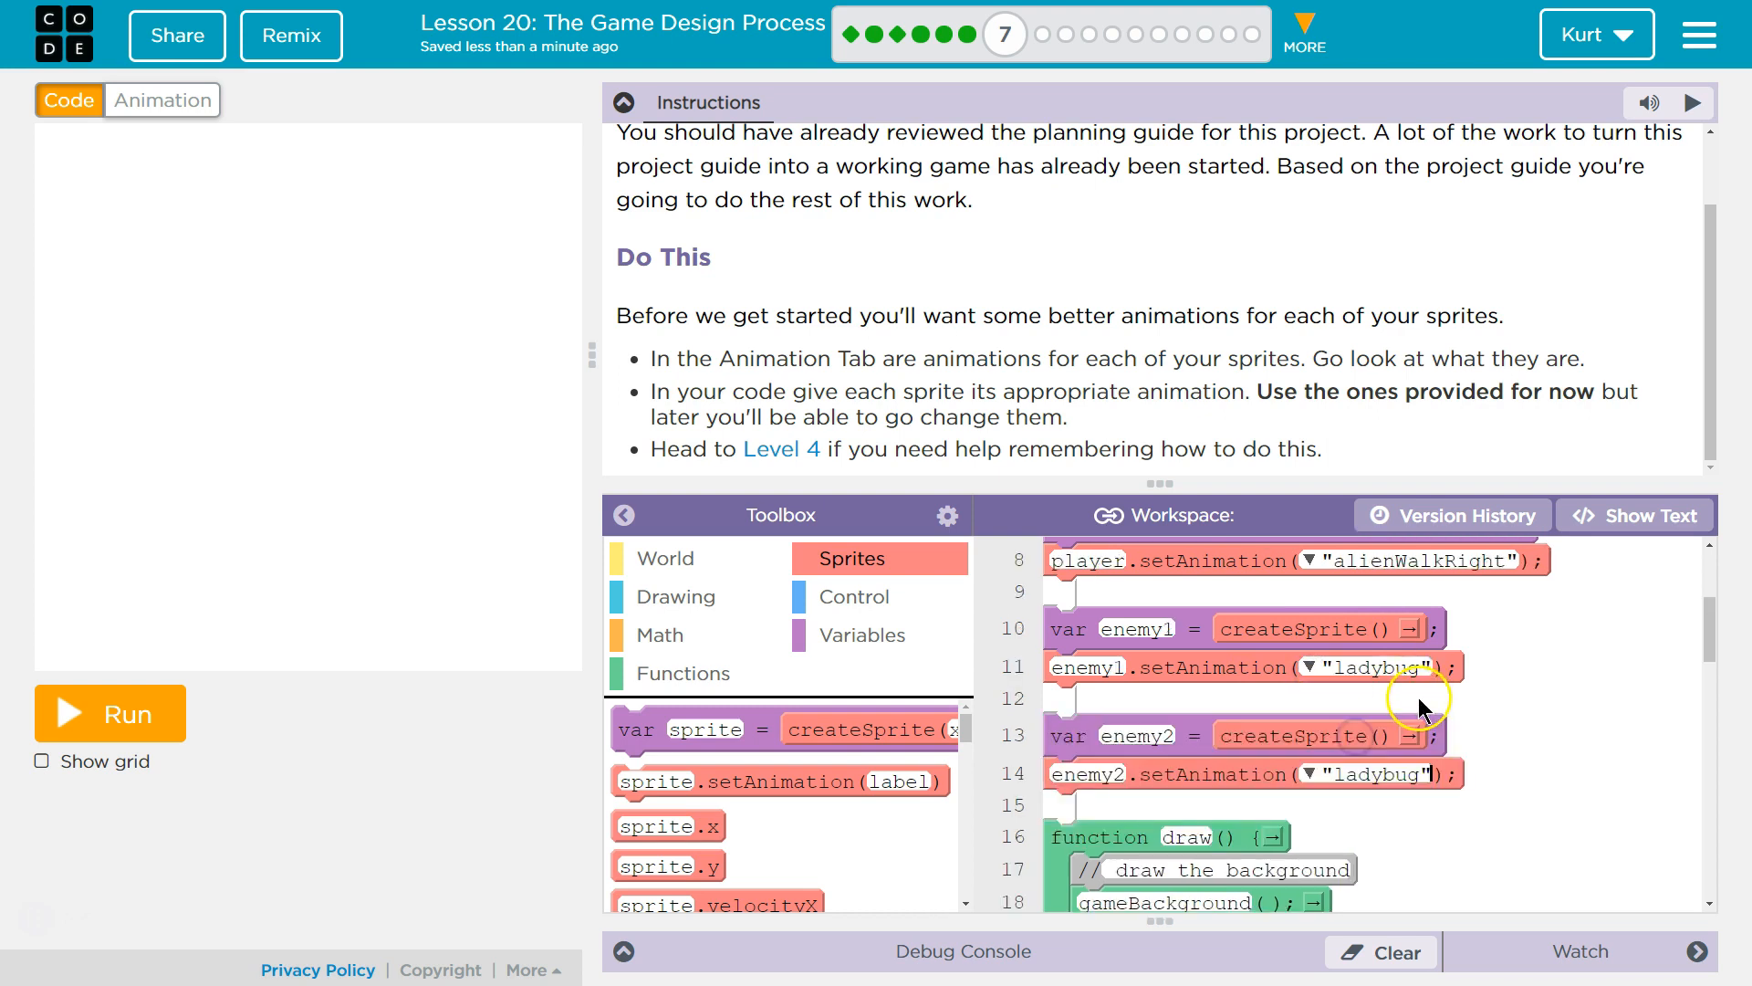
pyautogui.scroll(3)
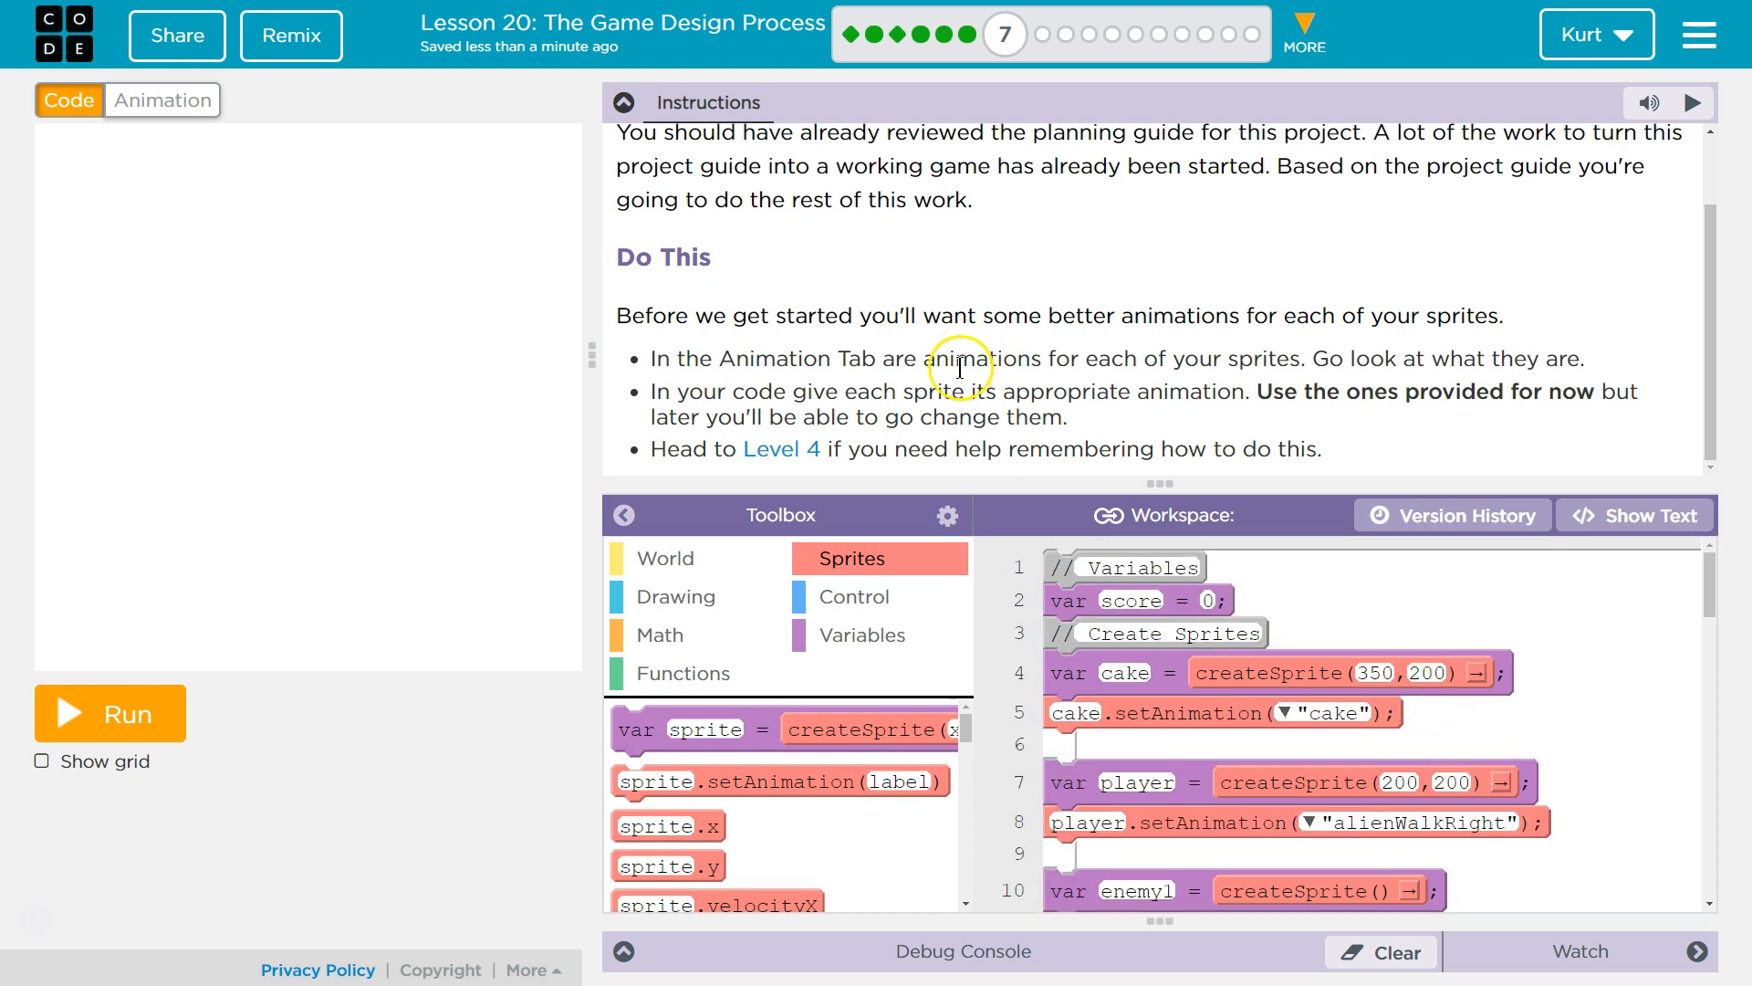
# - Run the game to check the new animations, then collapse the Instructions panel
pyautogui.click(110, 713)
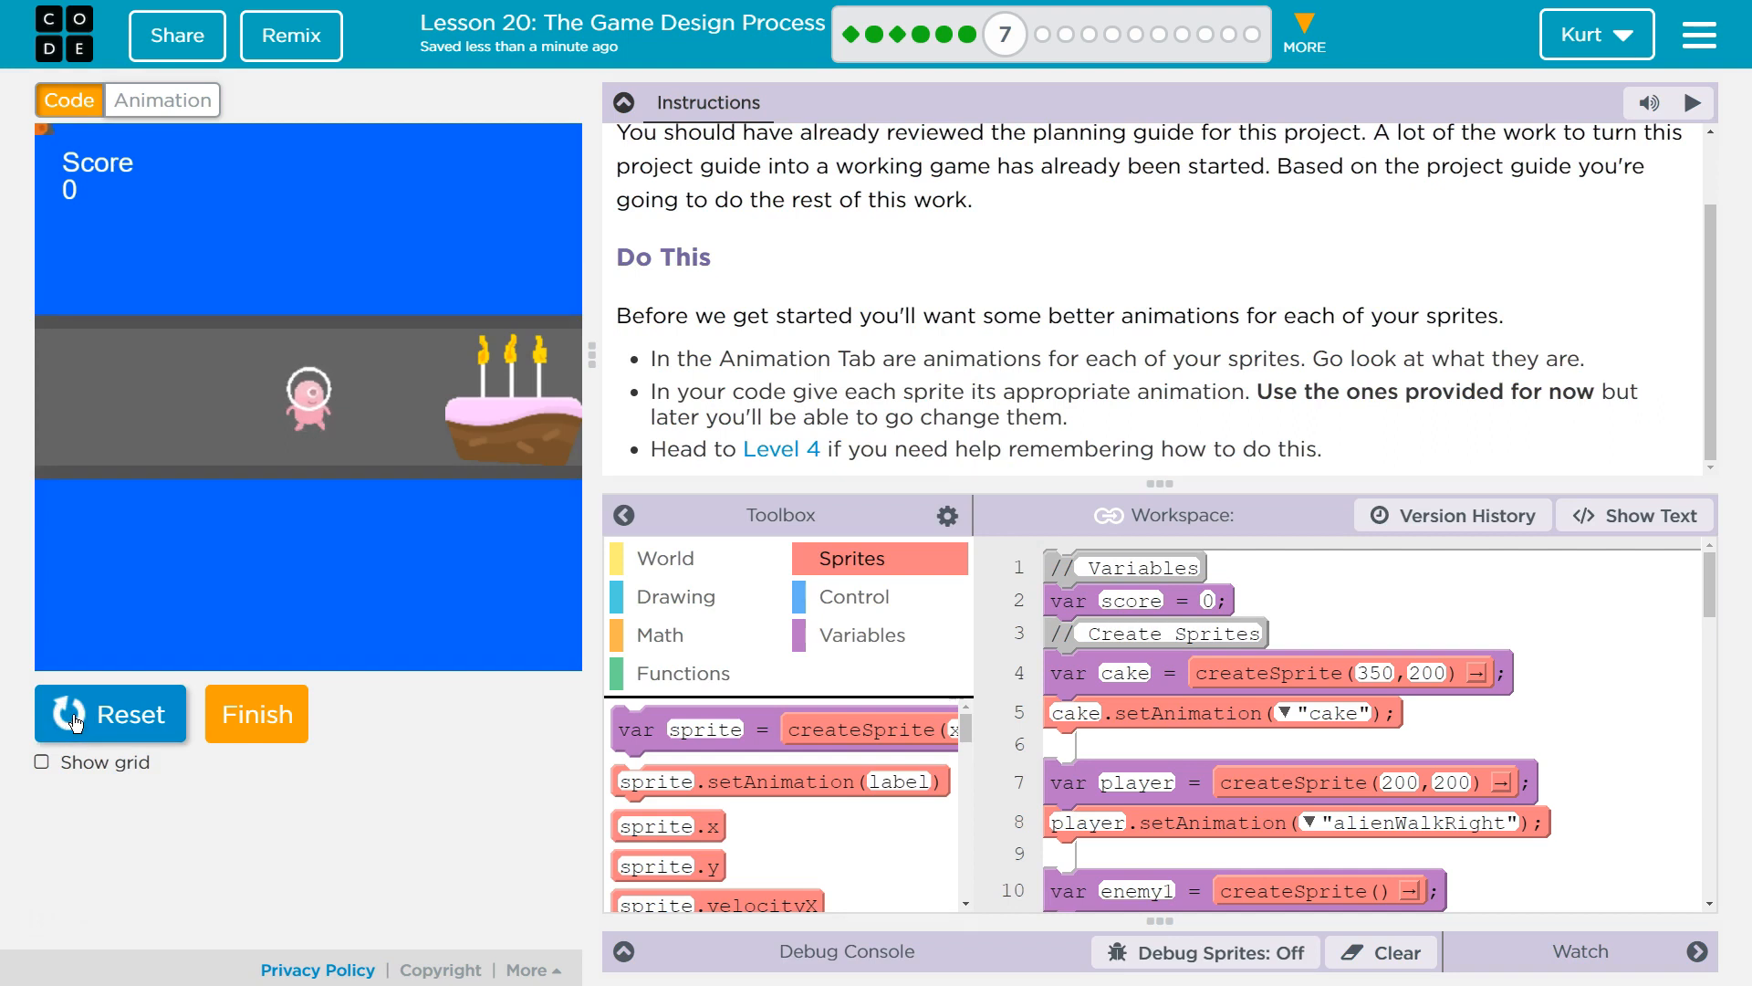
pyautogui.click(109, 713)
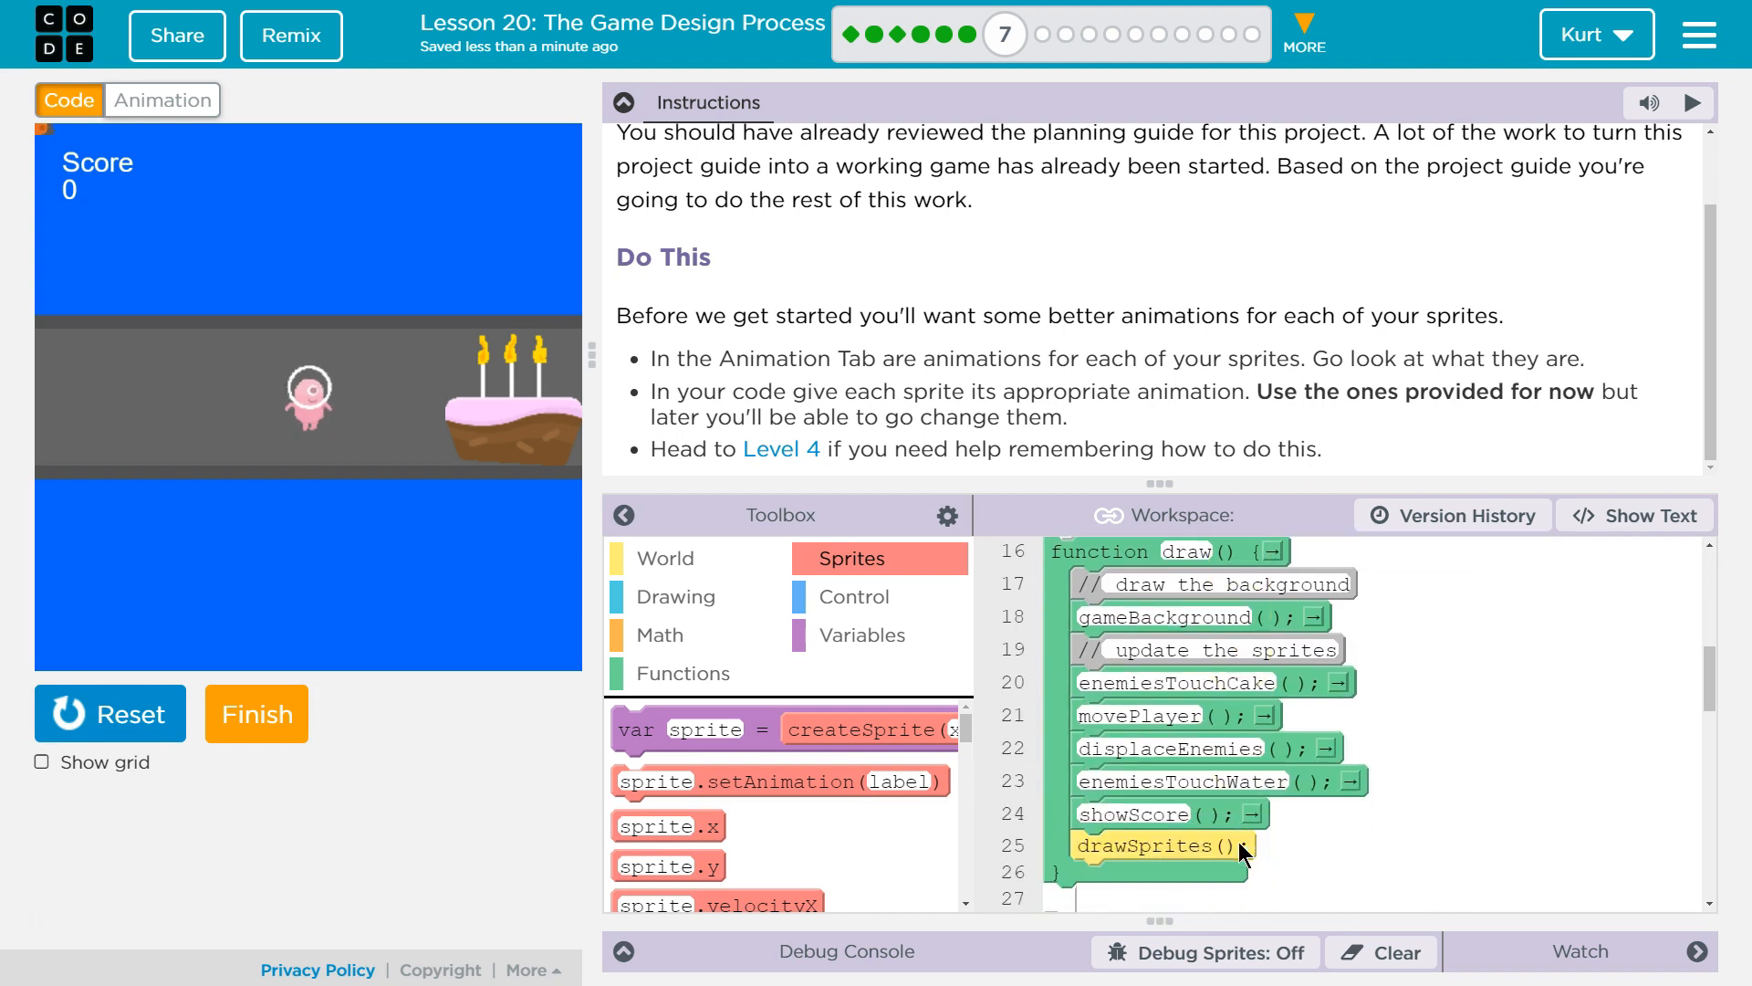
pyautogui.scroll(-3)
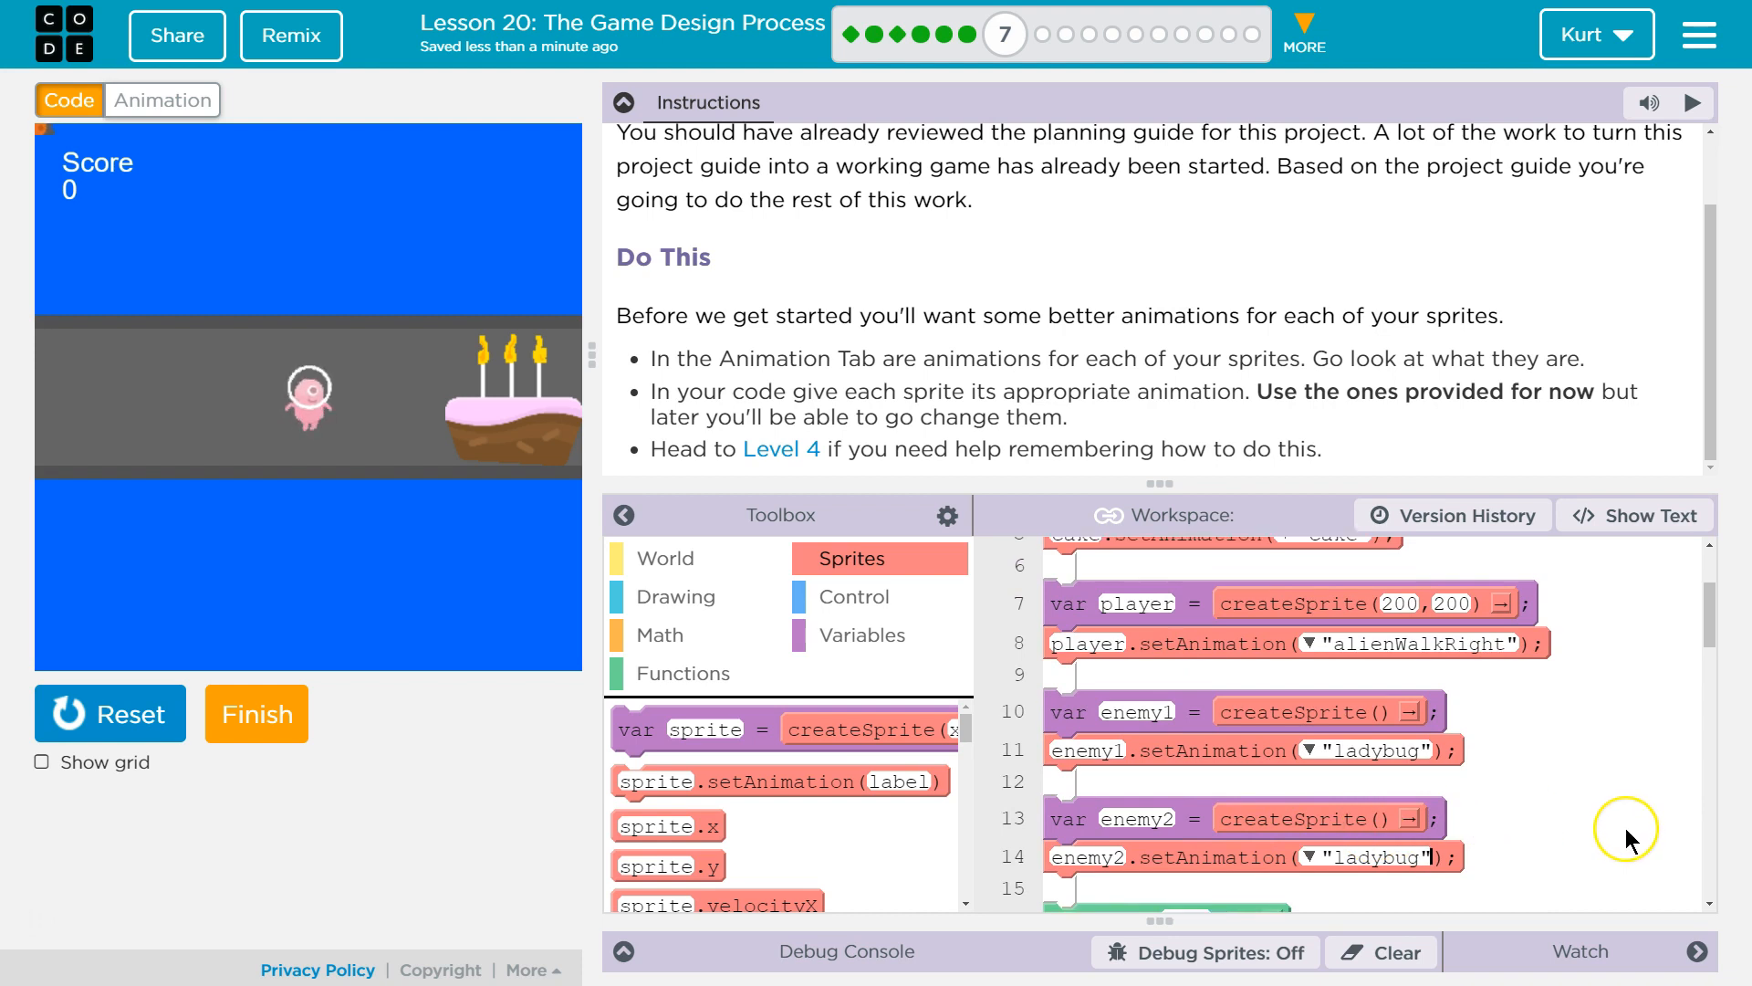
pyautogui.scroll(-3)
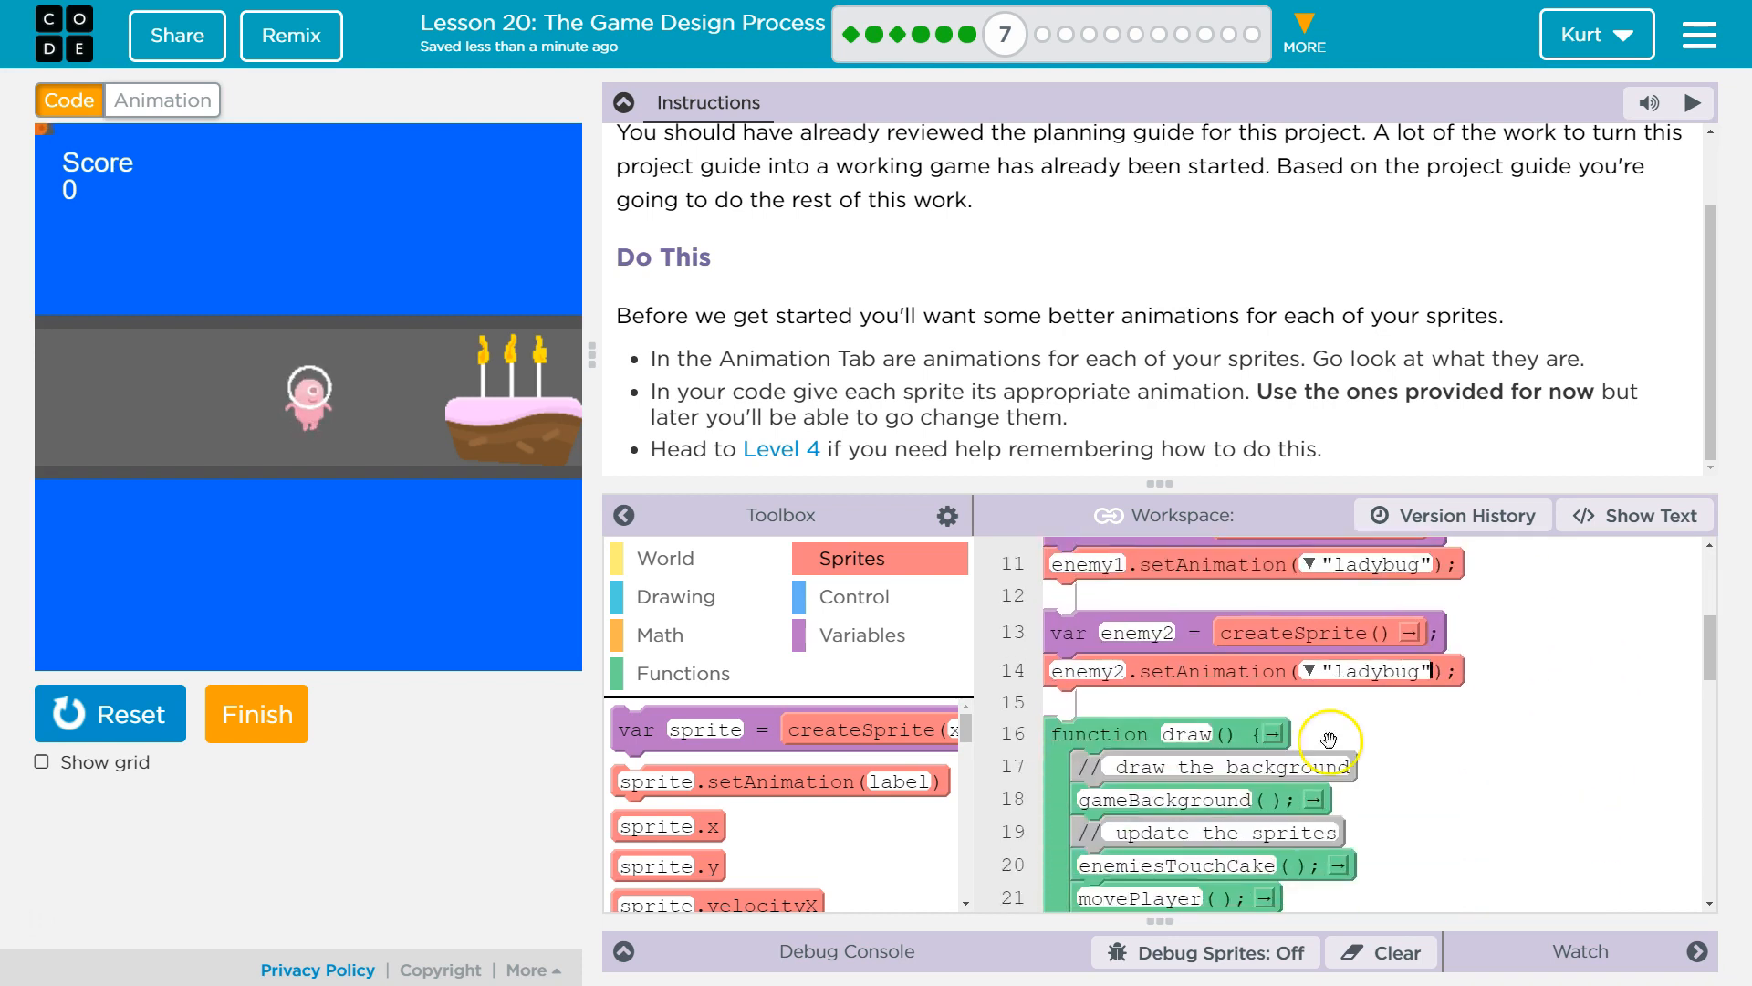
pyautogui.moveTo(861, 296)
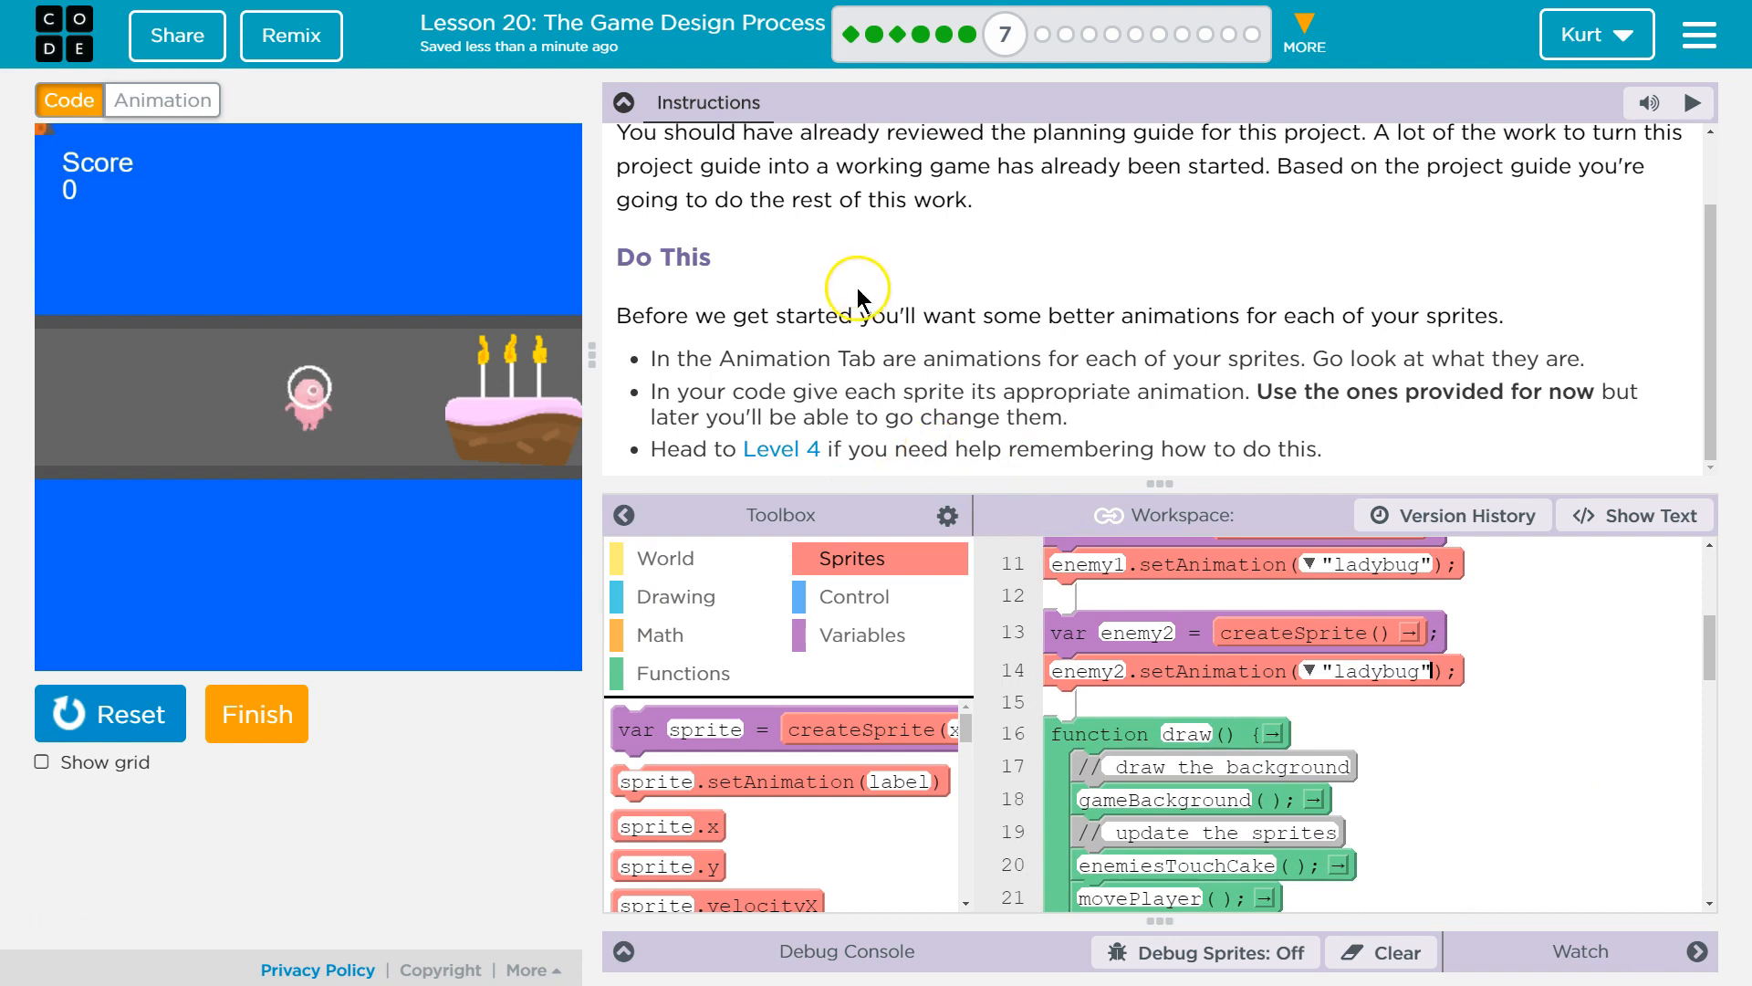
pyautogui.moveTo(1493, 397)
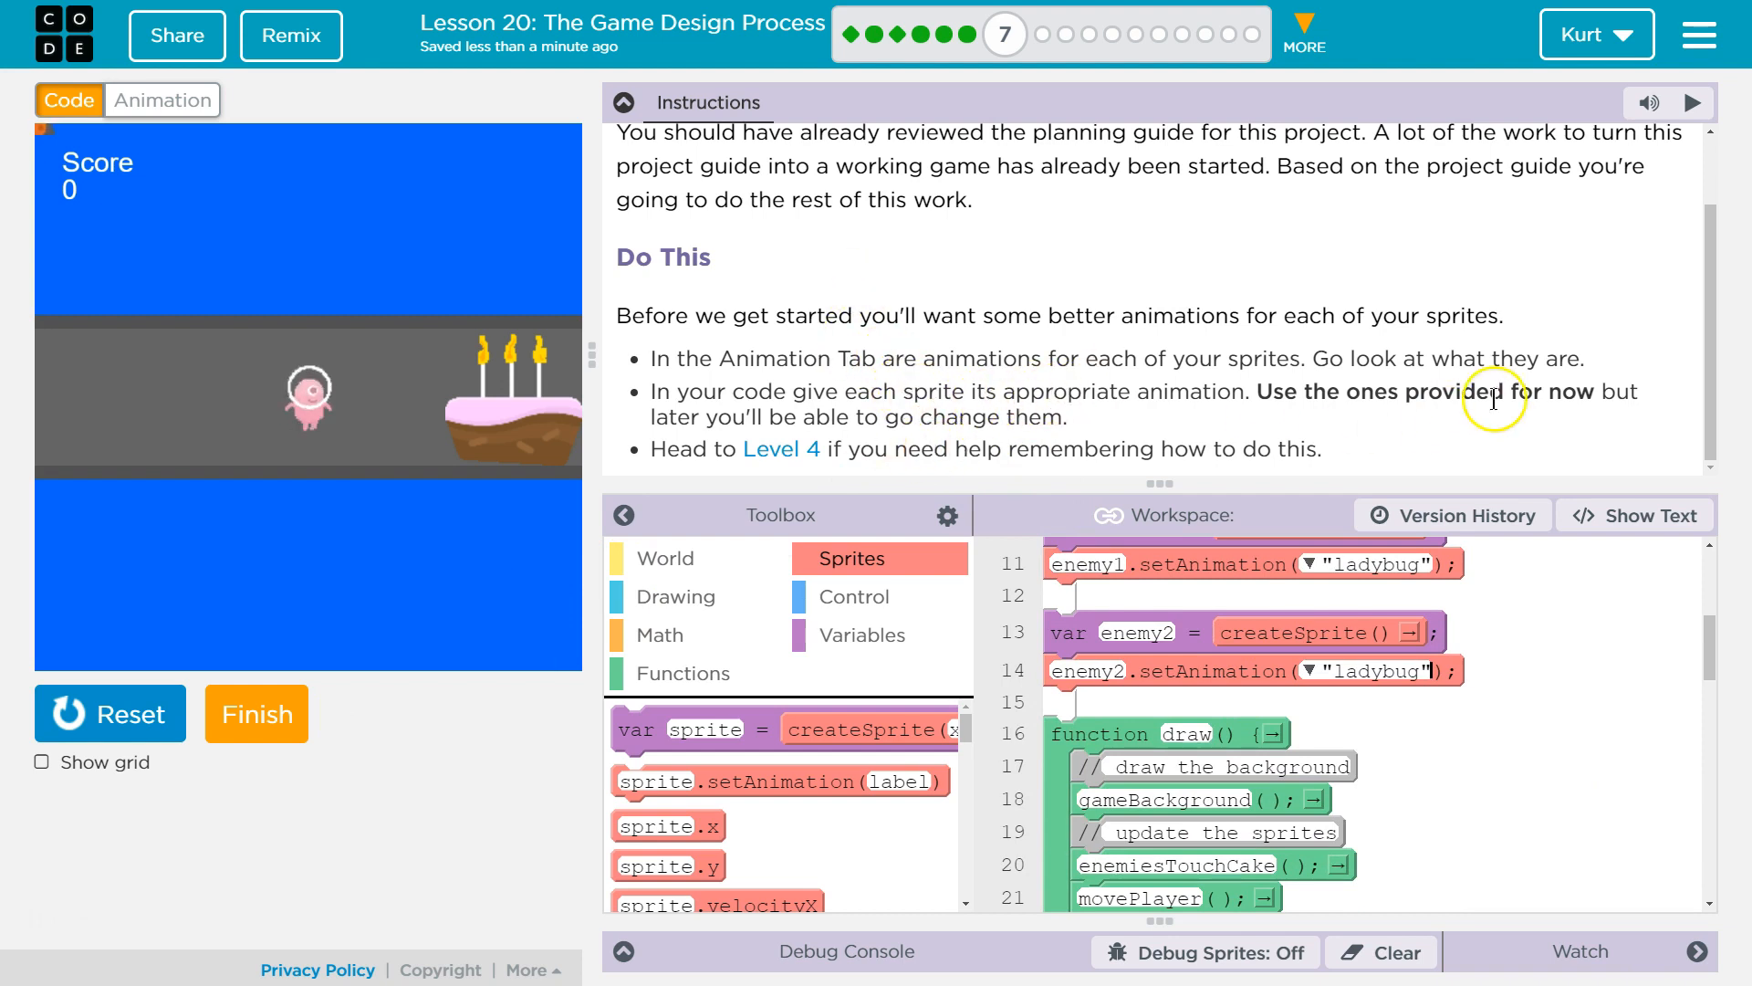
pyautogui.moveTo(732, 440)
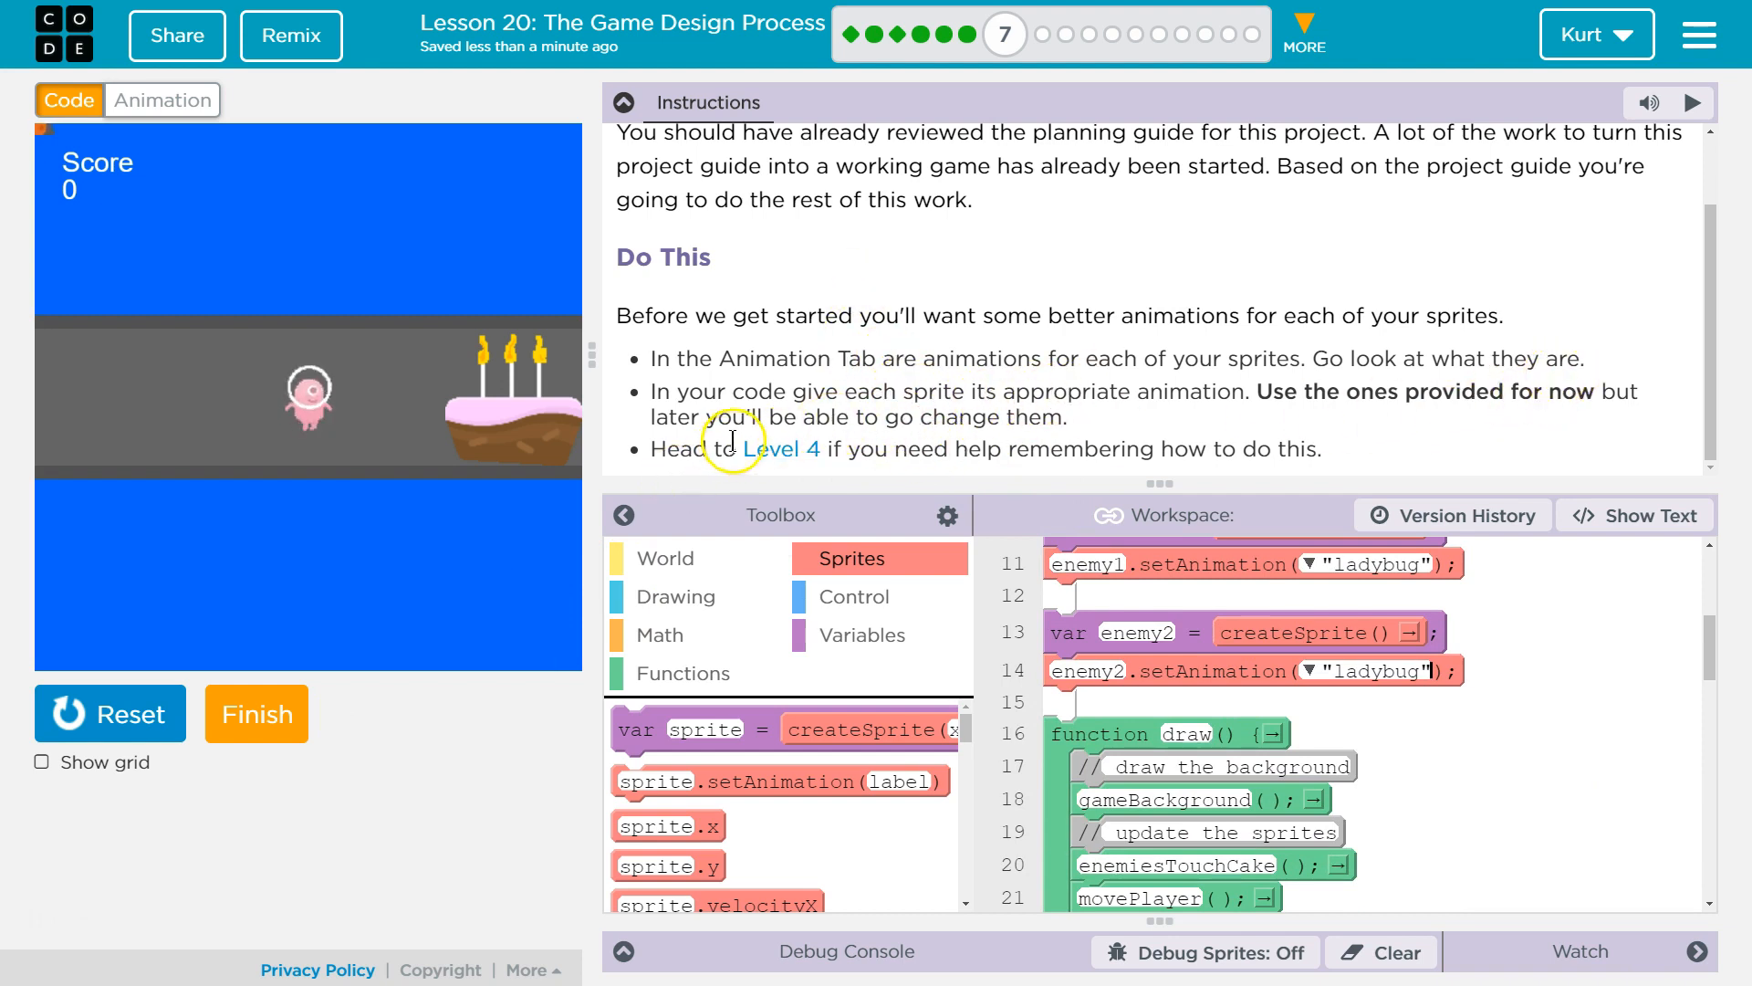
pyautogui.moveTo(590, 698)
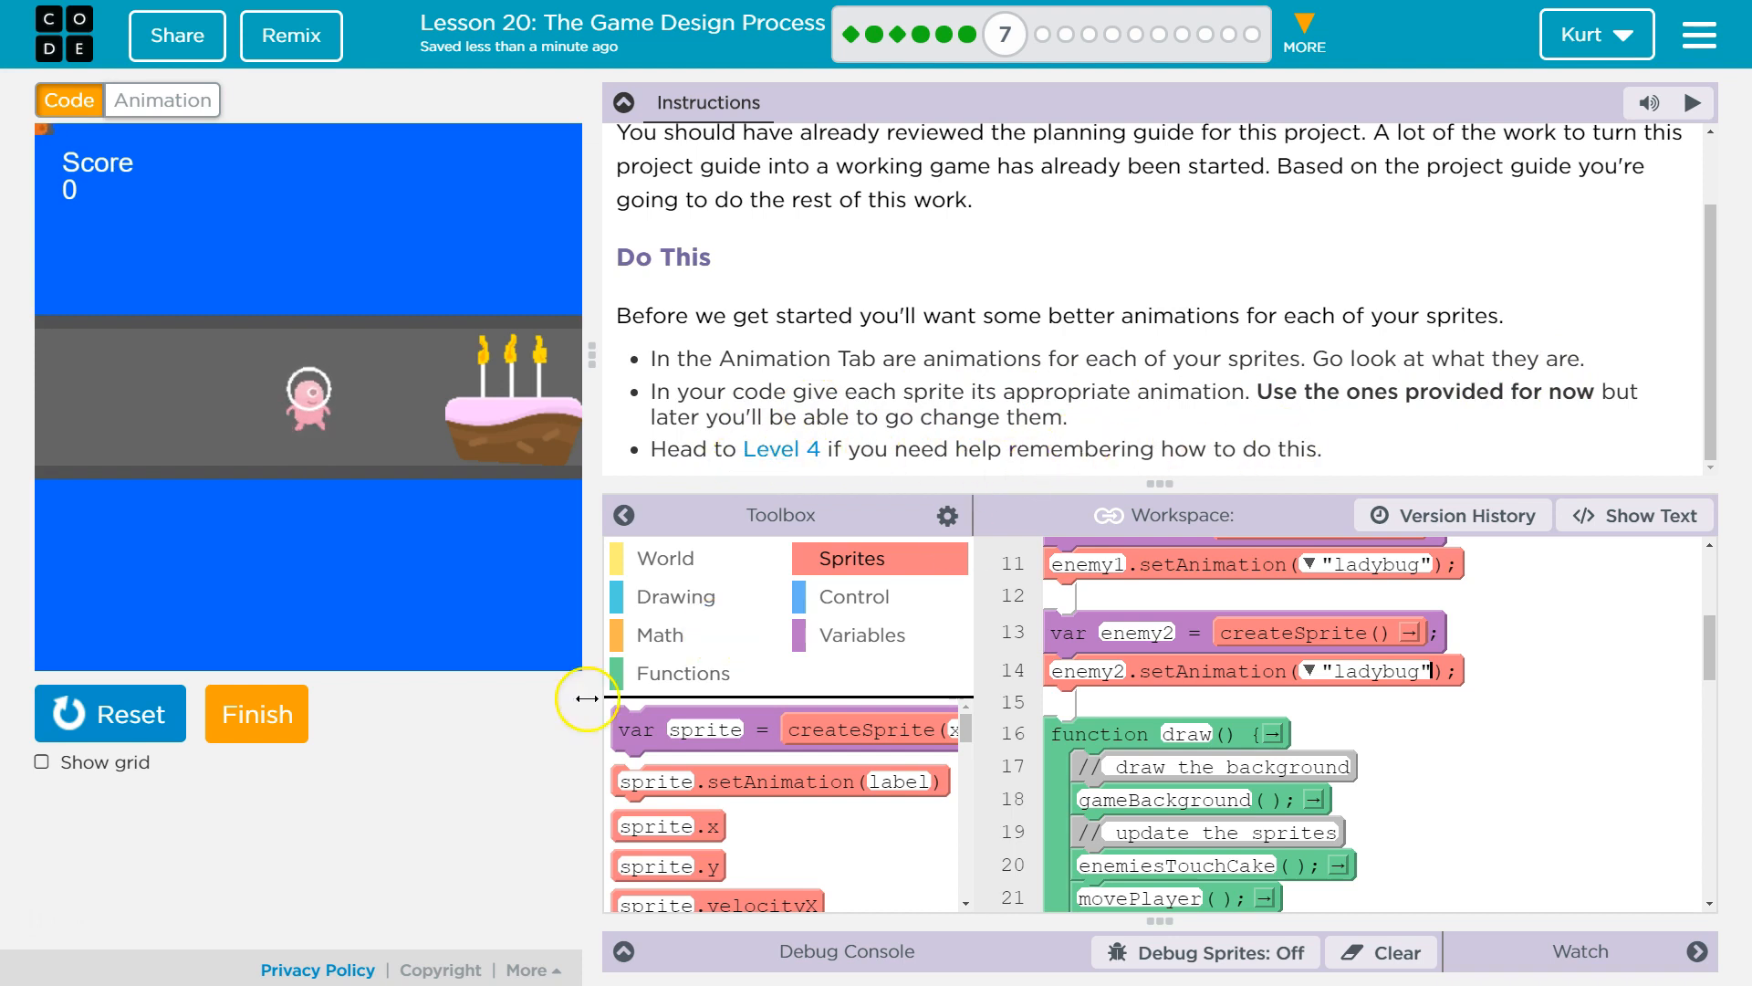
pyautogui.moveTo(623, 254)
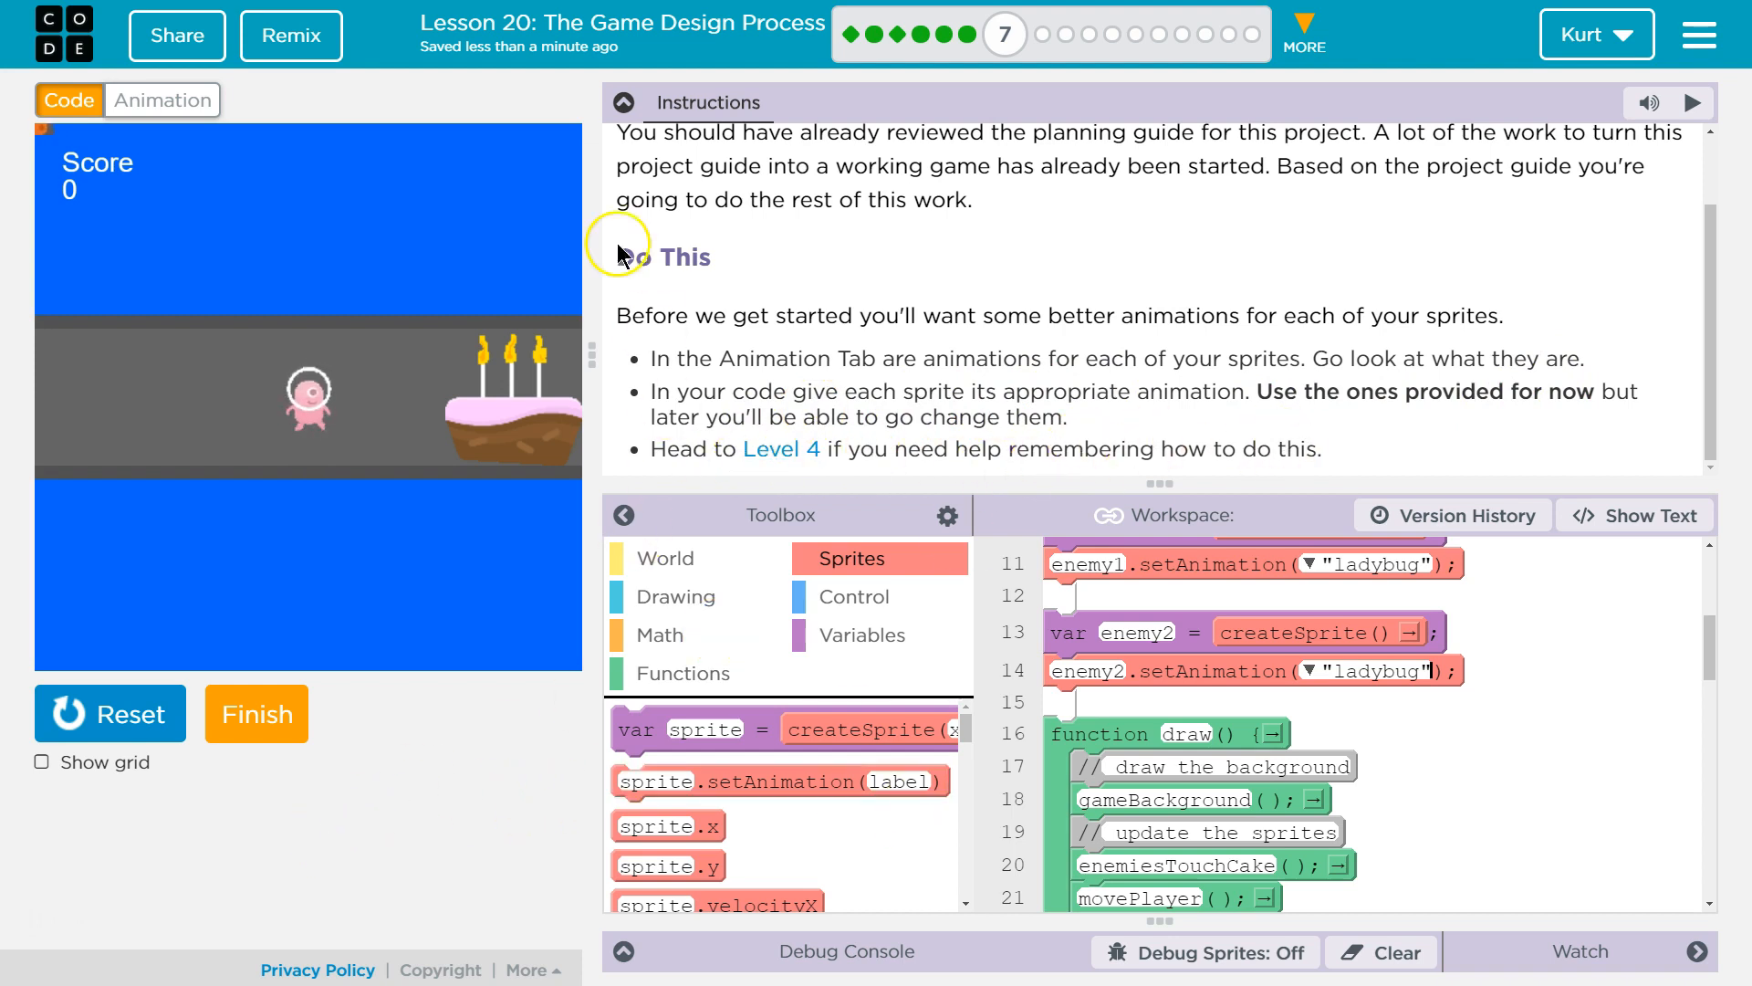
pyautogui.click(624, 103)
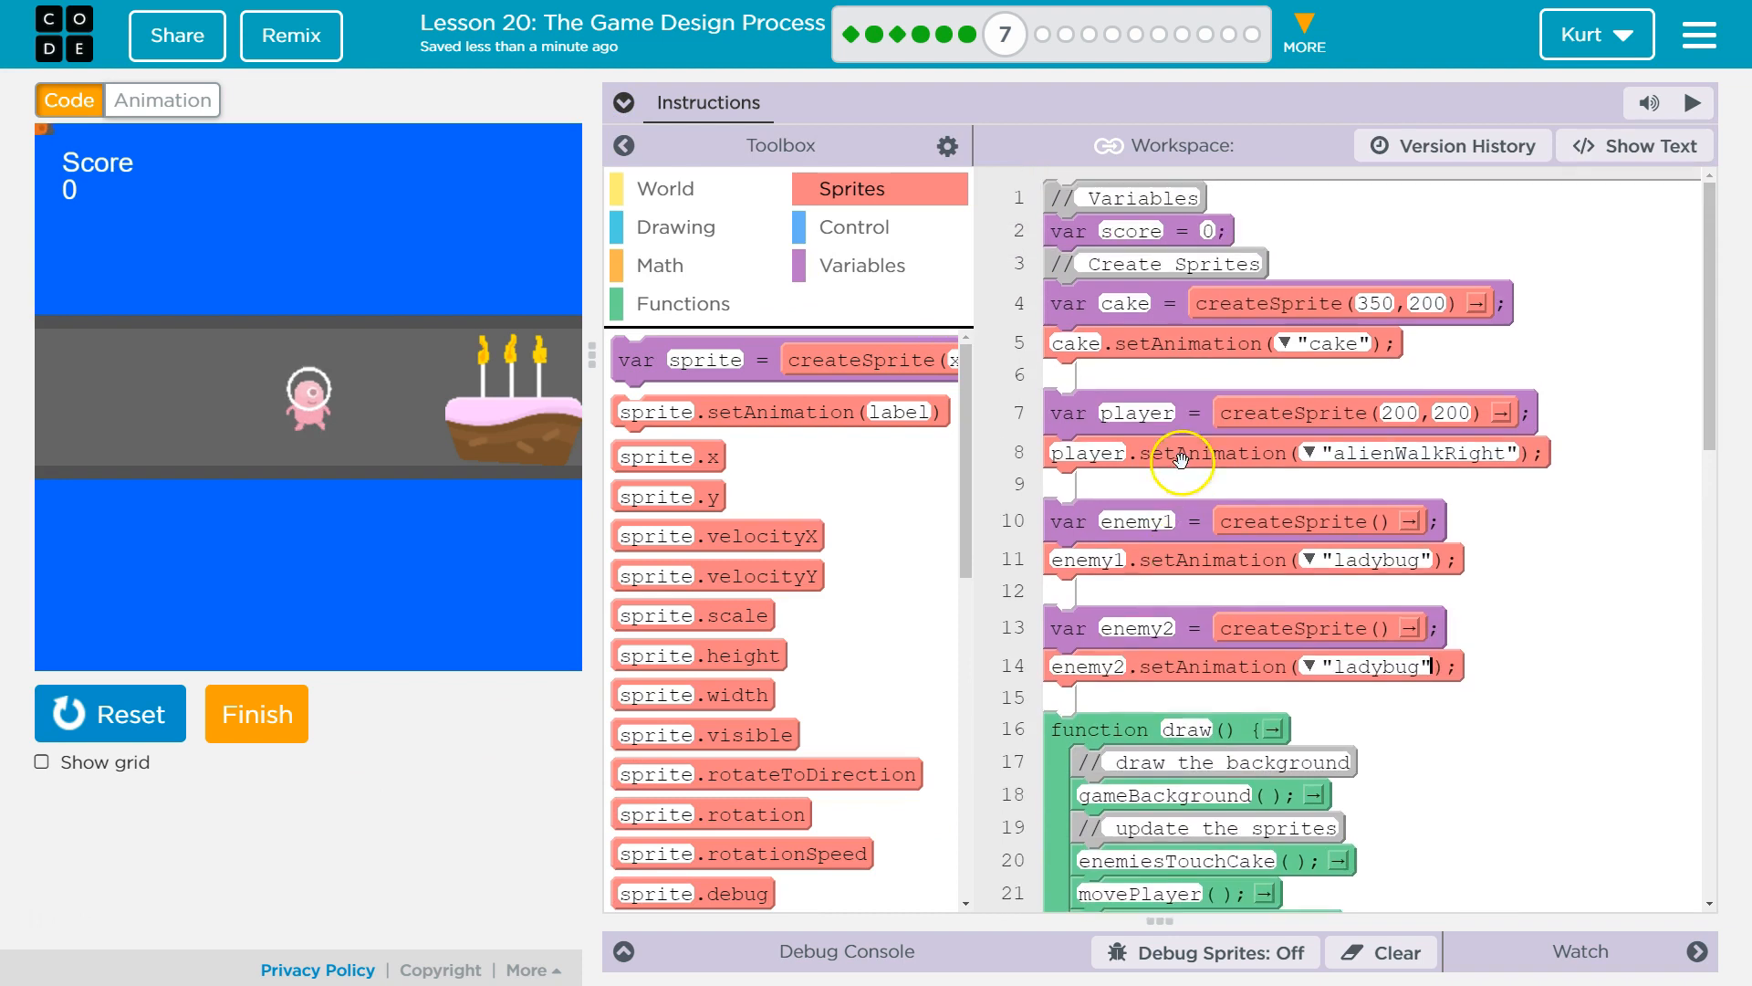